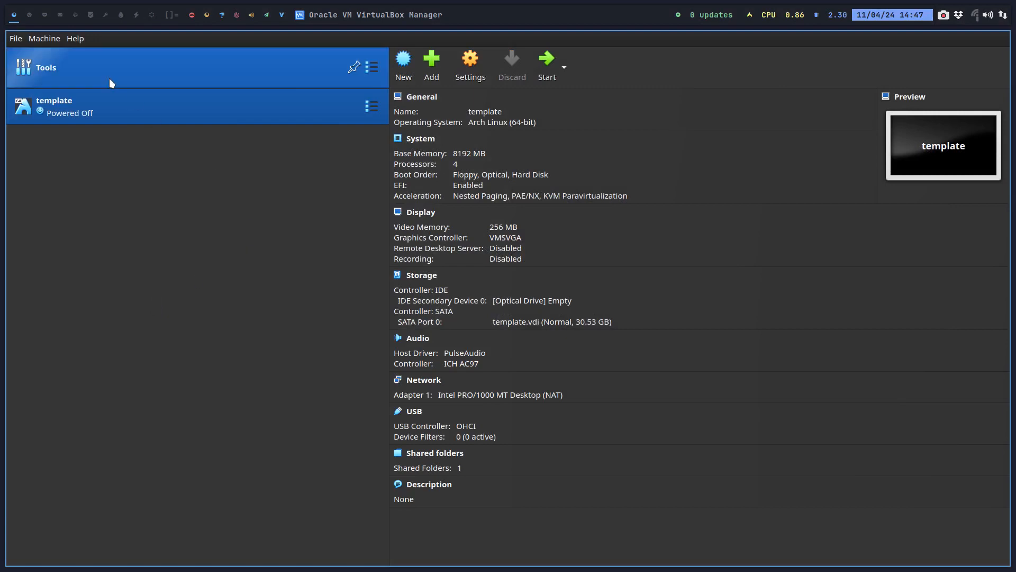
Clone the template VM into a new machine named 'Net'
{"action": "right_click", "coordinate": [55, 107]}
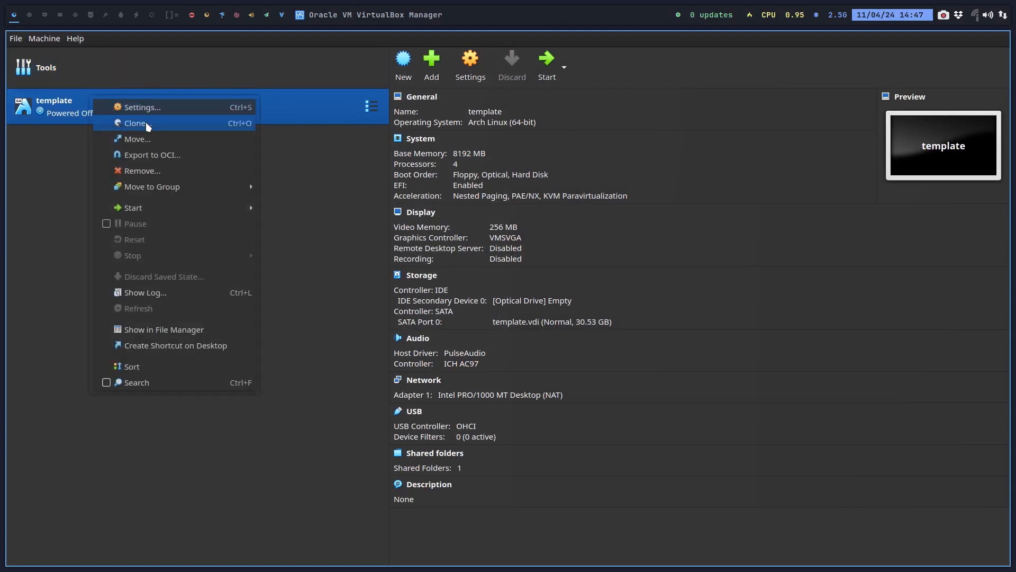
{"action": "left_click", "coordinate": [135, 122]}
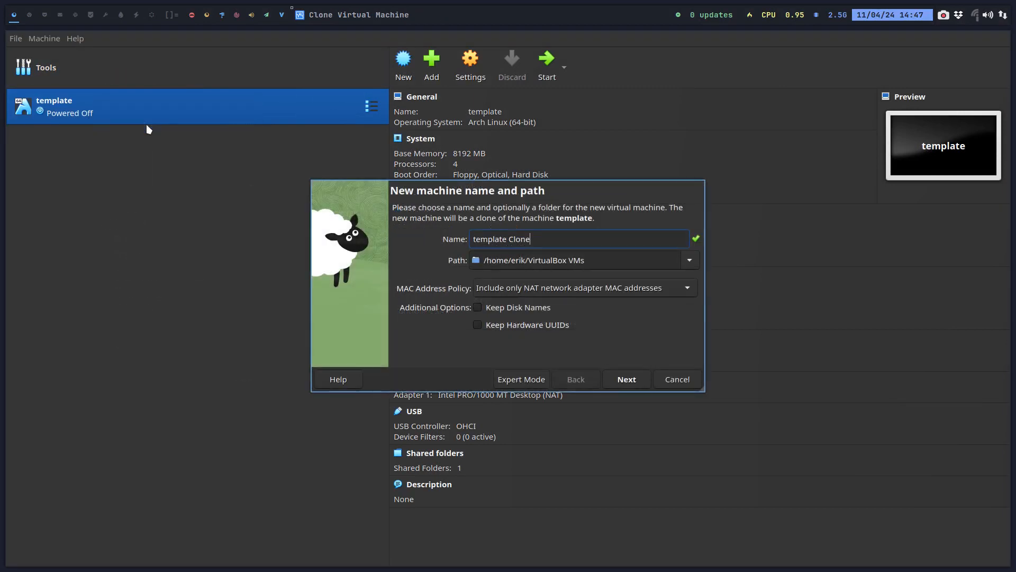
{"action": "type", "text": "Net"}
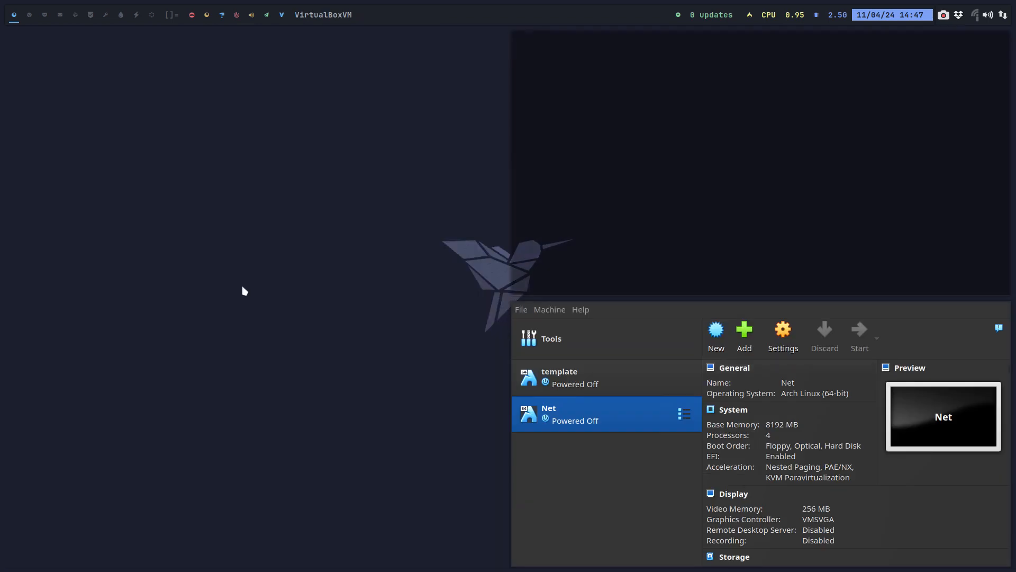
Focus the starting Net VM window while it boots to the GRUB menu
{"action": "left_click", "coordinate": [860, 331]}
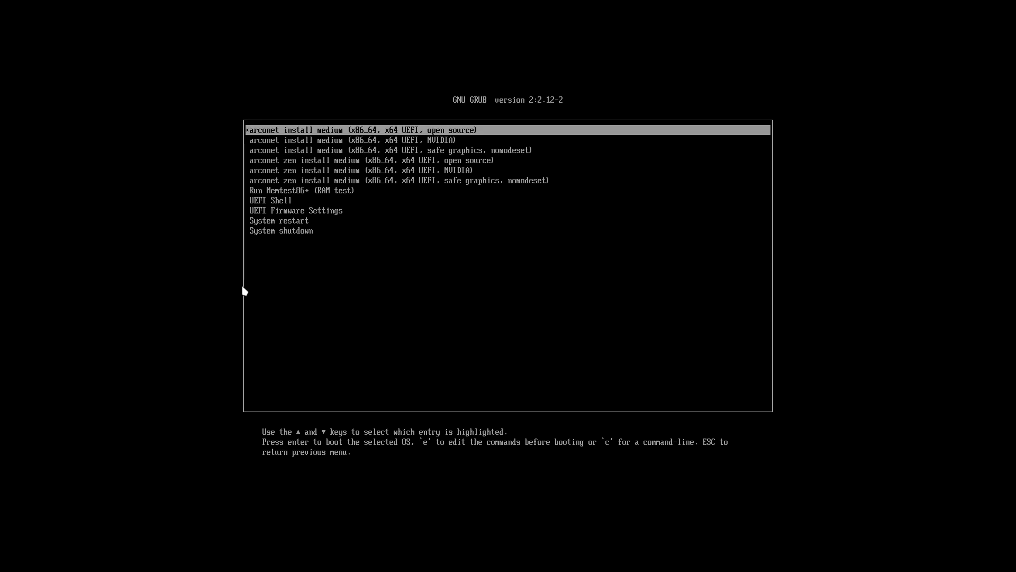
Browse the GRUB entries and boot the arconet zen open-source install medium
{"action": "key", "text": "Down"}
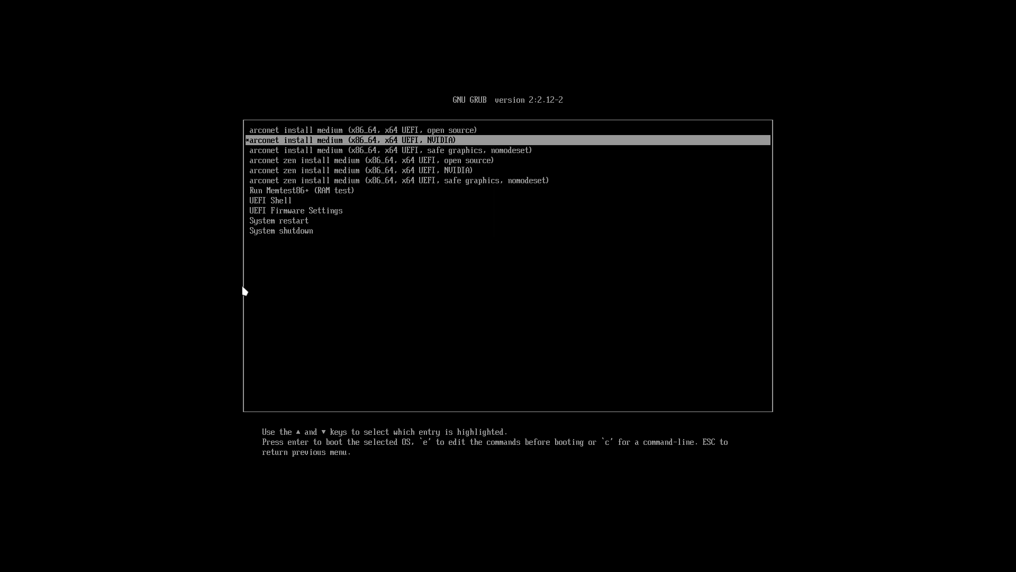
{"action": "key", "text": "Down"}
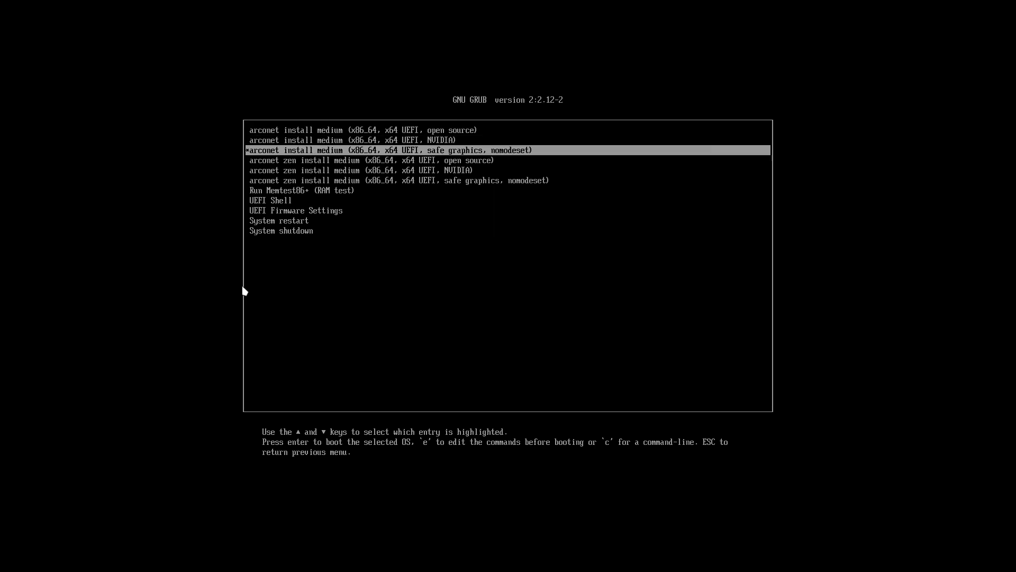
{"action": "key", "text": "Up"}
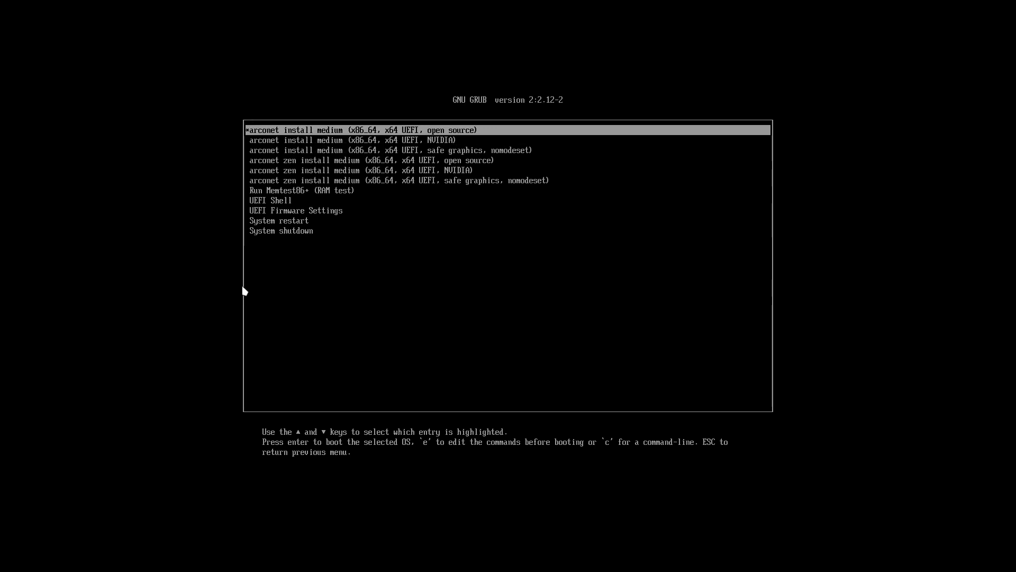
{"action": "key", "text": "Down"}
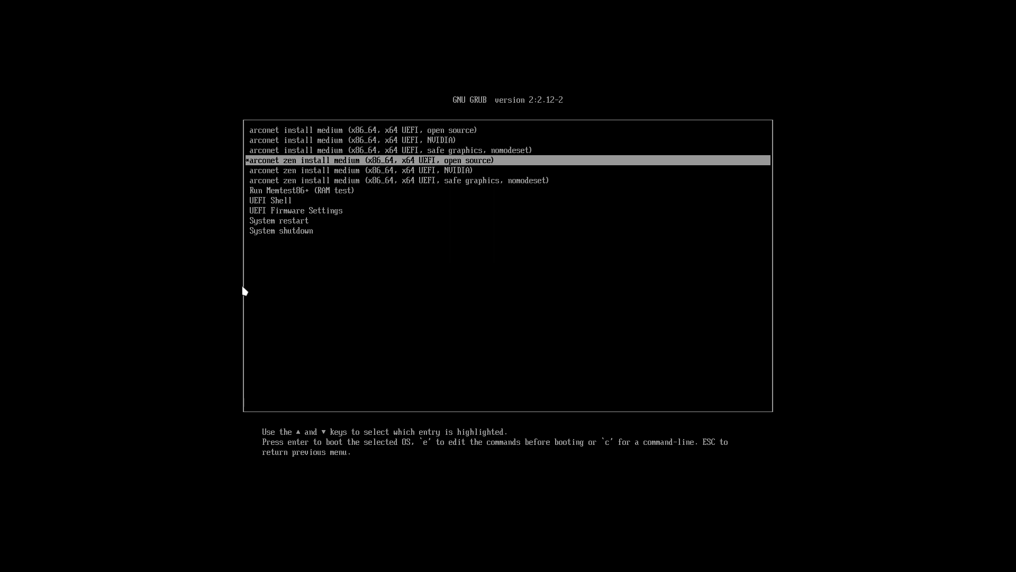
{"action": "key", "text": "Up"}
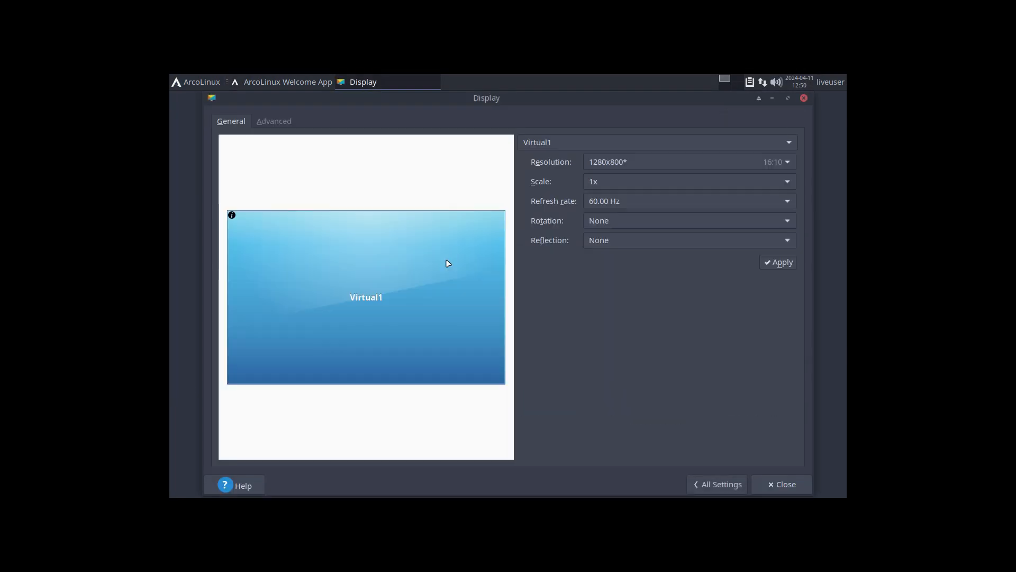
Switch the Virtual1 screen to 1920x1080 and keep the new configuration
{"action": "left_click", "coordinate": [687, 161]}
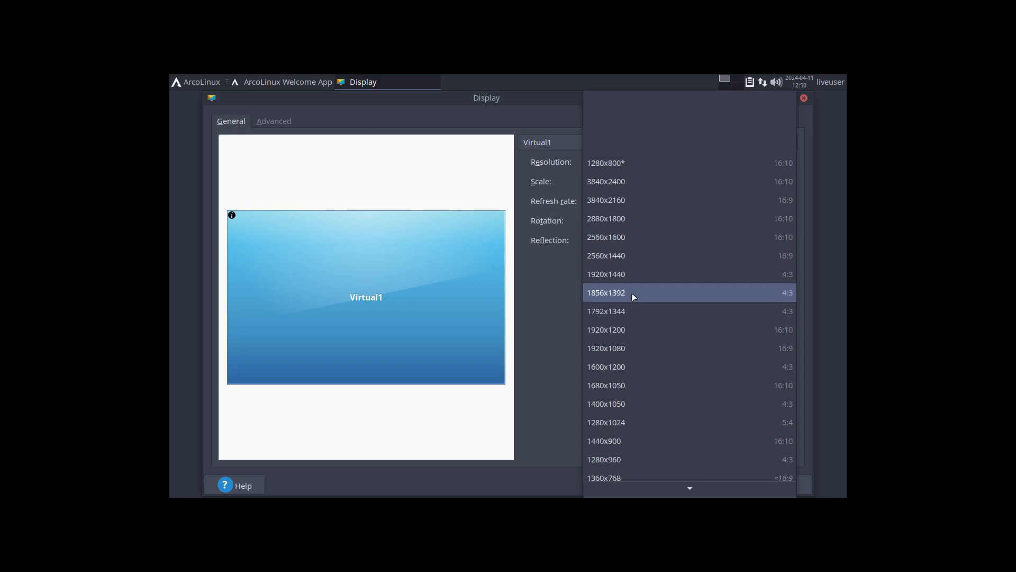
{"action": "left_click", "coordinate": [605, 348]}
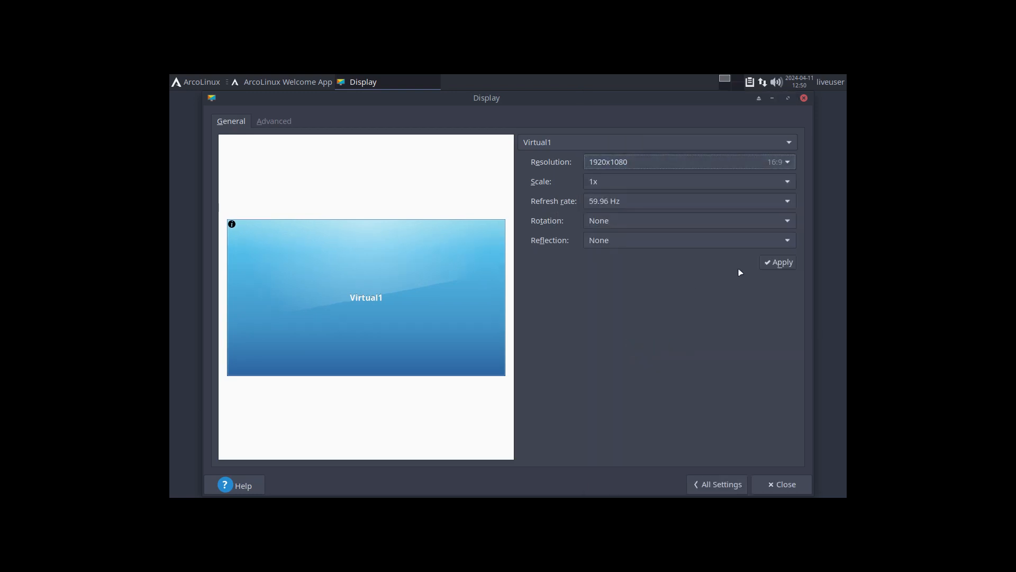
{"action": "left_click", "coordinate": [778, 262]}
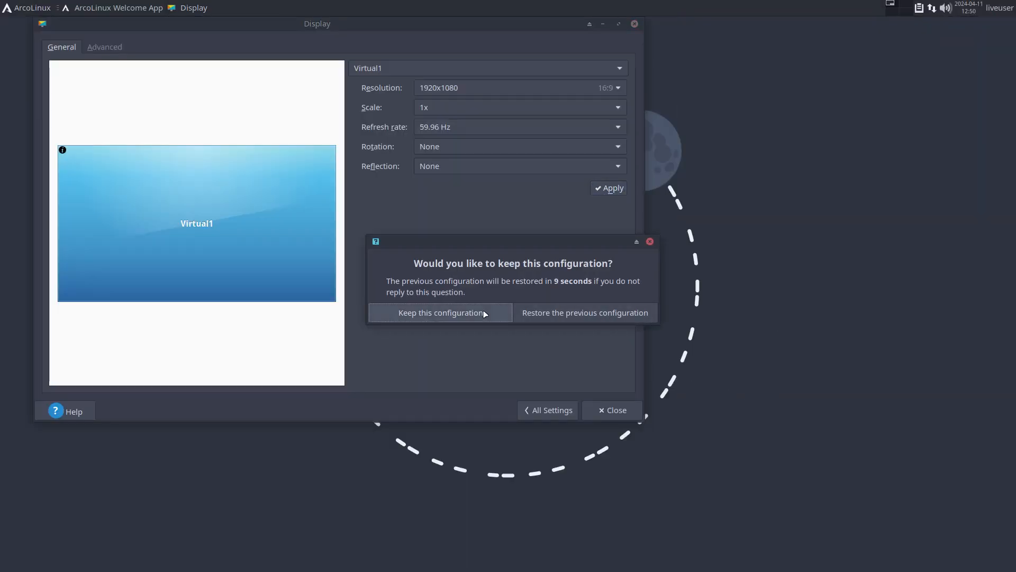
{"action": "left_click", "coordinate": [440, 313]}
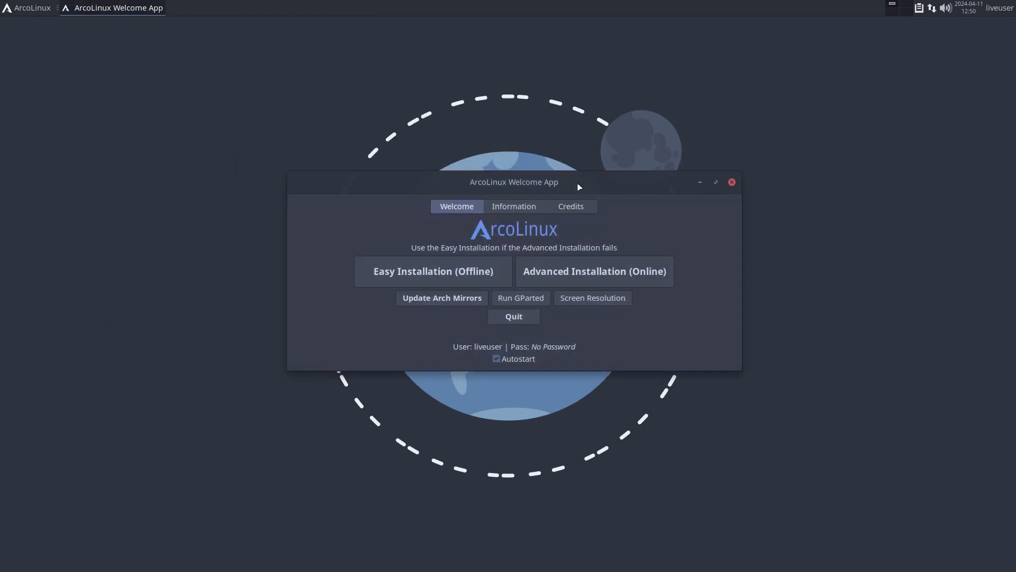
{"action": "mouse_move", "coordinate": [43, 4]}
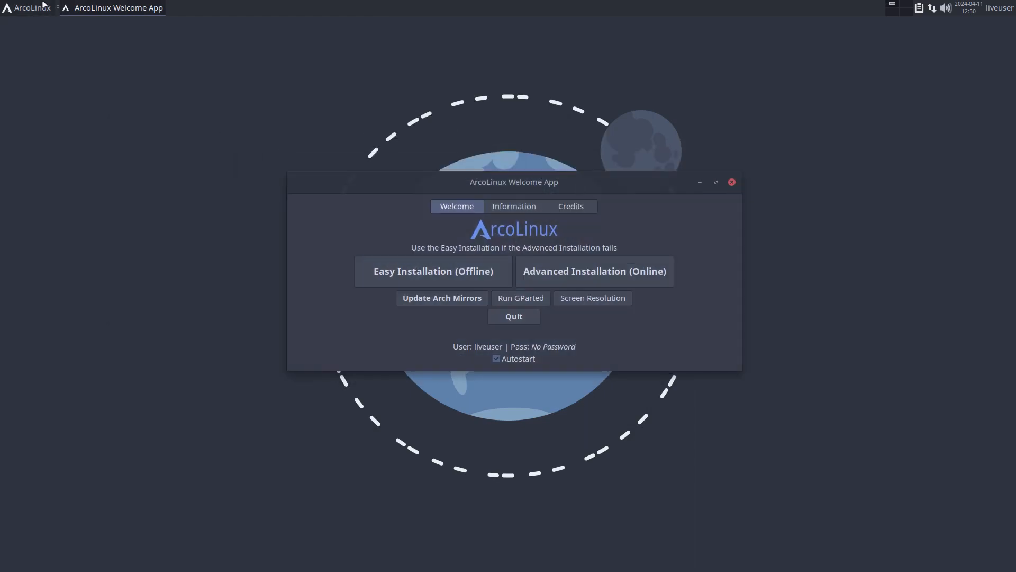
{"action": "left_click", "coordinate": [27, 7]}
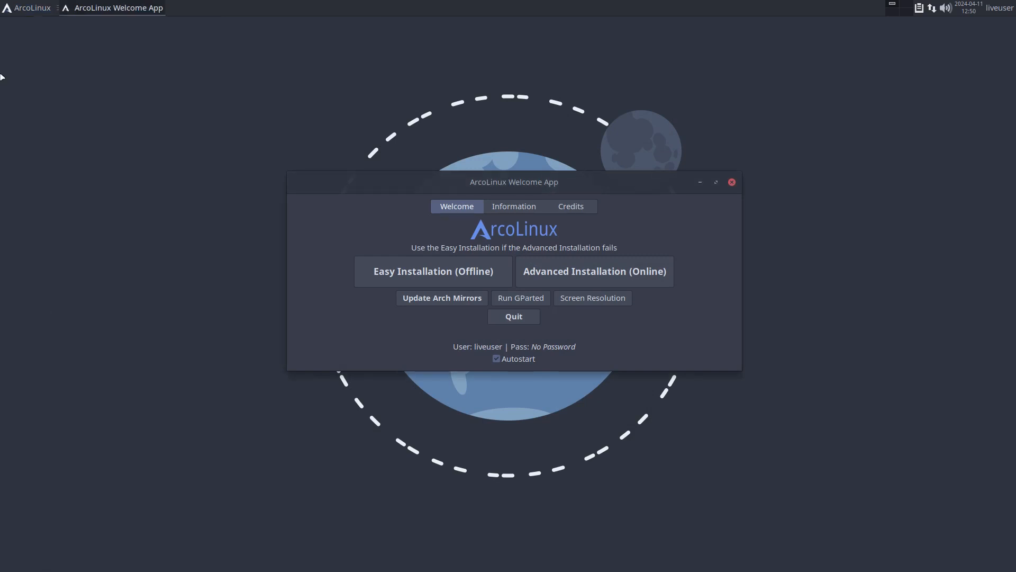
{"action": "left_click", "coordinate": [26, 8]}
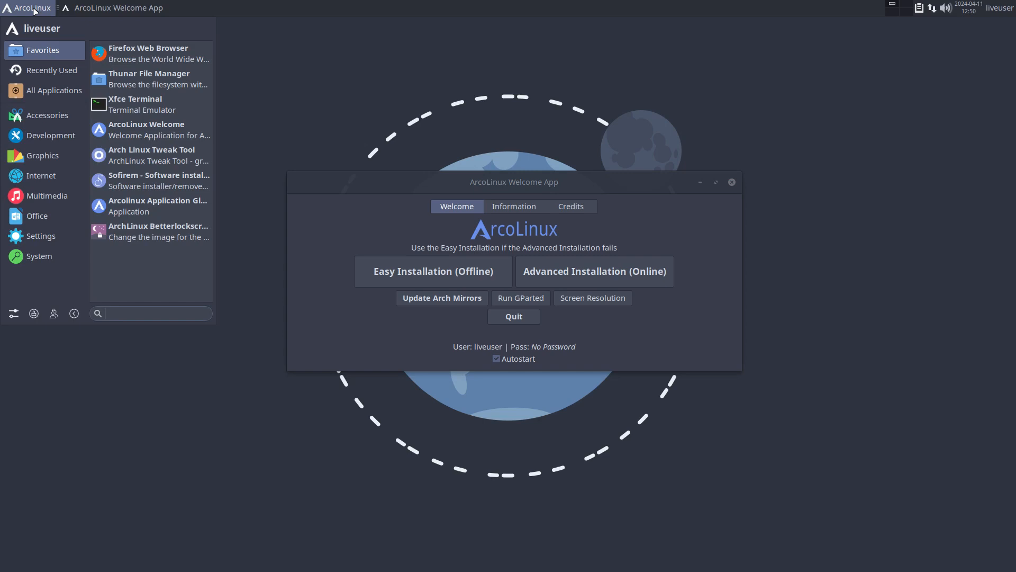
{"action": "mouse_move", "coordinate": [80, 289]}
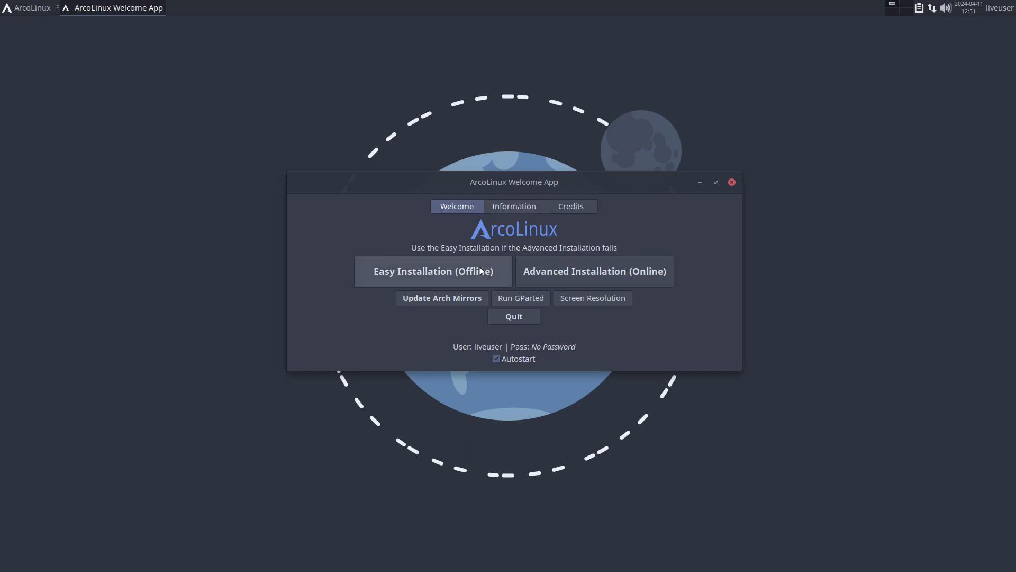
{"action": "mouse_move", "coordinate": [433, 271]}
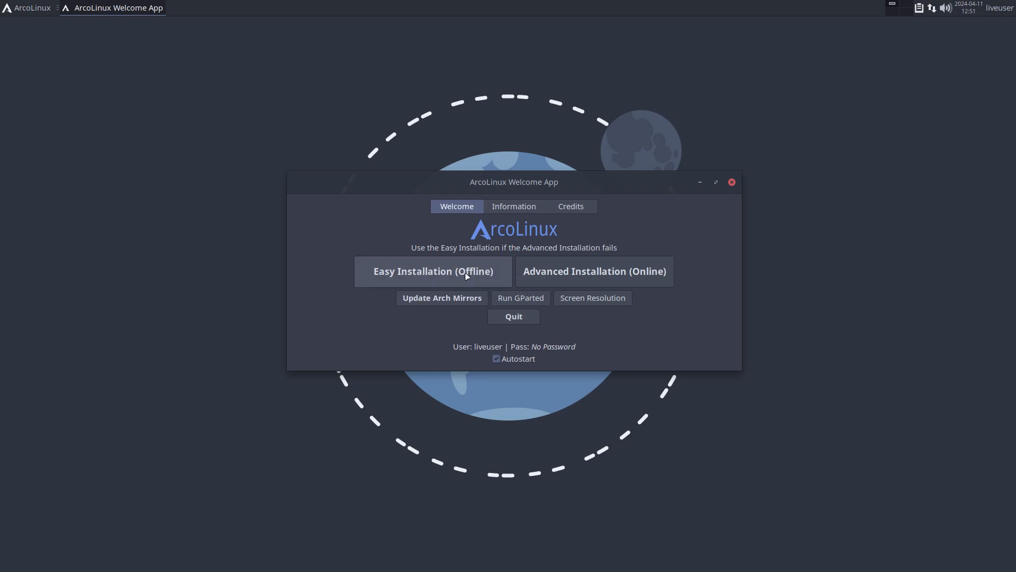
{"action": "left_click", "coordinate": [28, 7]}
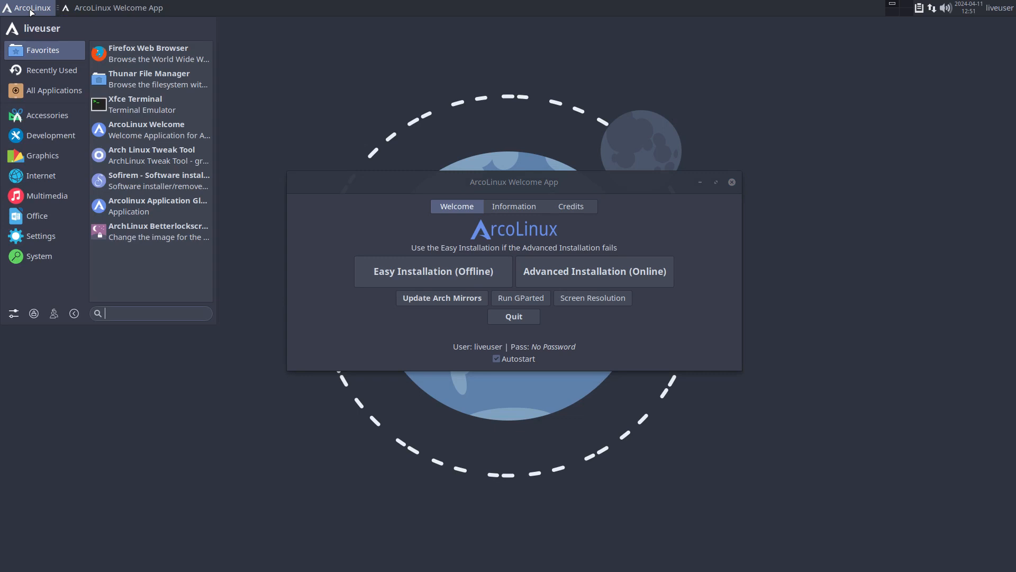
{"action": "left_click", "coordinate": [46, 114]}
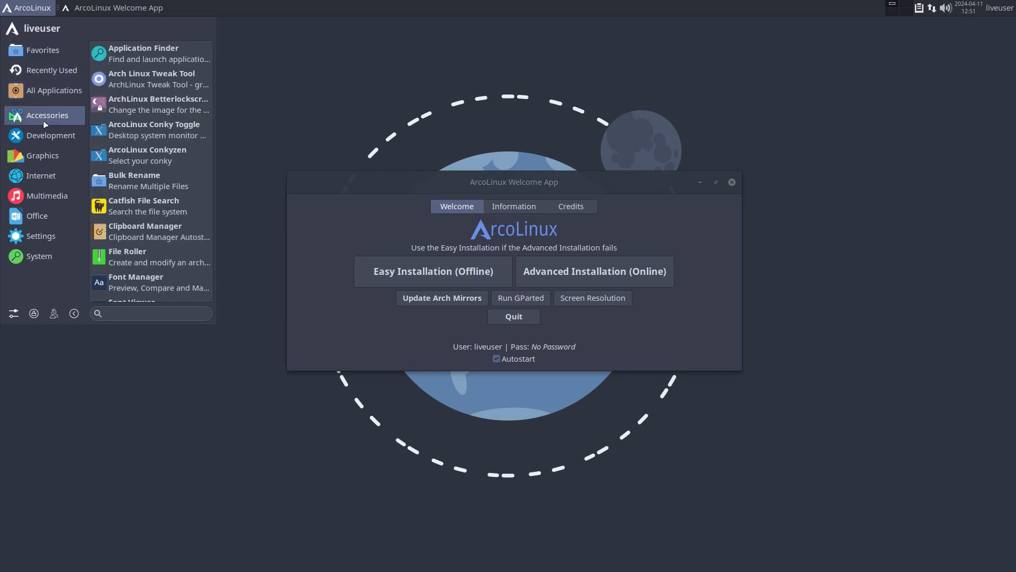
{"action": "left_click", "coordinate": [40, 175]}
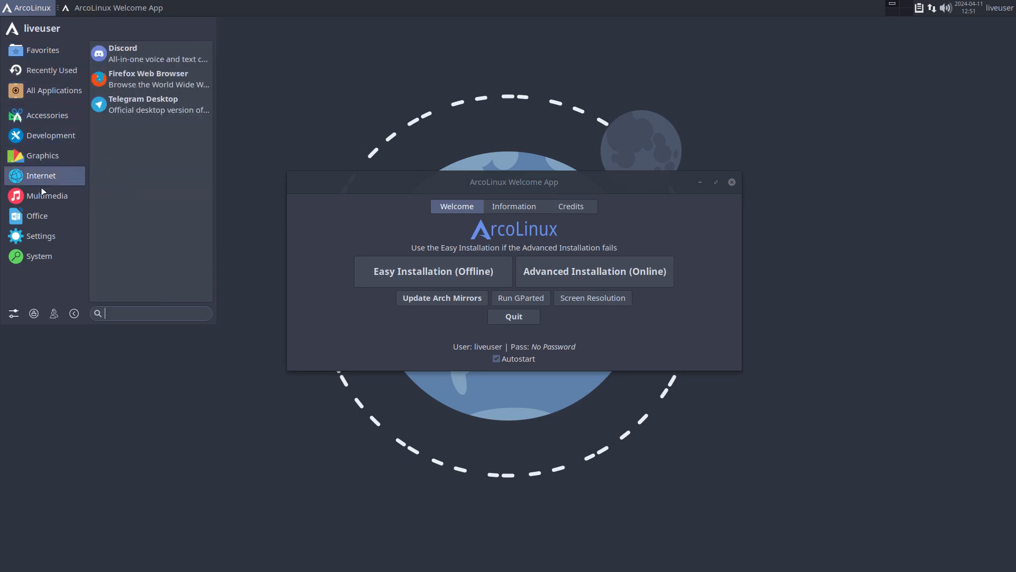
{"action": "left_click", "coordinate": [39, 256]}
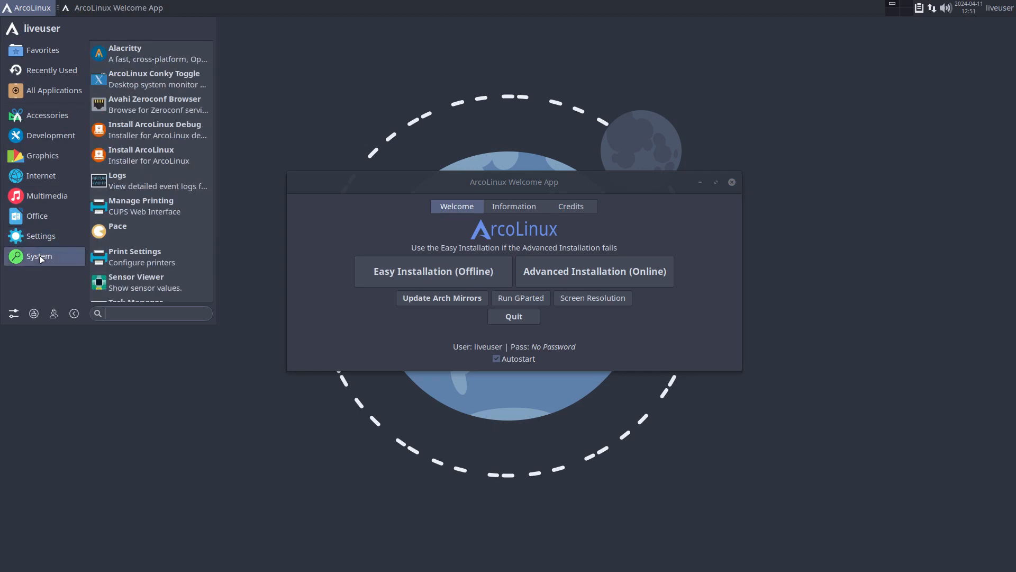
{"action": "mouse_move", "coordinate": [415, 183]}
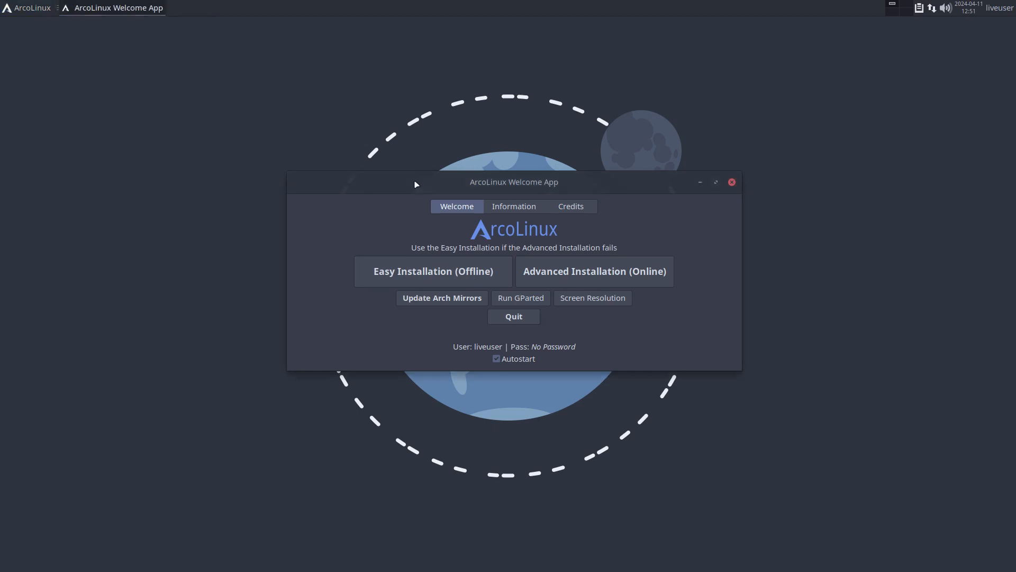
{"action": "mouse_move", "coordinate": [593, 271]}
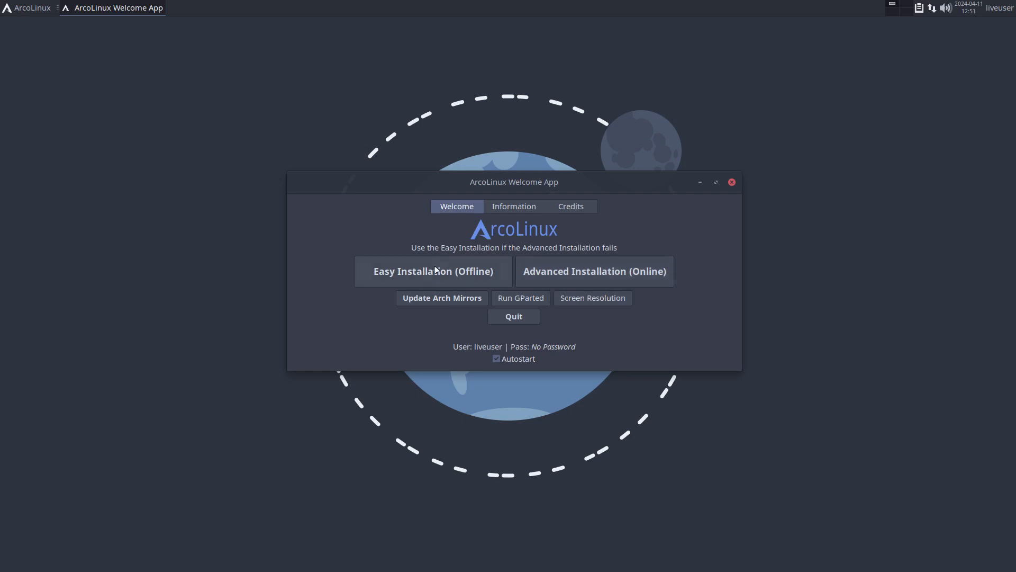
{"action": "mouse_move", "coordinate": [441, 297]}
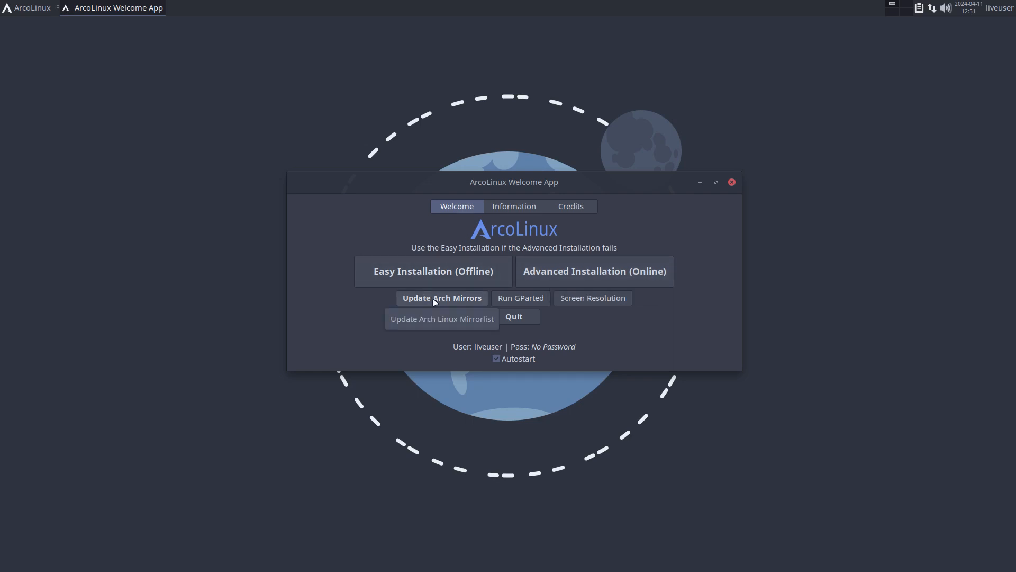
Refresh the Arch mirror list until 'Mirrorlist updated' appears
{"action": "left_click", "coordinate": [441, 297]}
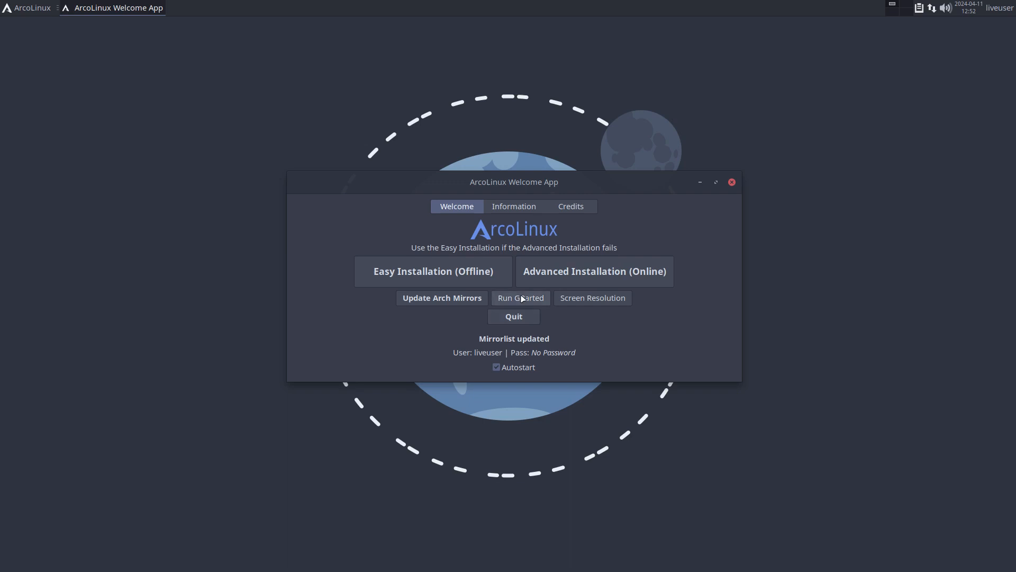
Run GParted and inspect /dev/sda as 30.53 GiB of unallocated space
{"action": "left_click", "coordinate": [521, 297]}
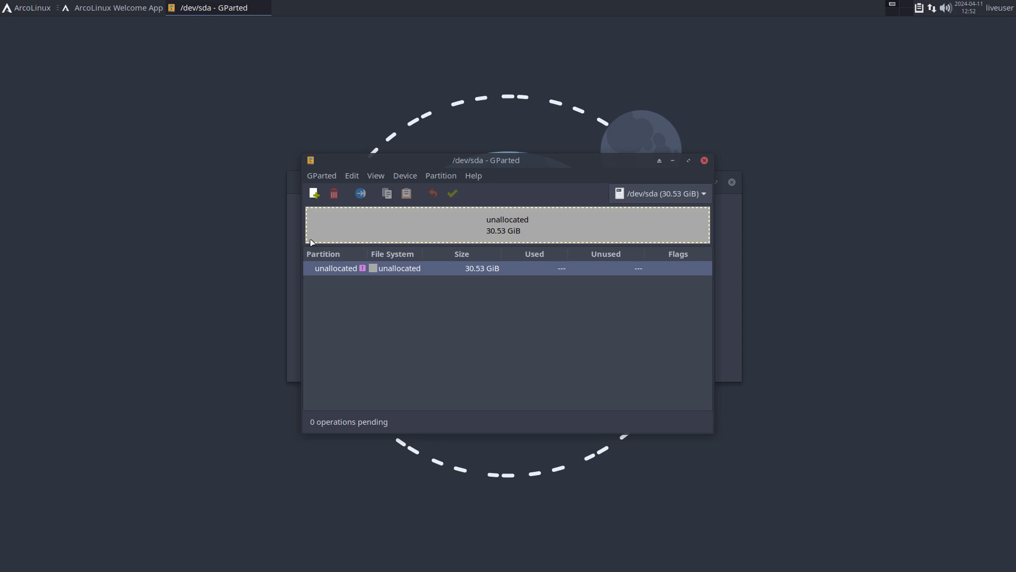
{"action": "mouse_move", "coordinate": [389, 213]}
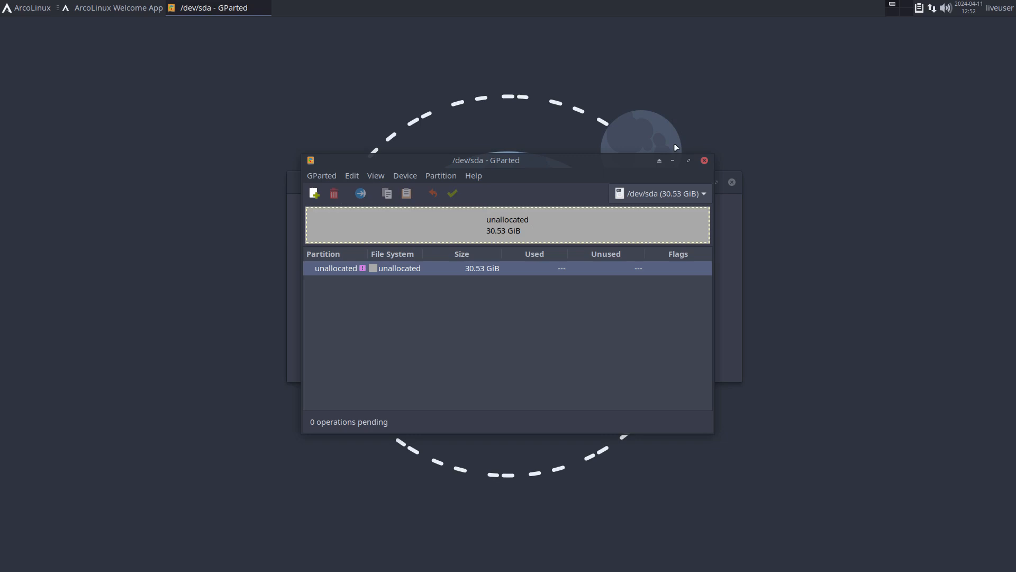
{"action": "left_click", "coordinate": [703, 160]}
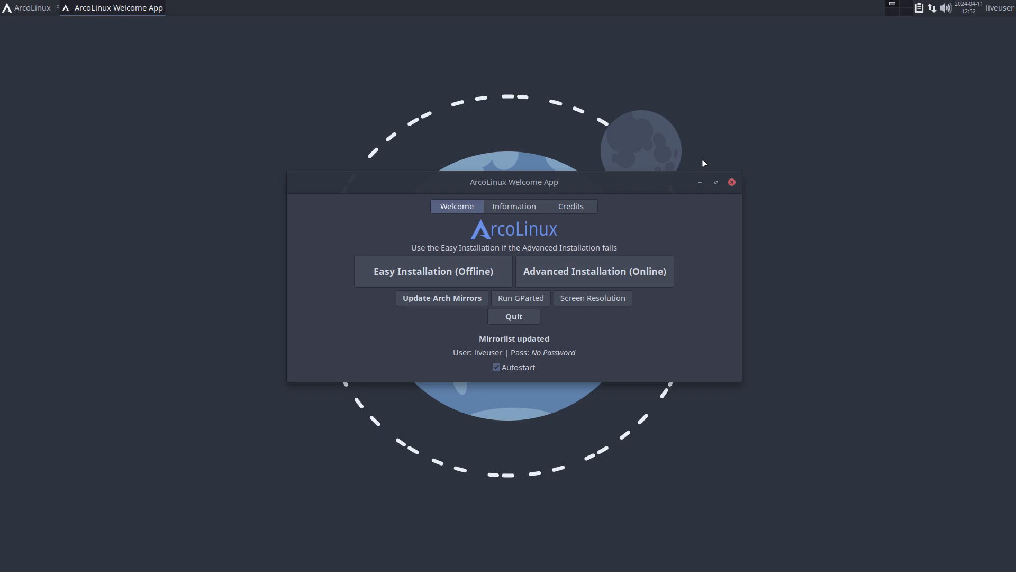
{"action": "mouse_move", "coordinate": [583, 267]}
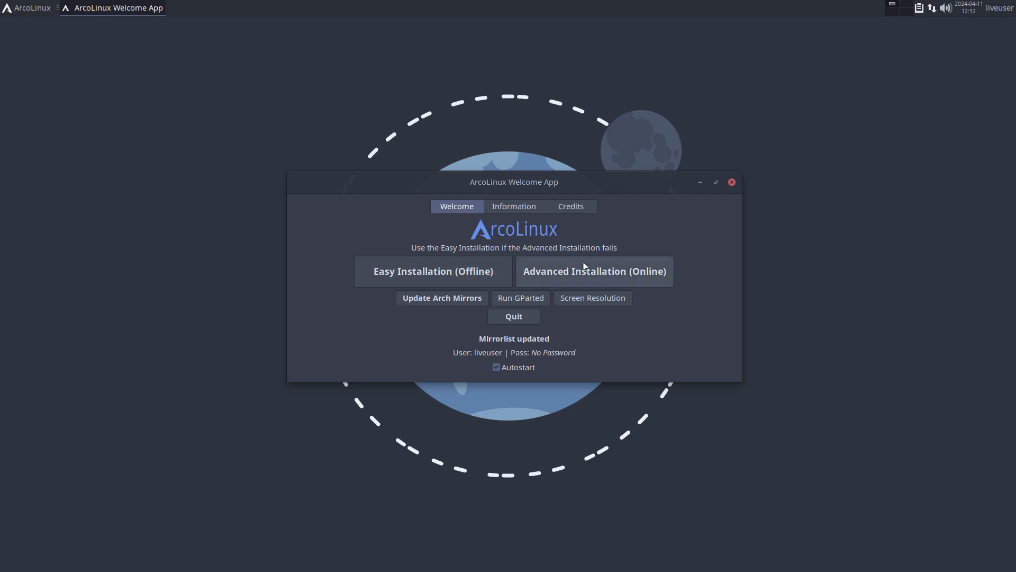
Start the Easy Installation (Offline), bringing up the bootloader choice
{"action": "left_click", "coordinate": [433, 271]}
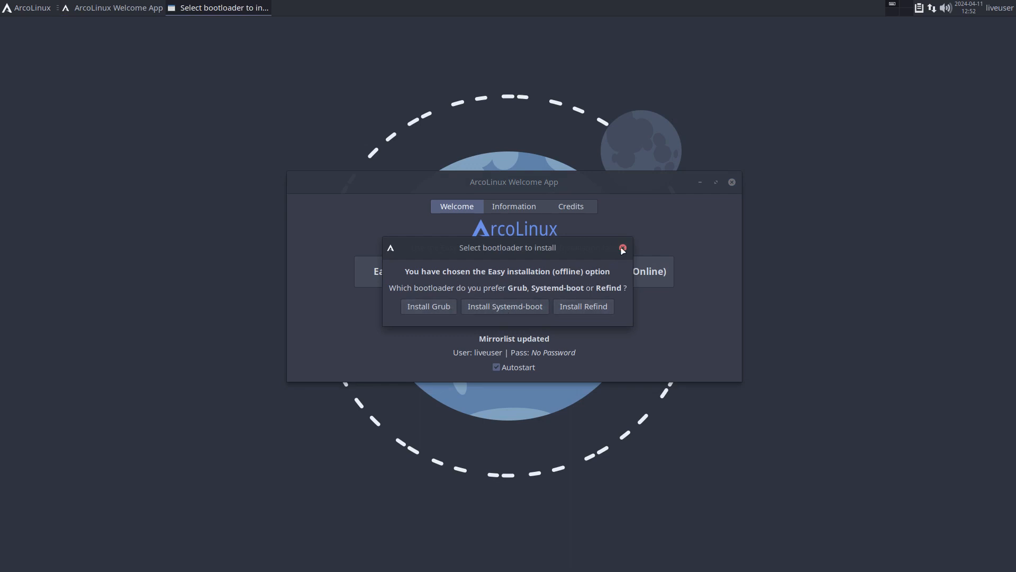
Pick the bootloader, pass the Welcome page and choose the Belgian keyboard layout
{"action": "left_click", "coordinate": [621, 248]}
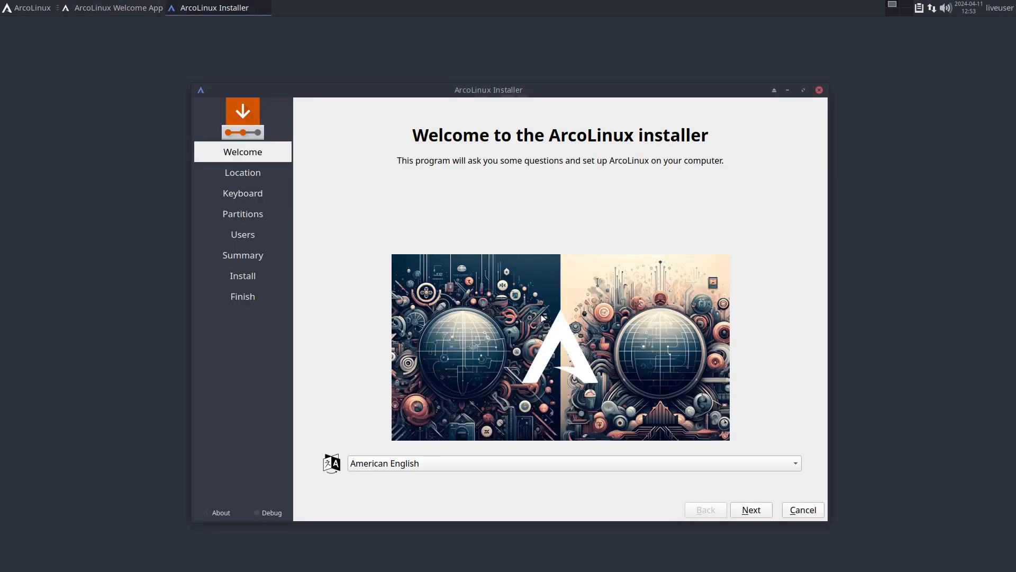
{"action": "mouse_move", "coordinate": [518, 311]}
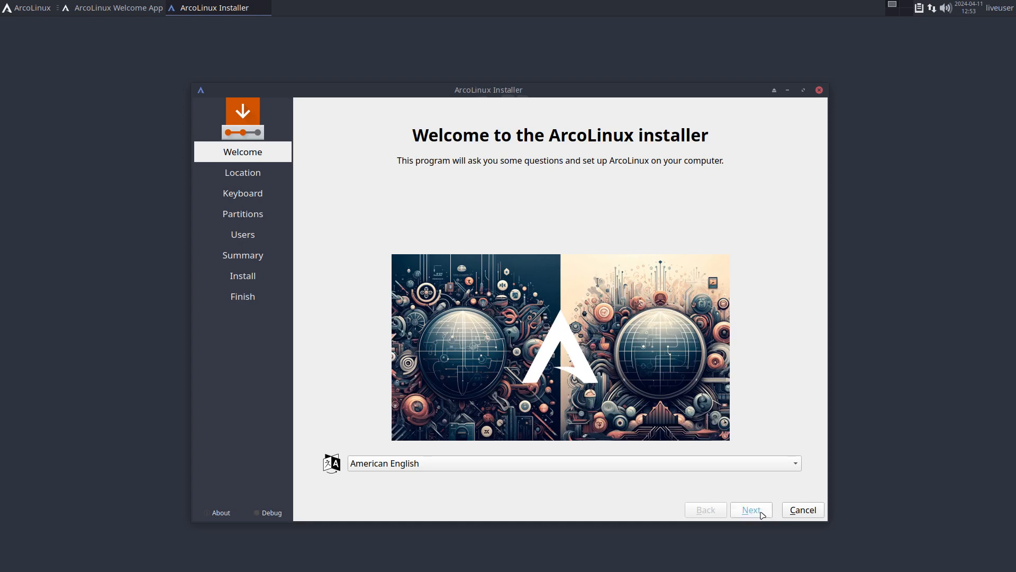
{"action": "left_click", "coordinate": [750, 509]}
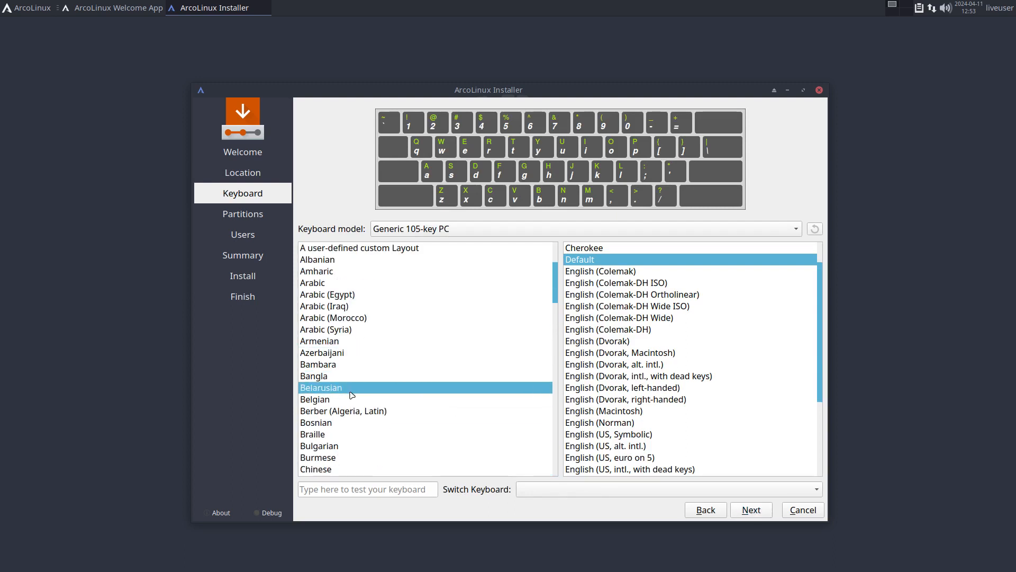
{"action": "left_click", "coordinate": [314, 399]}
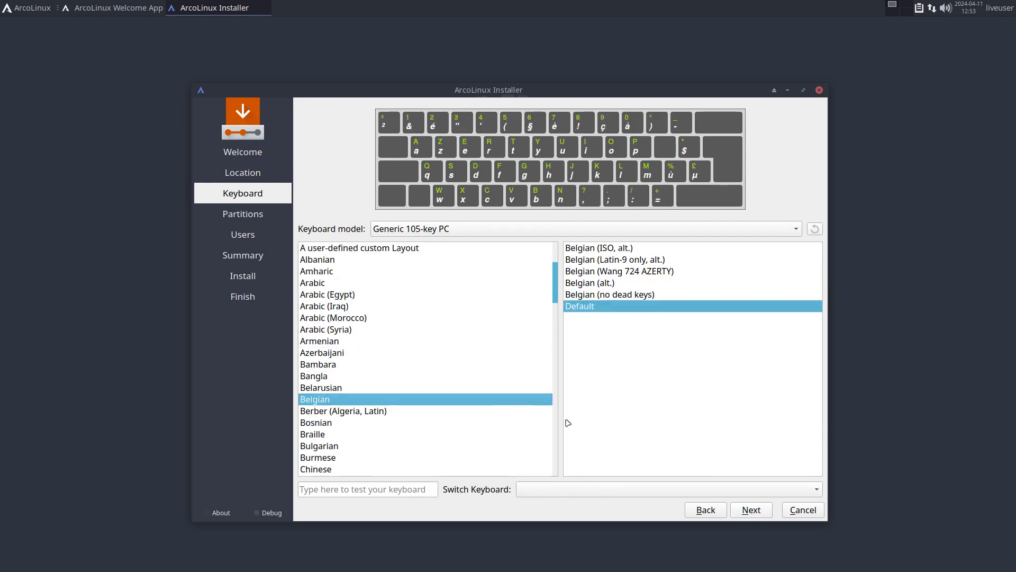
Erase the whole 30.53 GiB disk with no swap and an ext4 file system
{"action": "left_click", "coordinate": [749, 509]}
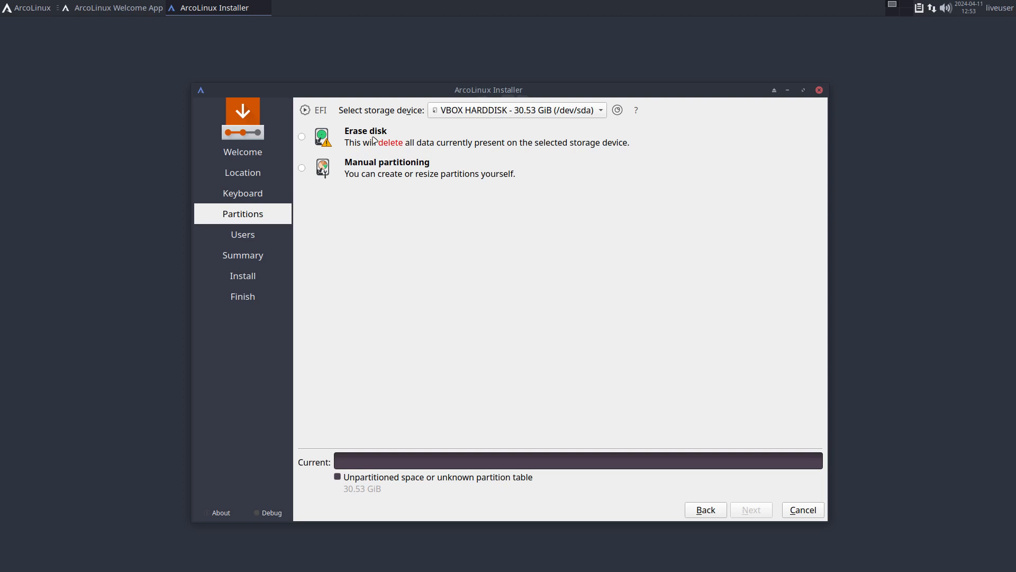
{"action": "left_click", "coordinate": [302, 137]}
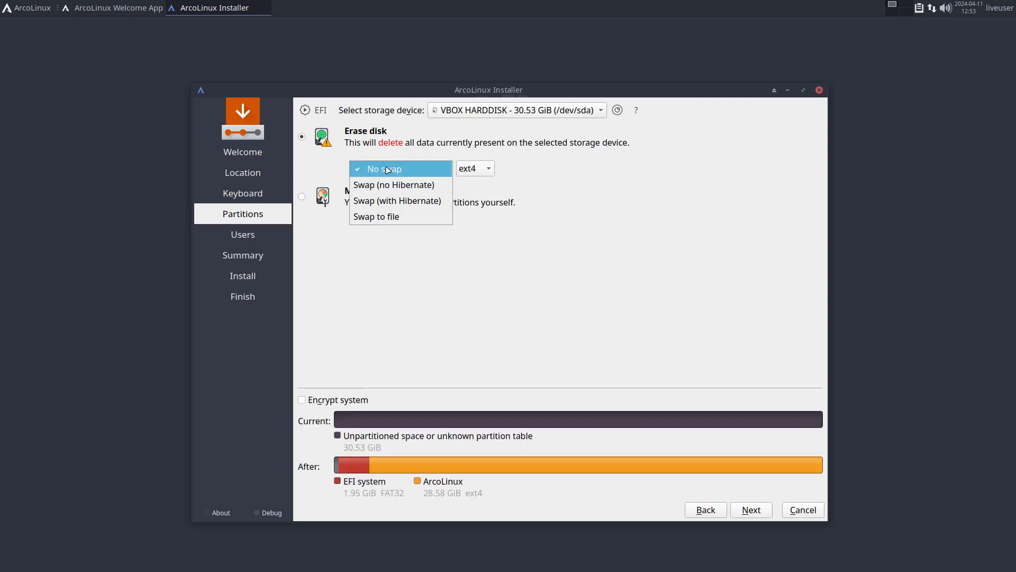
{"action": "mouse_move", "coordinate": [397, 200]}
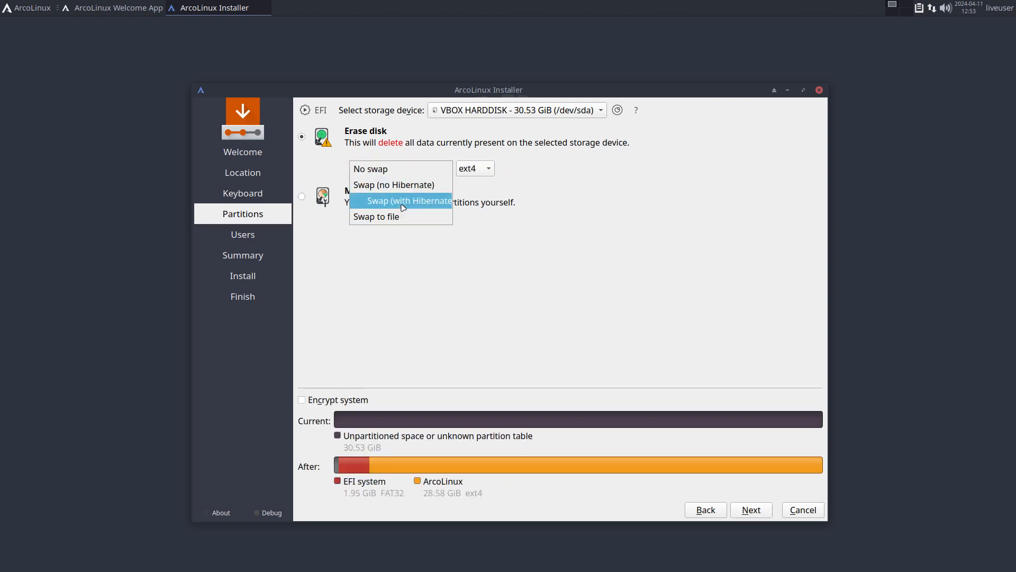
{"action": "left_click", "coordinate": [474, 168]}
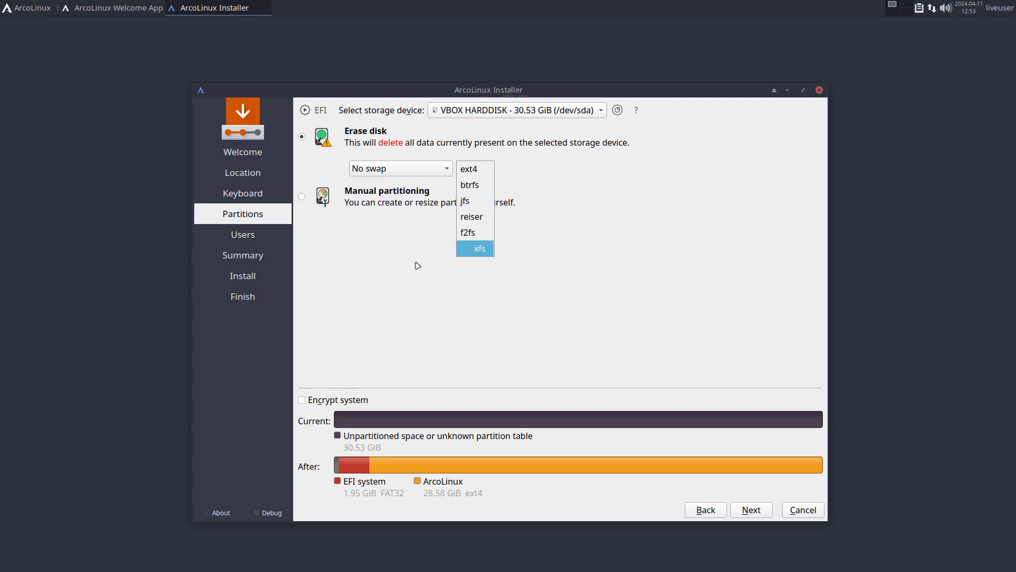
{"action": "left_click", "coordinate": [469, 168]}
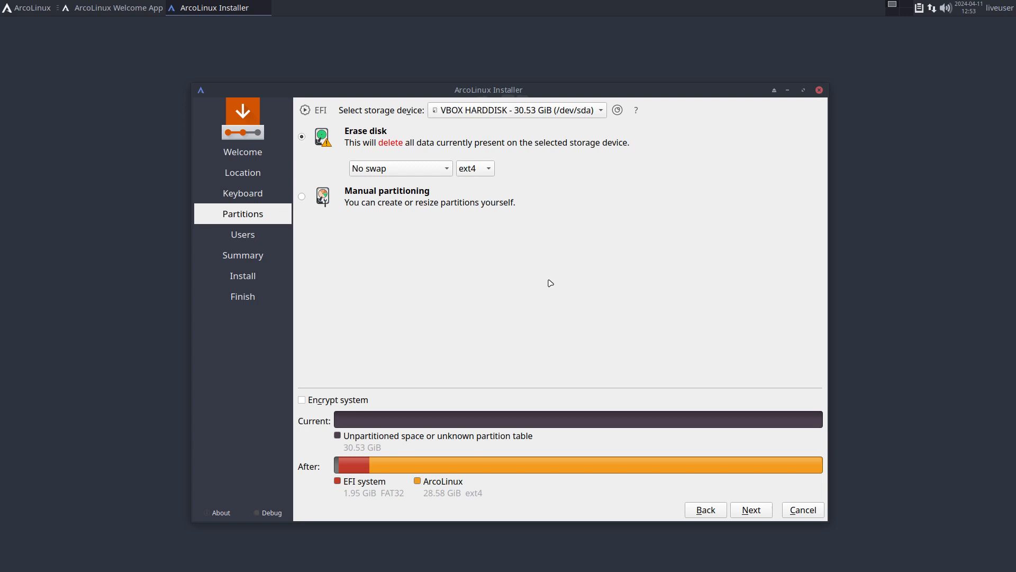
{"action": "mouse_move", "coordinate": [728, 487]}
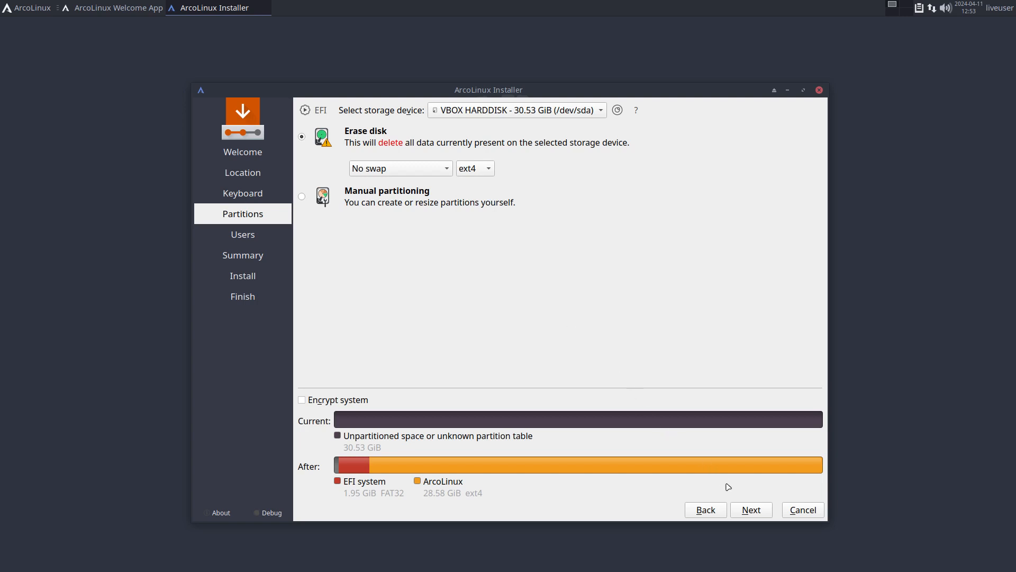
Fill in user 'erik' with password and automatic login, reaching the install summary
{"action": "left_click", "coordinate": [751, 509]}
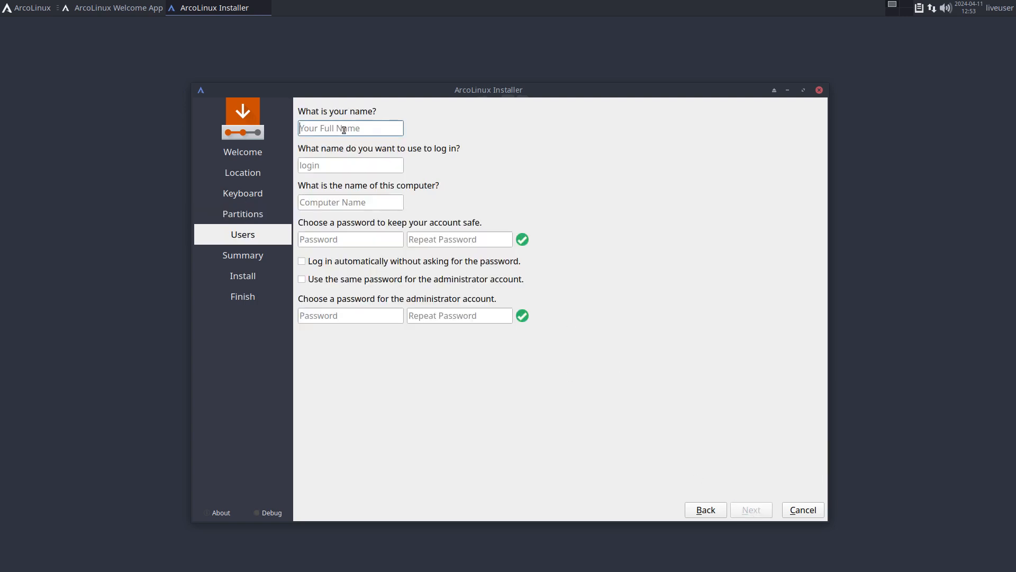
{"action": "type", "text": "erik"}
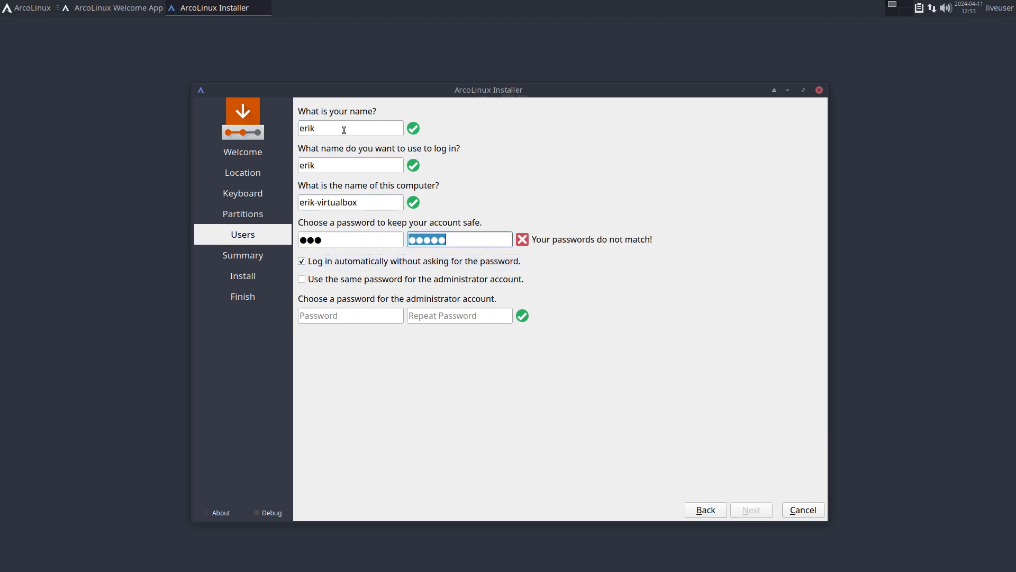
{"action": "type", "text": "•"}
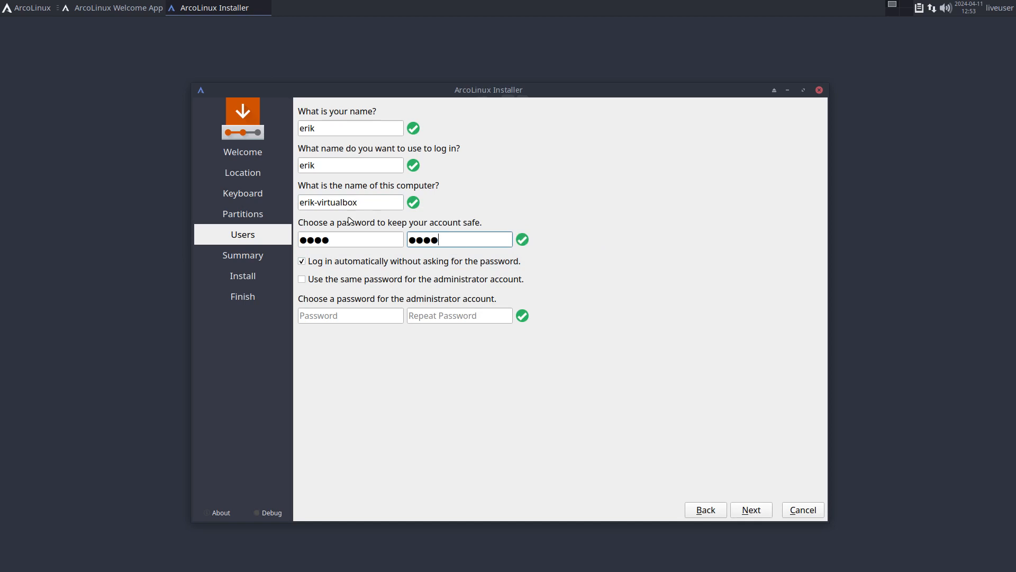
{"action": "left_click", "coordinate": [749, 509]}
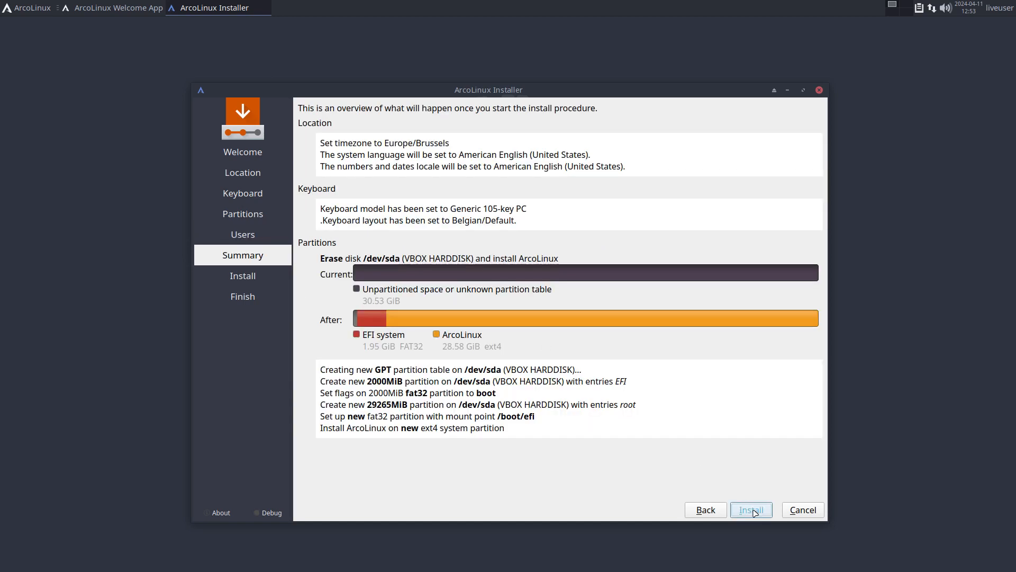
Cancel the installation from the Summary page and confirm Yes to quit the installer
{"action": "left_click", "coordinate": [751, 509]}
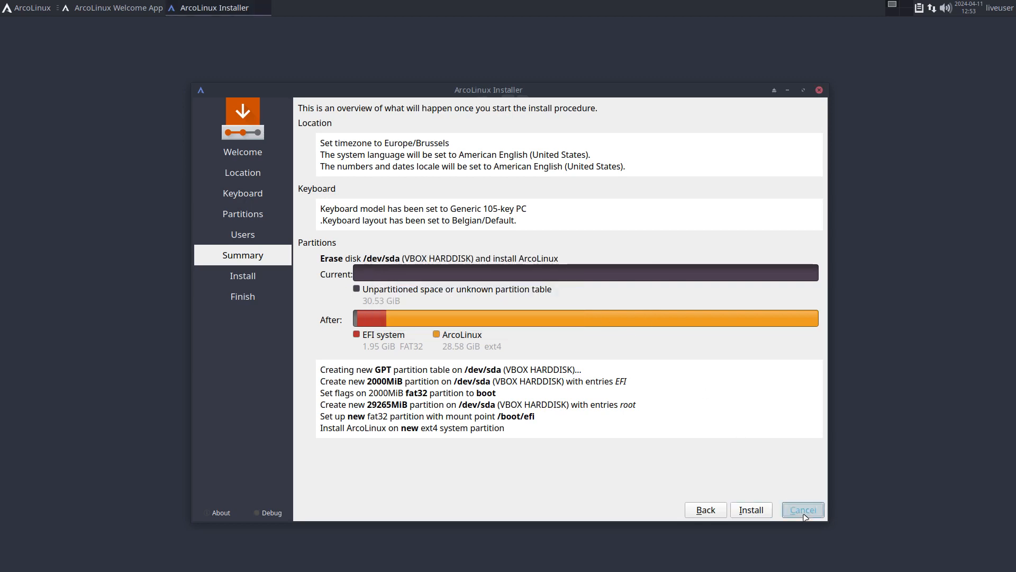
{"action": "left_click", "coordinate": [802, 509]}
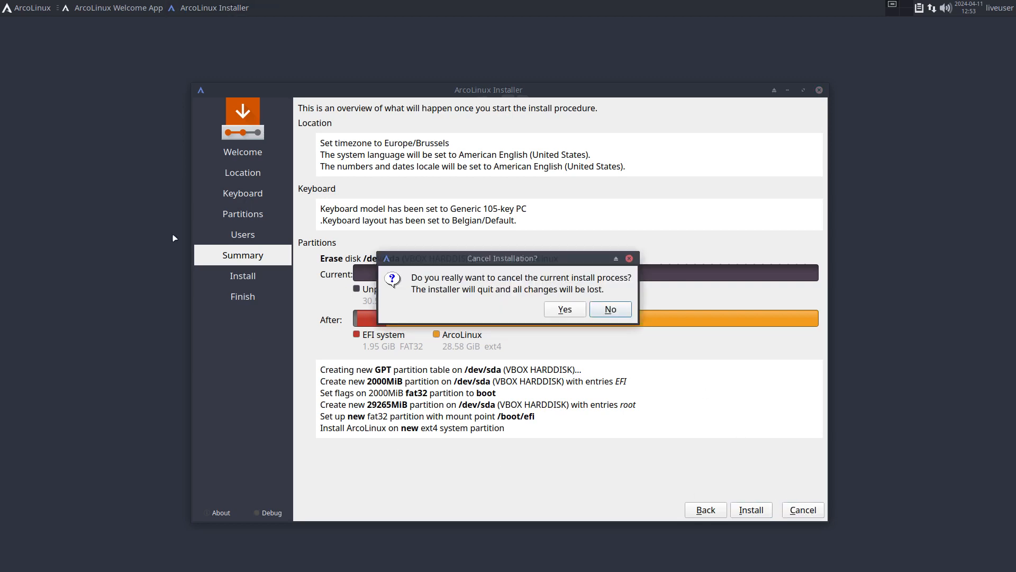
{"action": "left_click", "coordinate": [28, 7]}
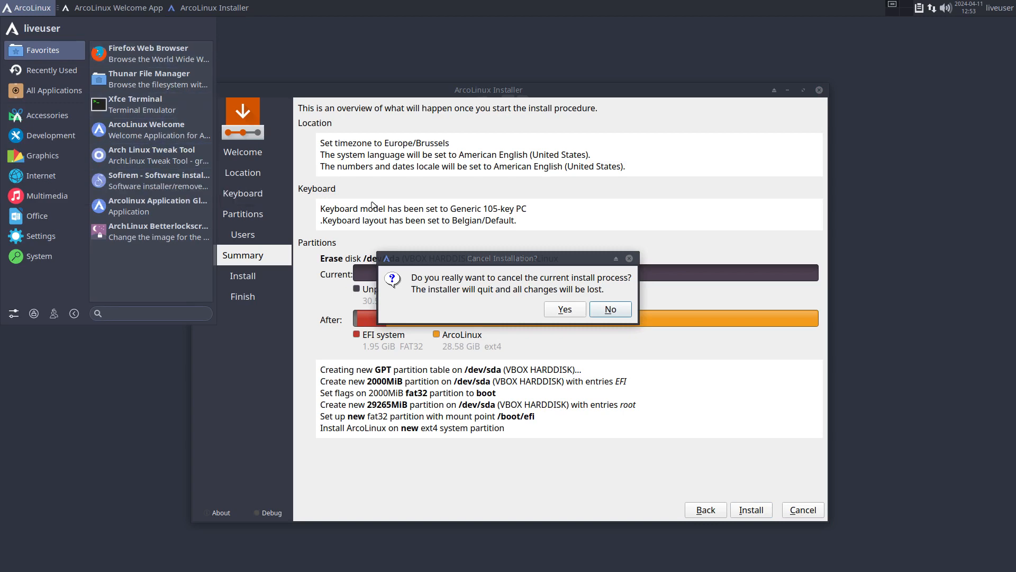
{"action": "left_click", "coordinate": [564, 309]}
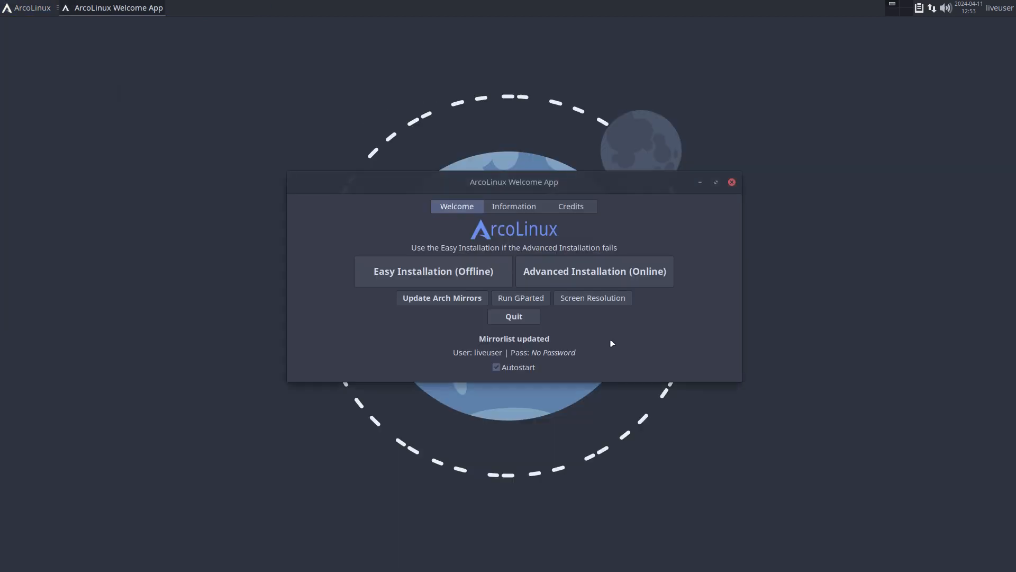
{"action": "mouse_move", "coordinate": [624, 337]}
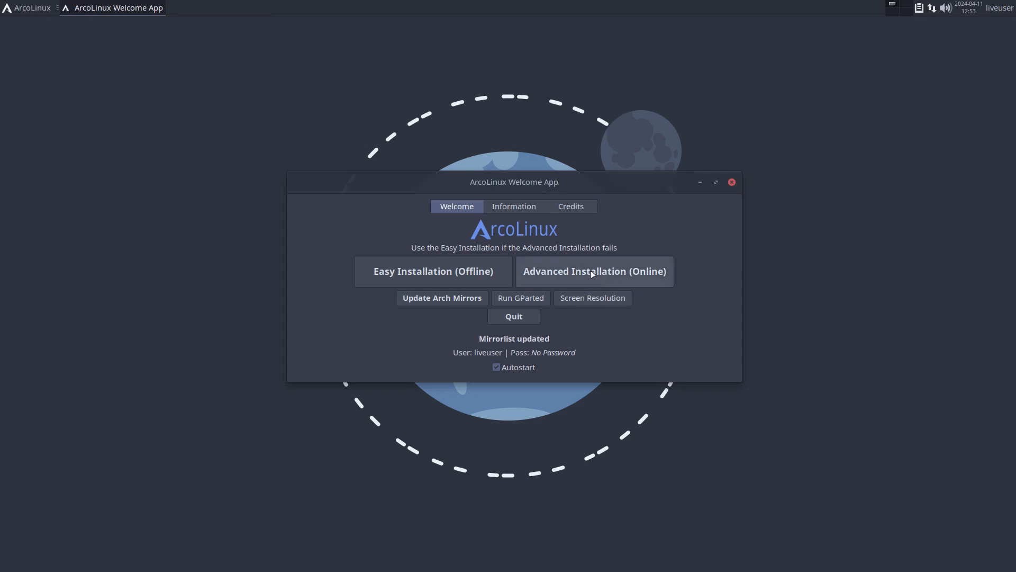
{"action": "mouse_move", "coordinate": [593, 271]}
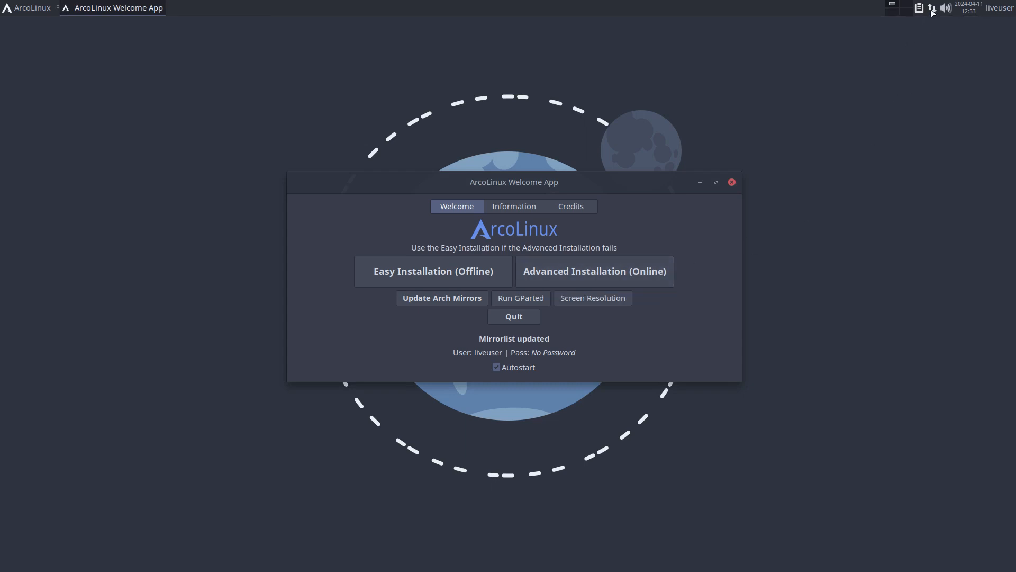
{"action": "left_click", "coordinate": [931, 7]}
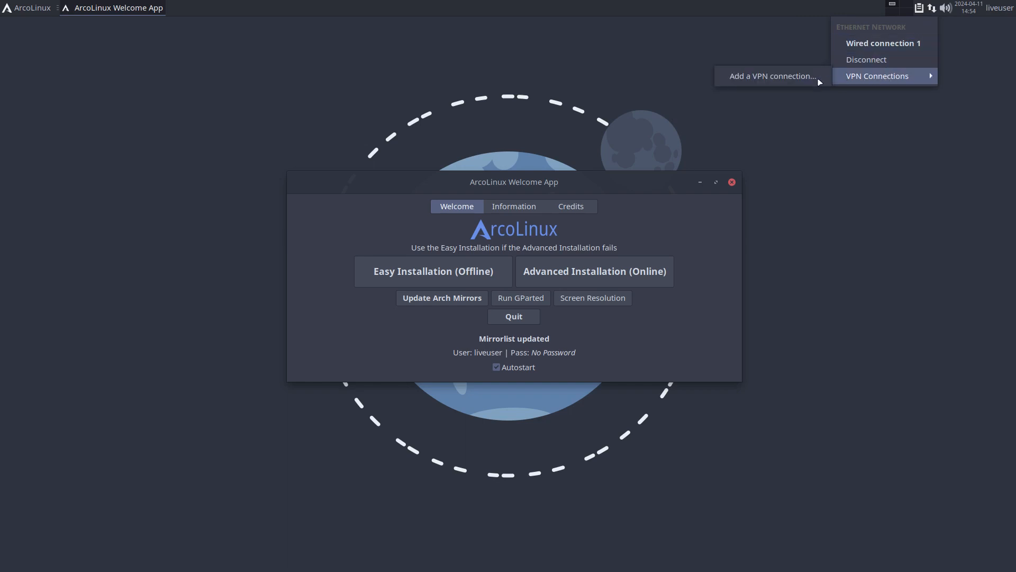
{"action": "left_click", "coordinate": [772, 76]}
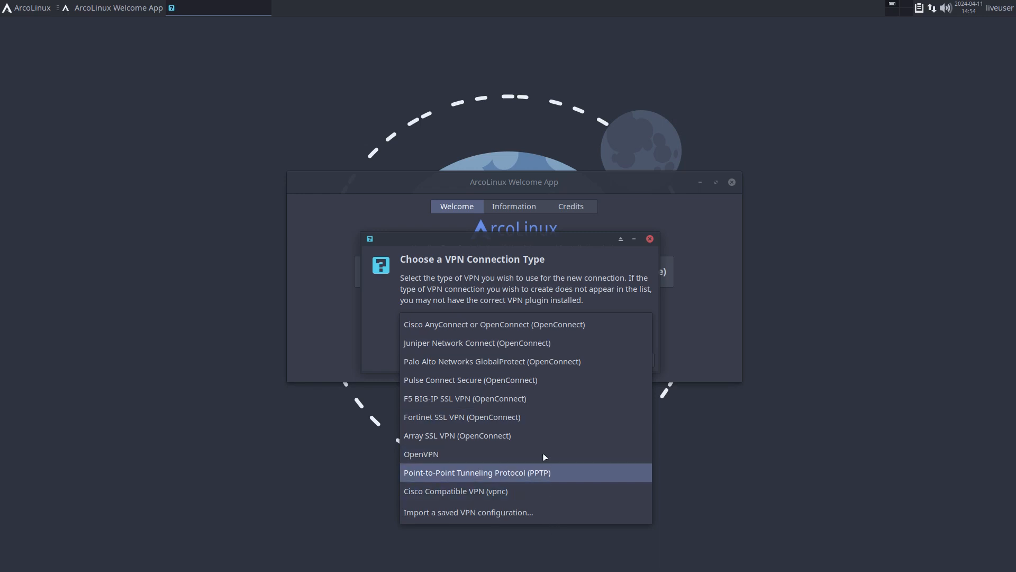
{"action": "mouse_move", "coordinate": [465, 513]}
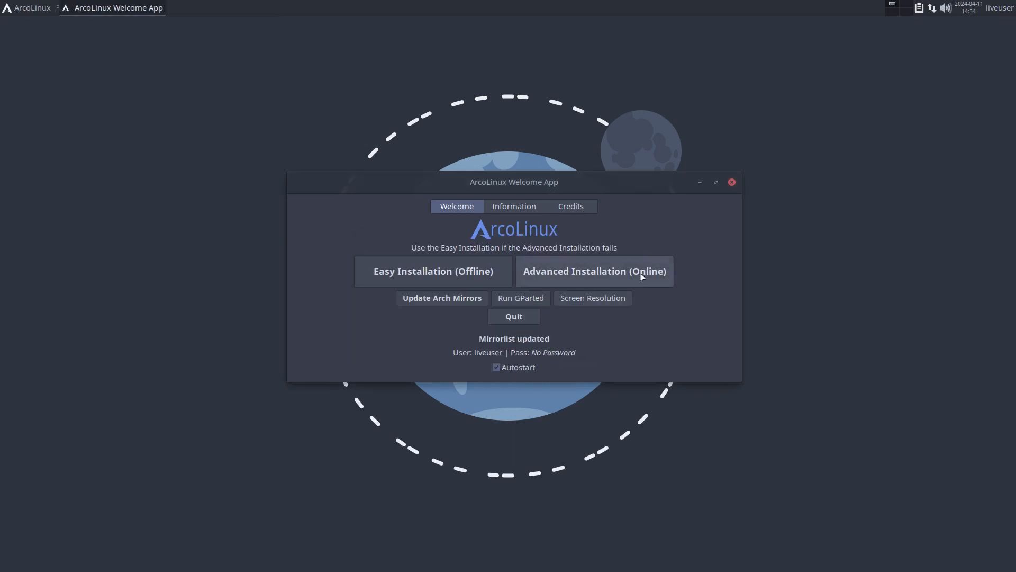
{"action": "mouse_move", "coordinate": [593, 271]}
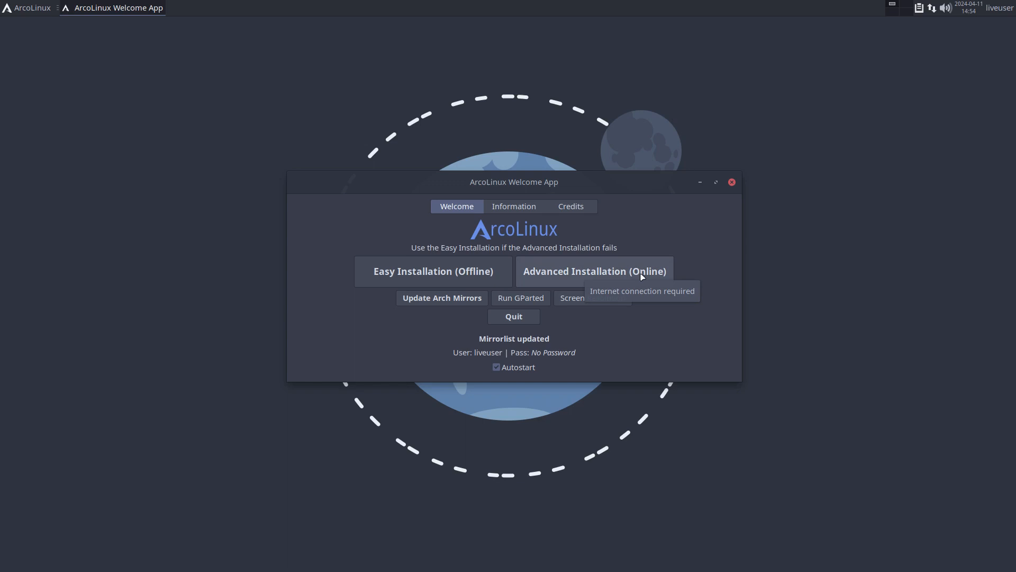
Start the online Advanced Installation and choose rEFInd as the bootloader
{"action": "left_click", "coordinate": [594, 271]}
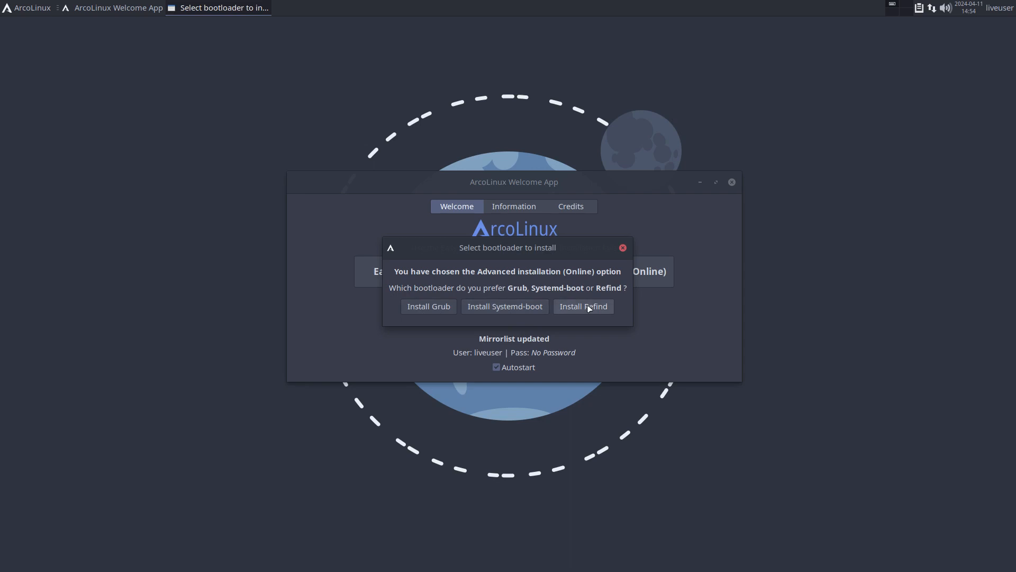
{"action": "left_click", "coordinate": [582, 306]}
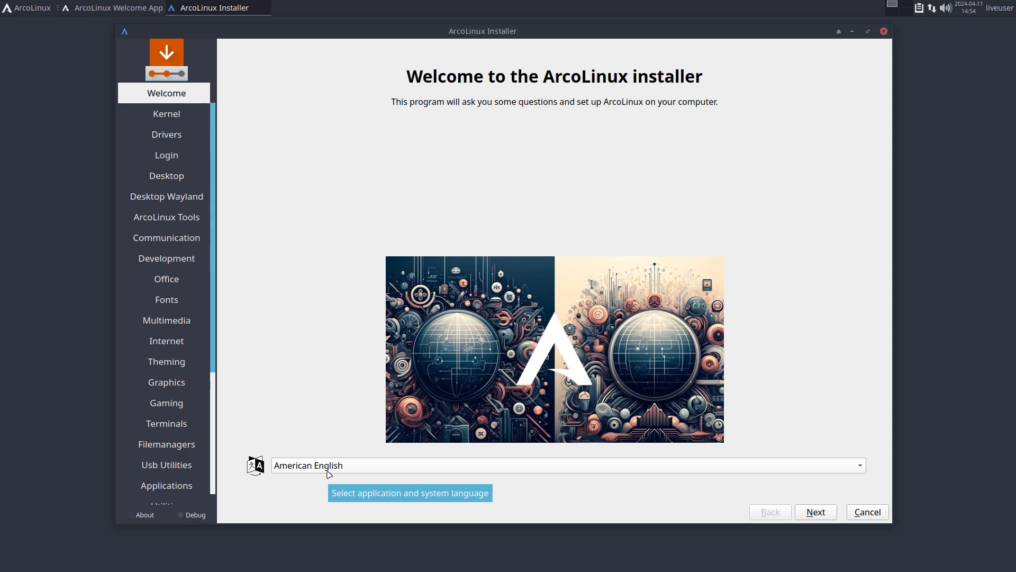
{"action": "mouse_move", "coordinate": [545, 476]}
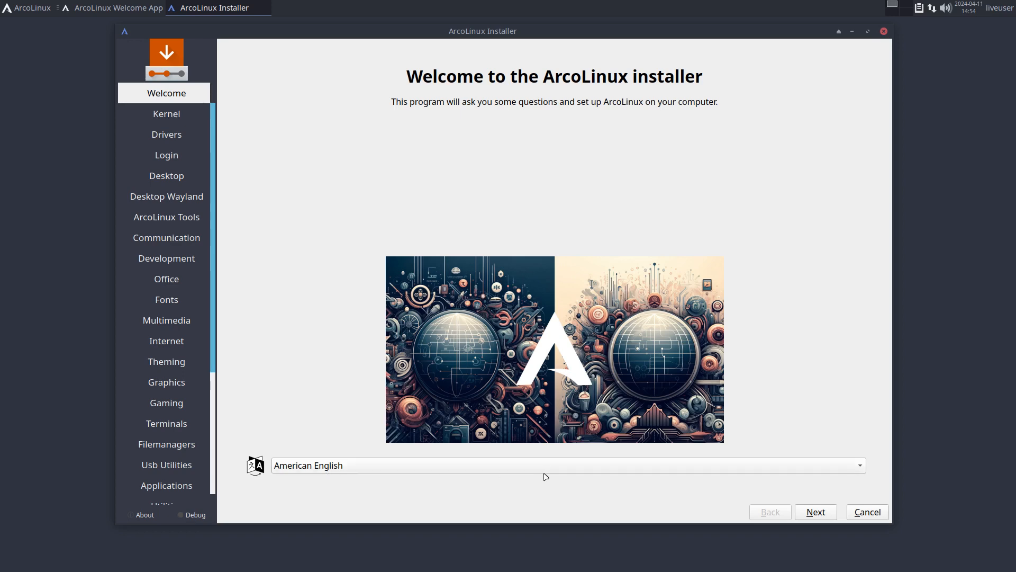
{"action": "mouse_move", "coordinate": [724, 491]}
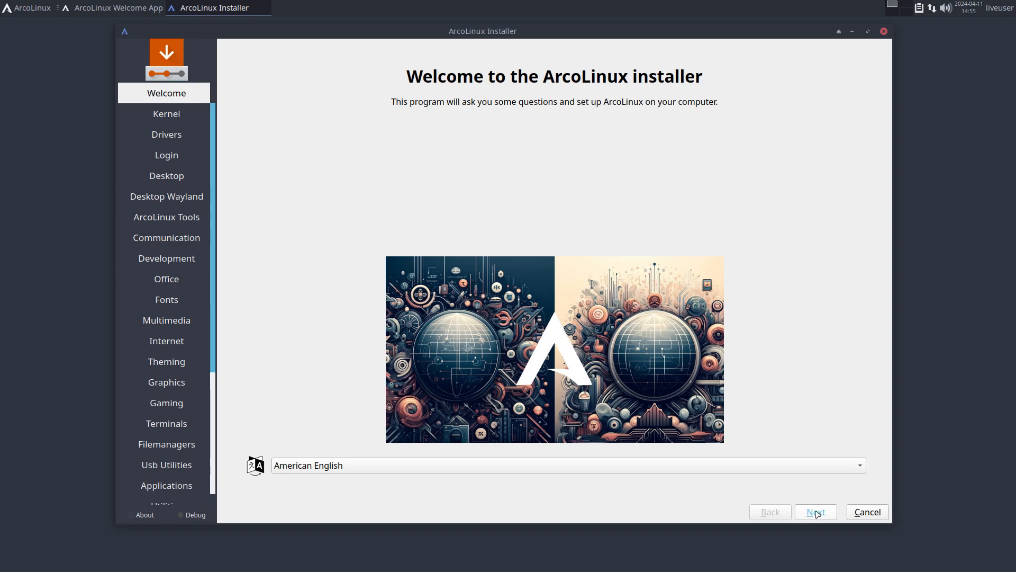
Keep American English on the Welcome page and advance to the Kernel page
{"action": "left_click", "coordinate": [815, 512]}
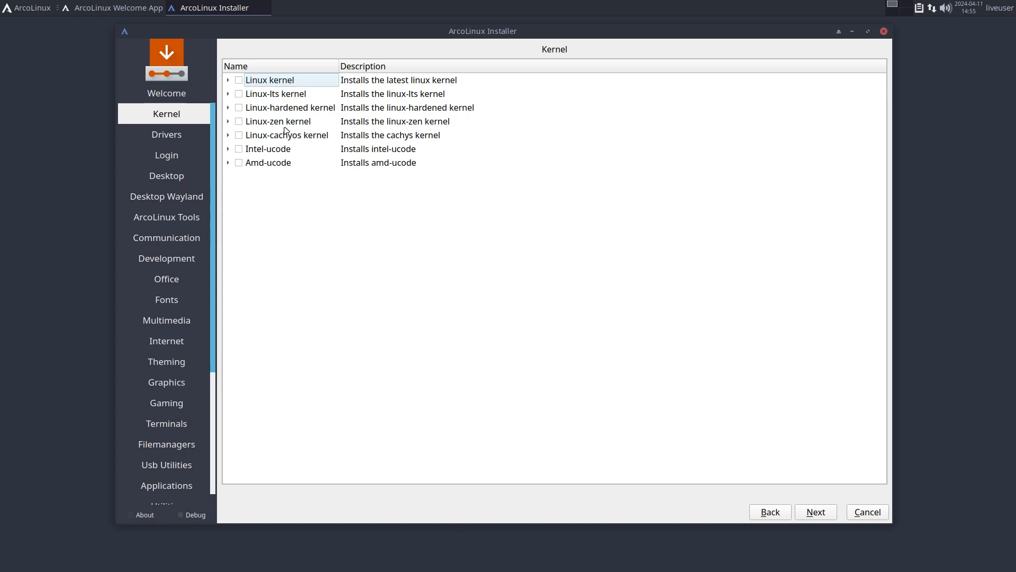
{"action": "mouse_move", "coordinate": [286, 132]}
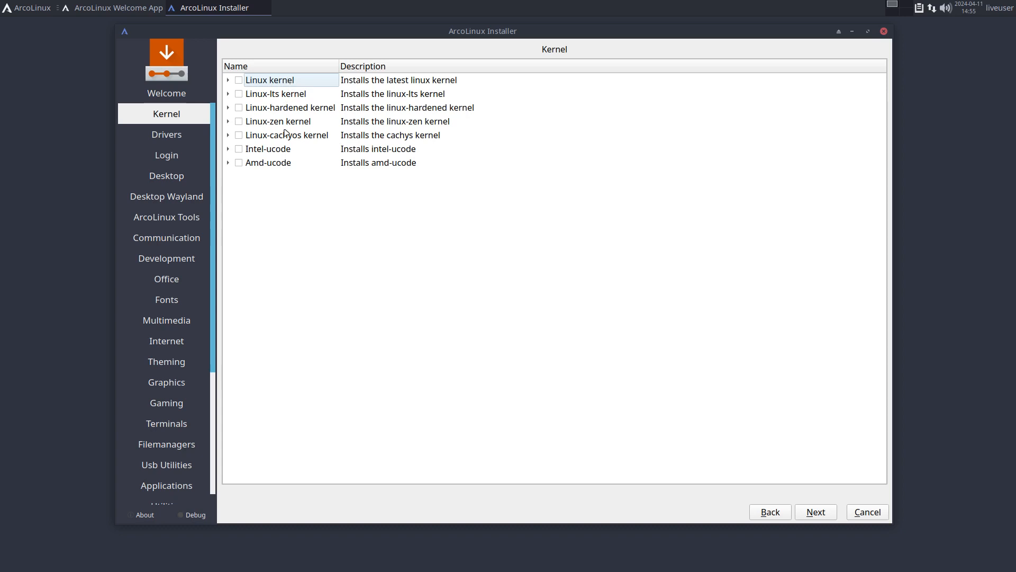
{"action": "mouse_move", "coordinate": [481, 309]}
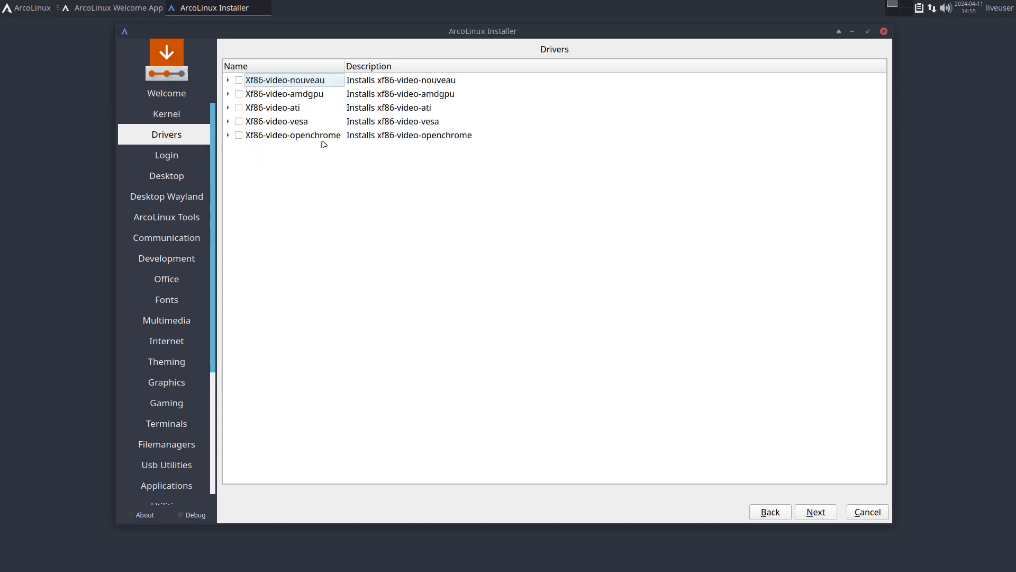
{"action": "mouse_move", "coordinate": [426, 201]}
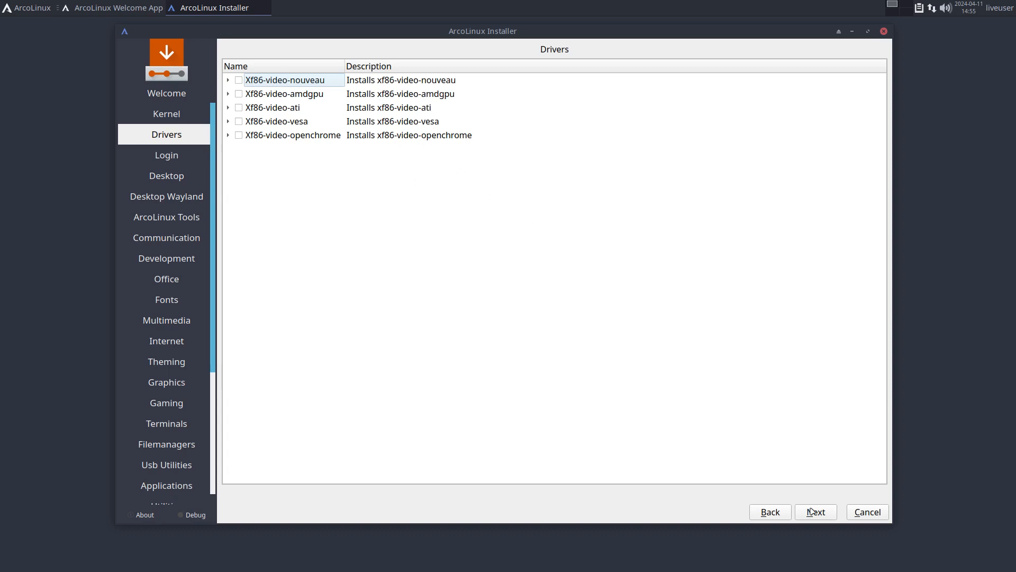
Pass the Kernel and Drivers pages with nothing ticked, reaching the Login page
{"action": "left_click", "coordinate": [166, 154]}
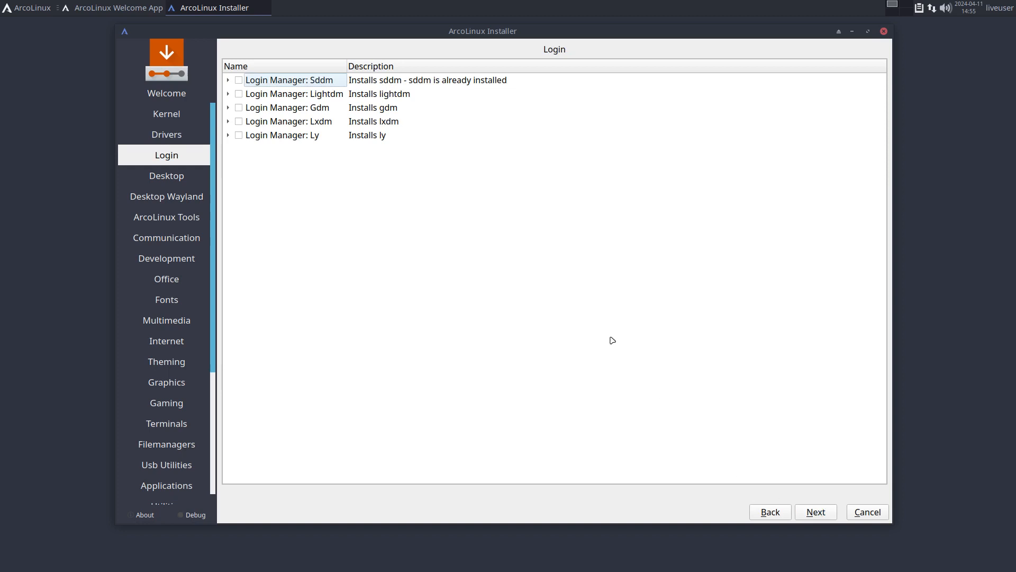
{"action": "mouse_move", "coordinate": [522, 215]}
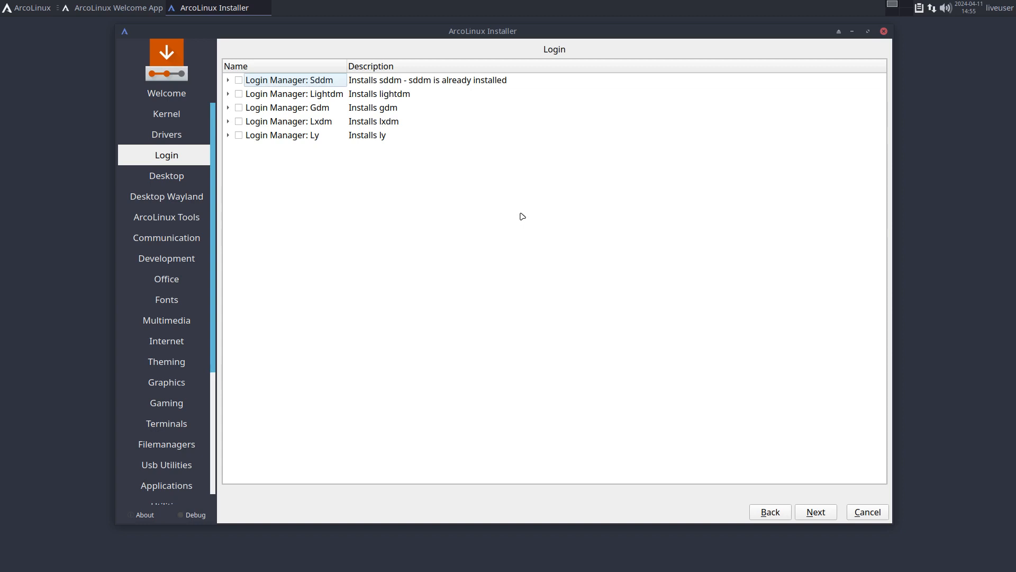
{"action": "mouse_move", "coordinate": [289, 126]}
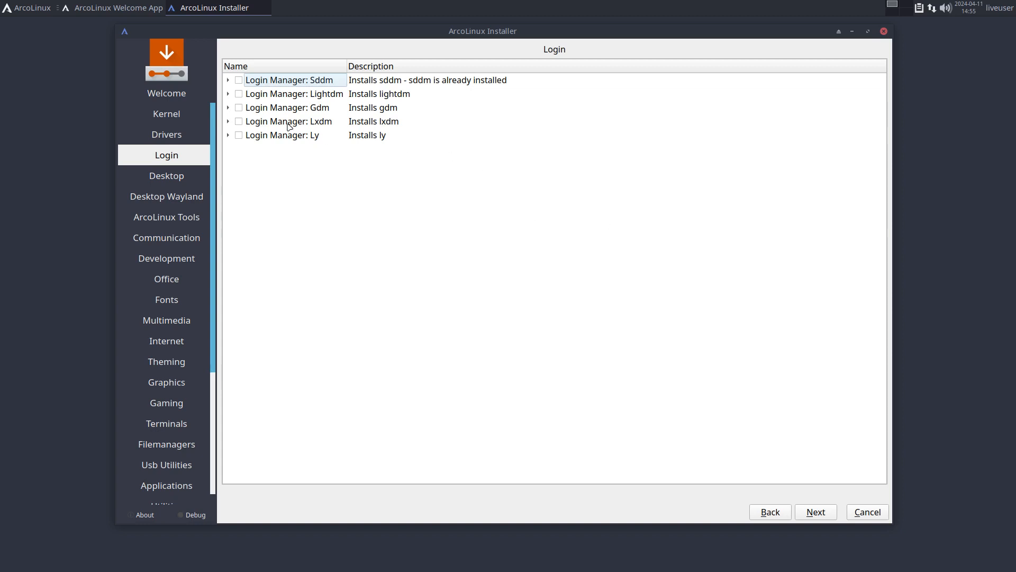
Browse the Lightdm and Sddm login manager entries without ticking any
{"action": "left_click", "coordinate": [238, 79]}
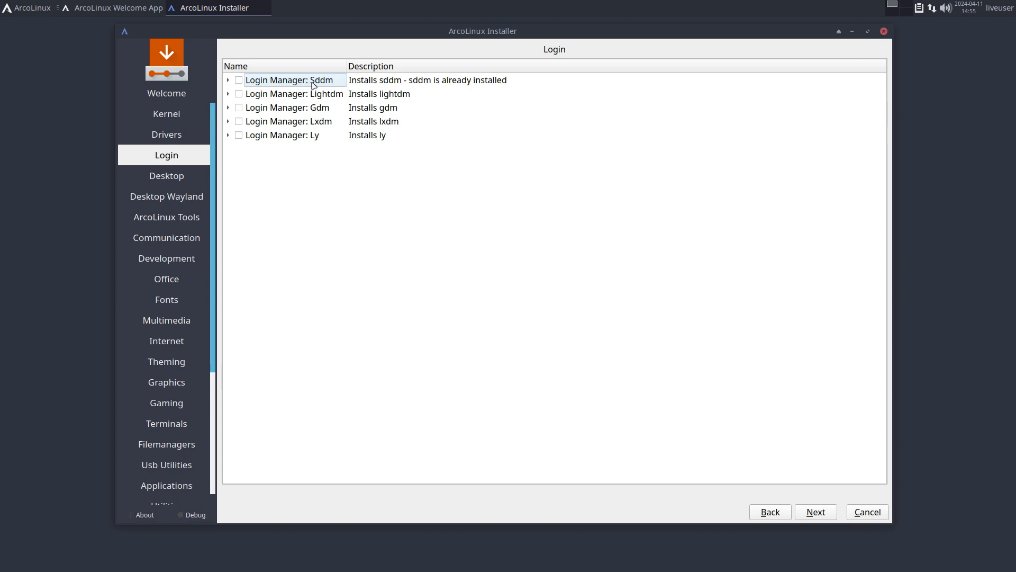
{"action": "mouse_move", "coordinate": [389, 85]}
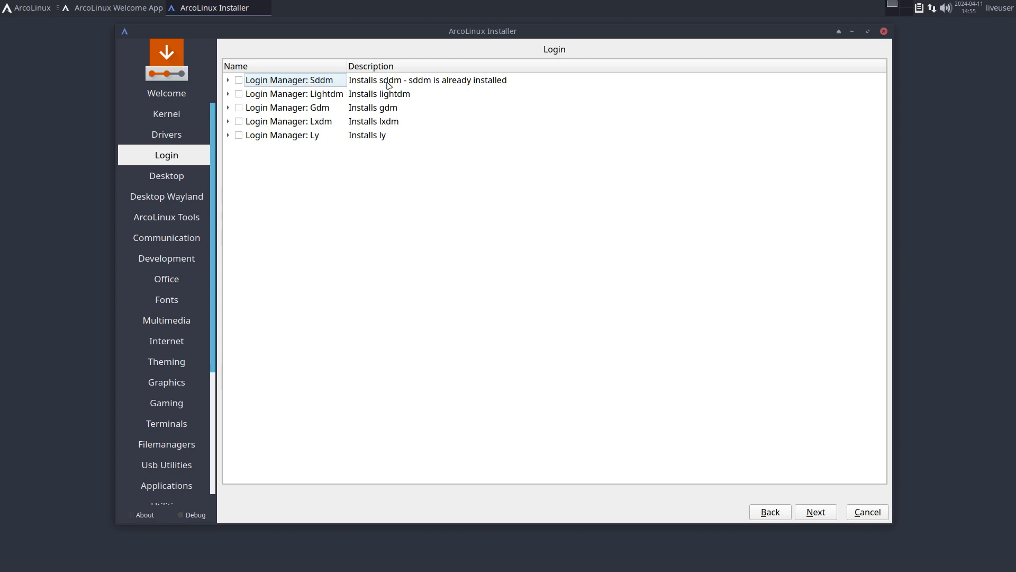
{"action": "left_click", "coordinate": [293, 93]}
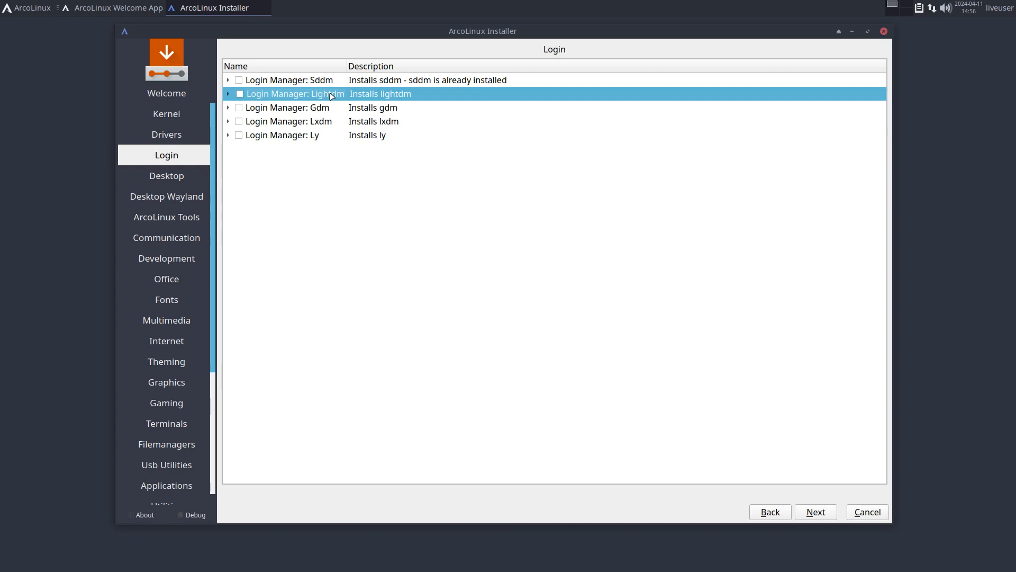
{"action": "mouse_move", "coordinate": [330, 88]}
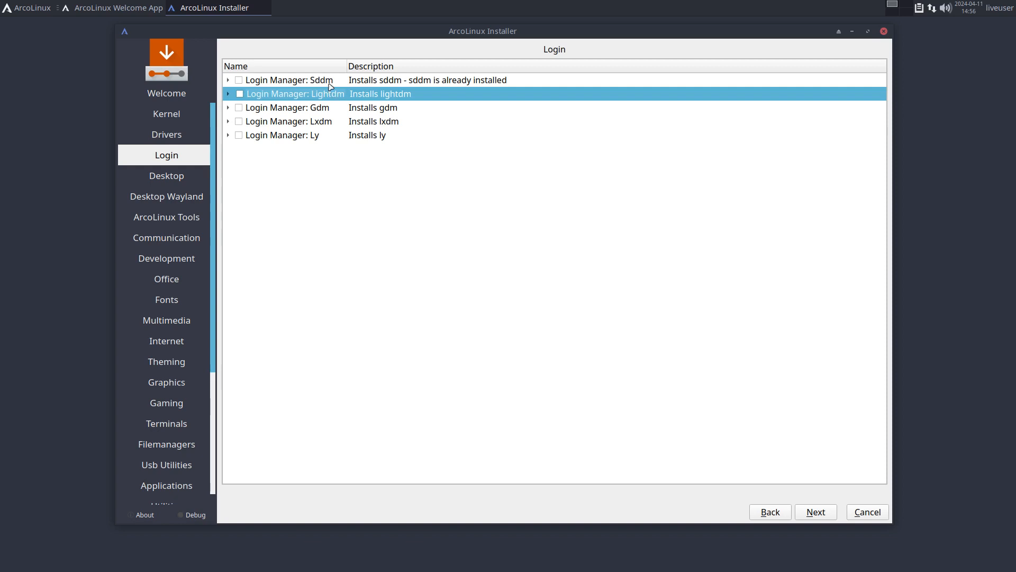
{"action": "left_click", "coordinate": [293, 79]}
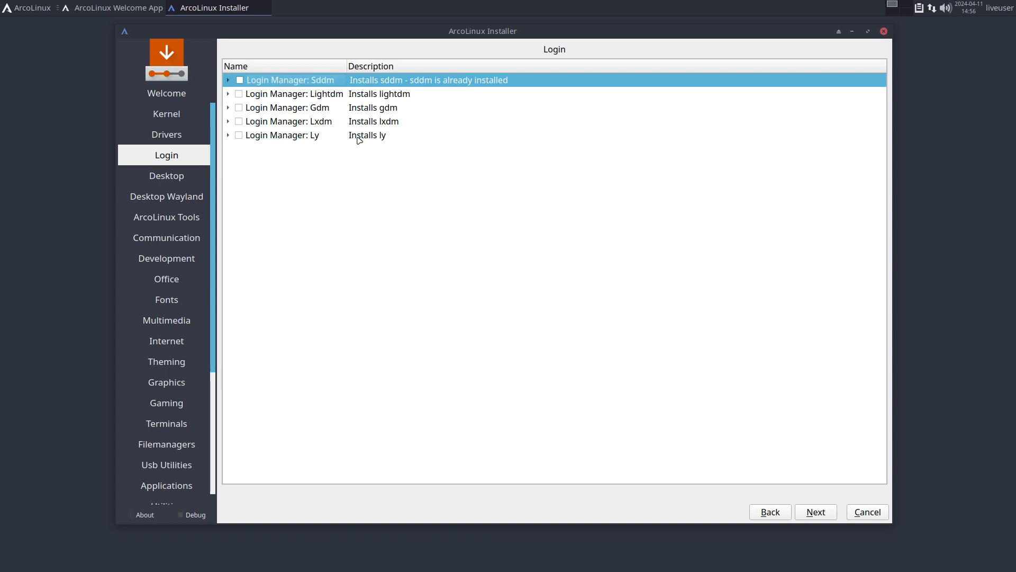
{"action": "mouse_move", "coordinate": [244, 96]}
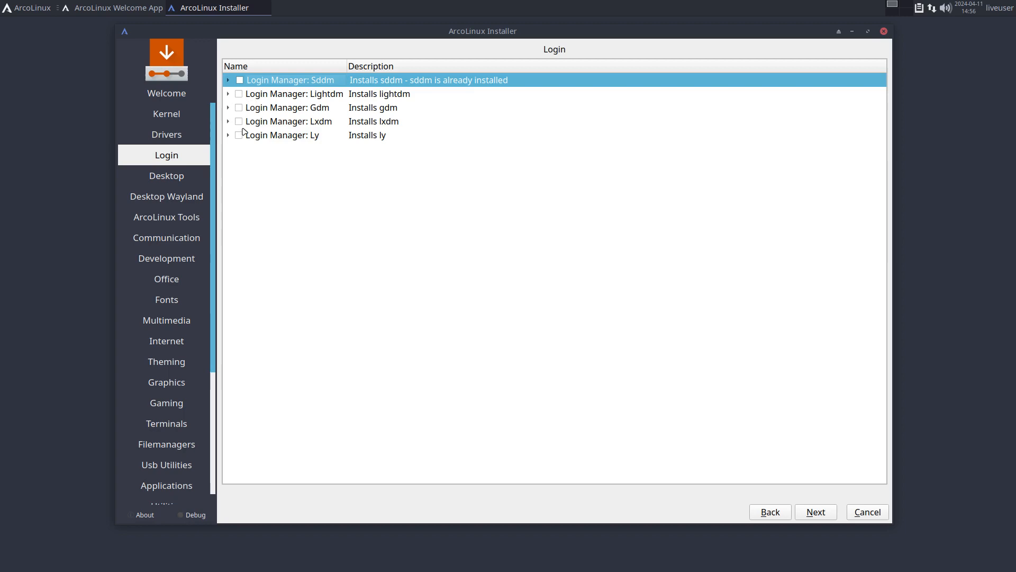
{"action": "mouse_move", "coordinate": [743, 501]}
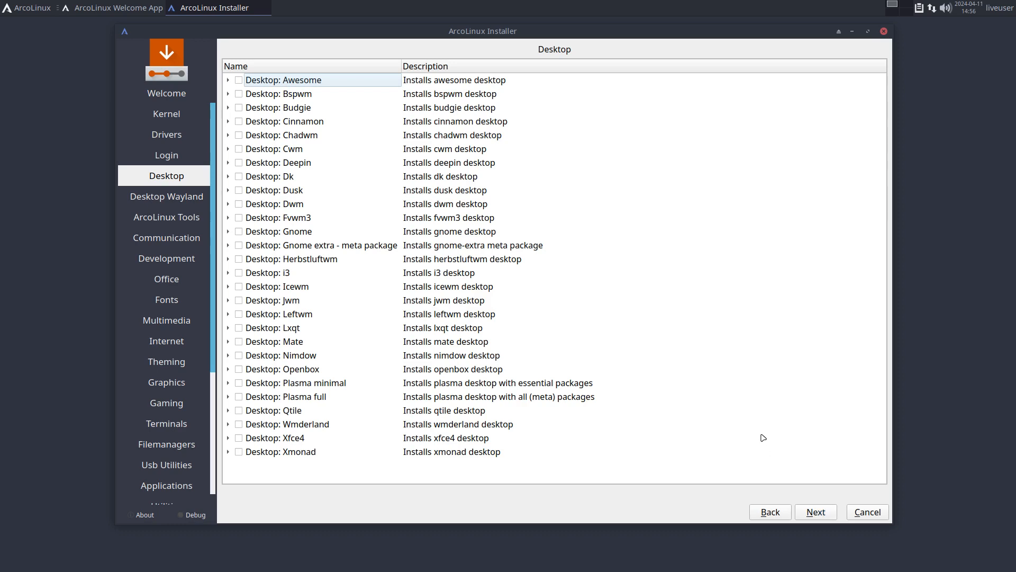
{"action": "mouse_move", "coordinate": [477, 268]}
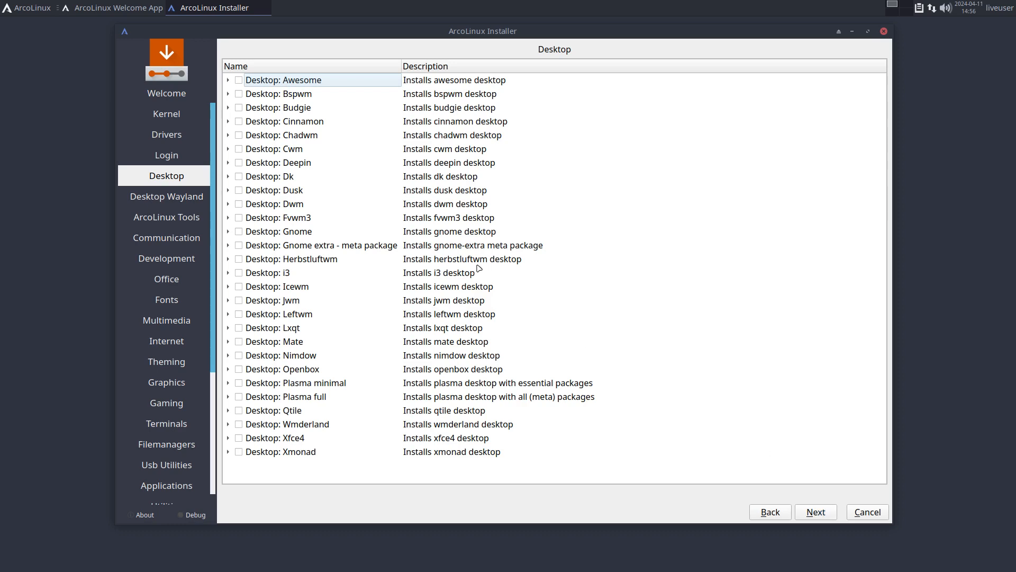
{"action": "mouse_move", "coordinate": [391, 270]}
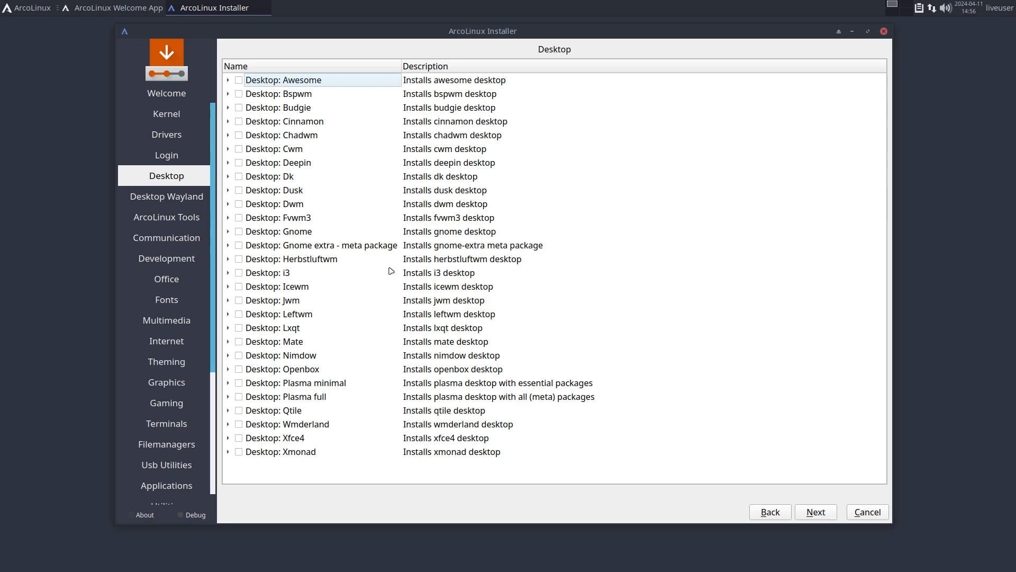
{"action": "mouse_move", "coordinate": [246, 441]}
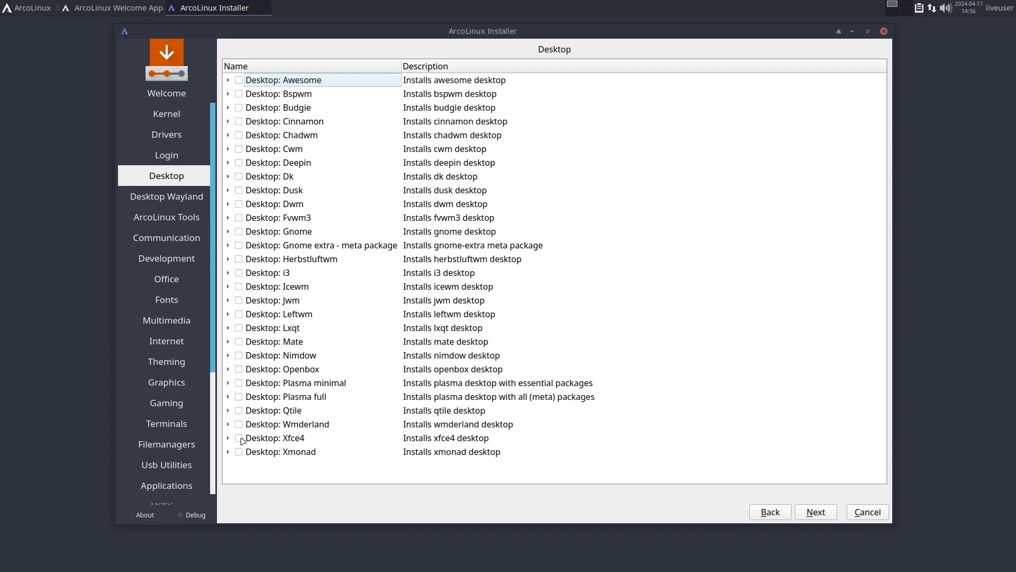
{"action": "mouse_move", "coordinate": [292, 474]}
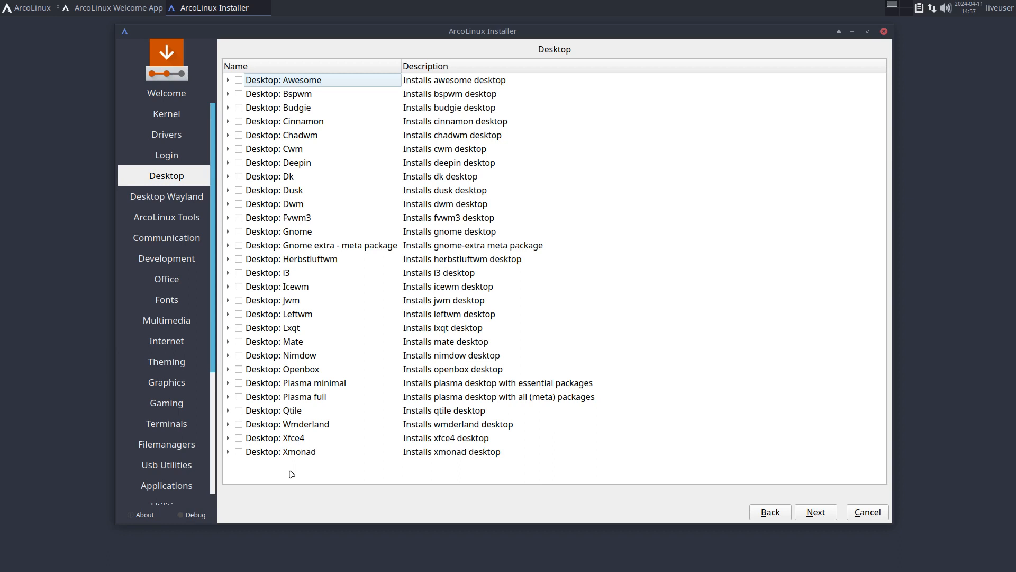
{"action": "mouse_move", "coordinate": [240, 131]}
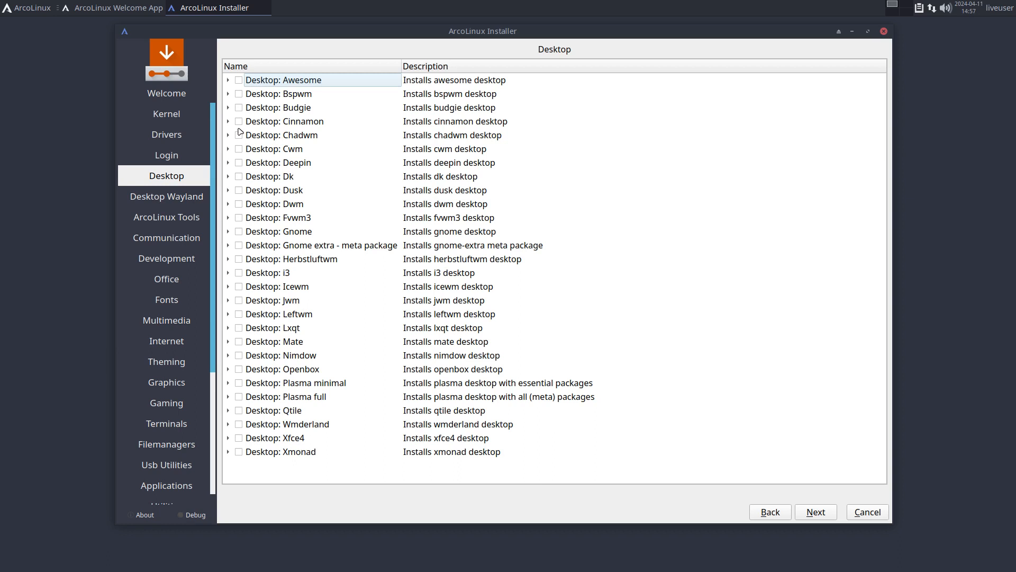
Tick Cinnamon as the desktop to install and continue to the Wayland desktop choices
{"action": "left_click", "coordinate": [238, 121]}
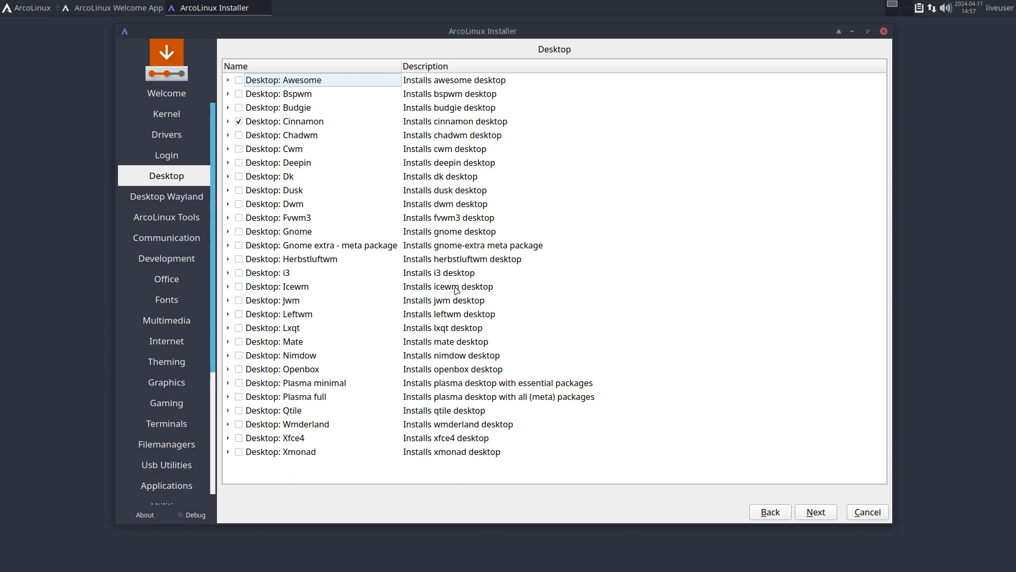
{"action": "left_click", "coordinate": [167, 196]}
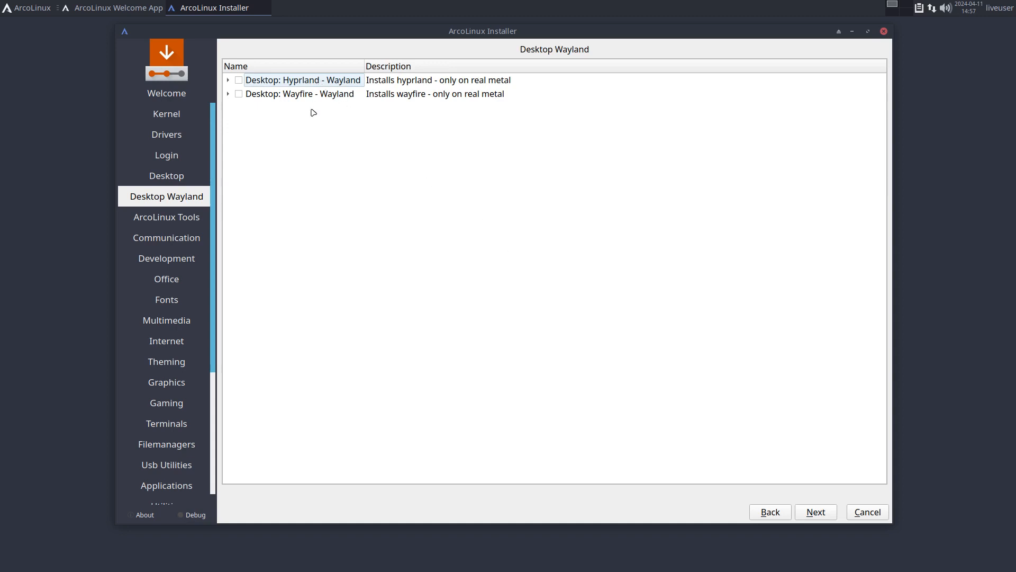
{"action": "mouse_move", "coordinate": [317, 108]}
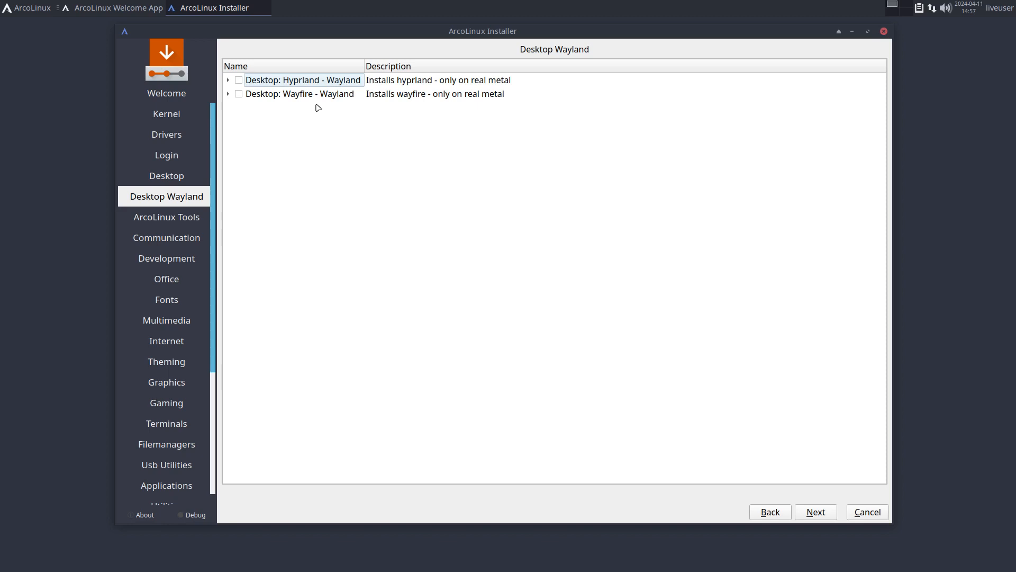
{"action": "mouse_move", "coordinate": [499, 88]}
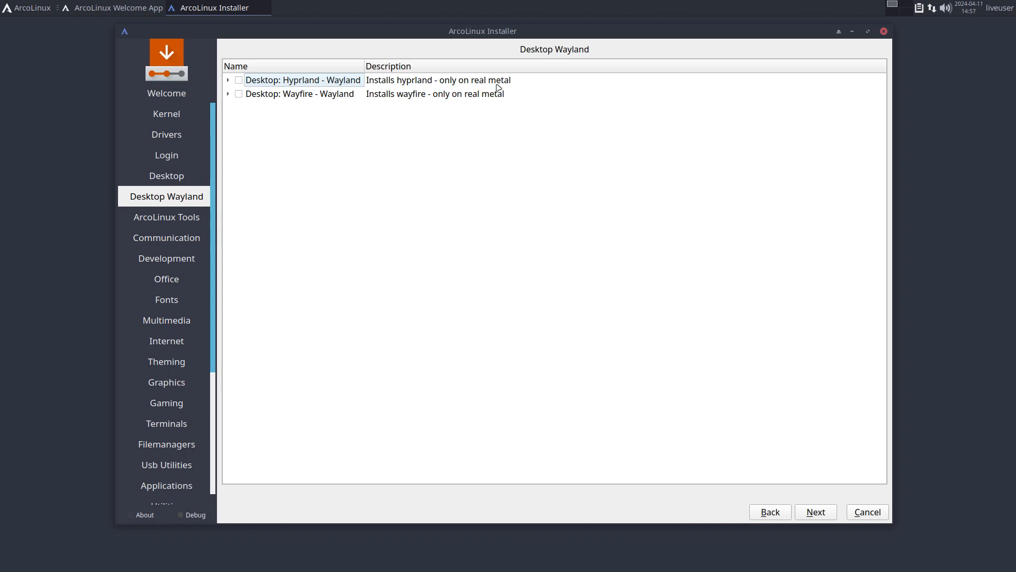
{"action": "mouse_move", "coordinate": [407, 115]}
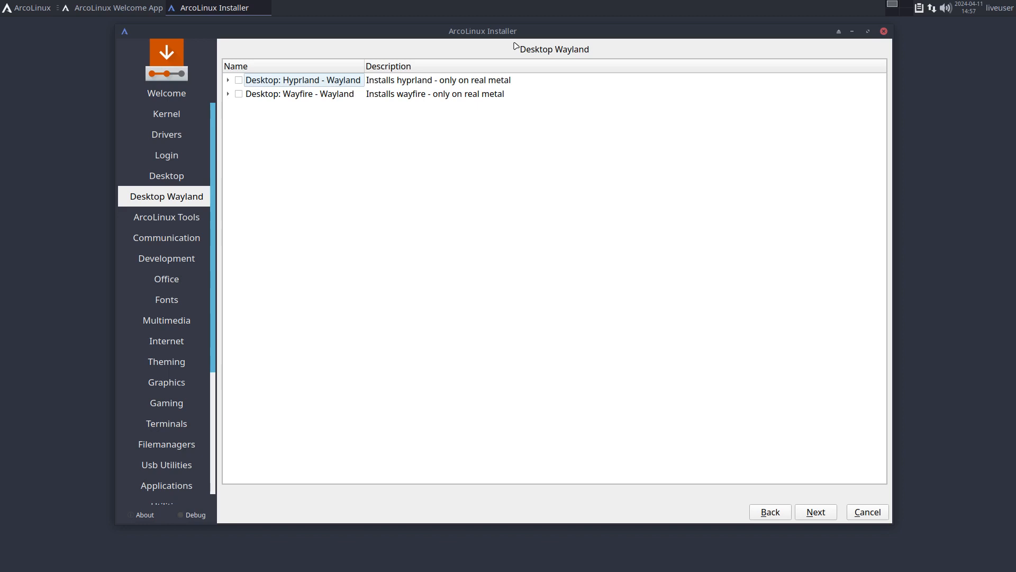
{"action": "mouse_move", "coordinate": [815, 511]}
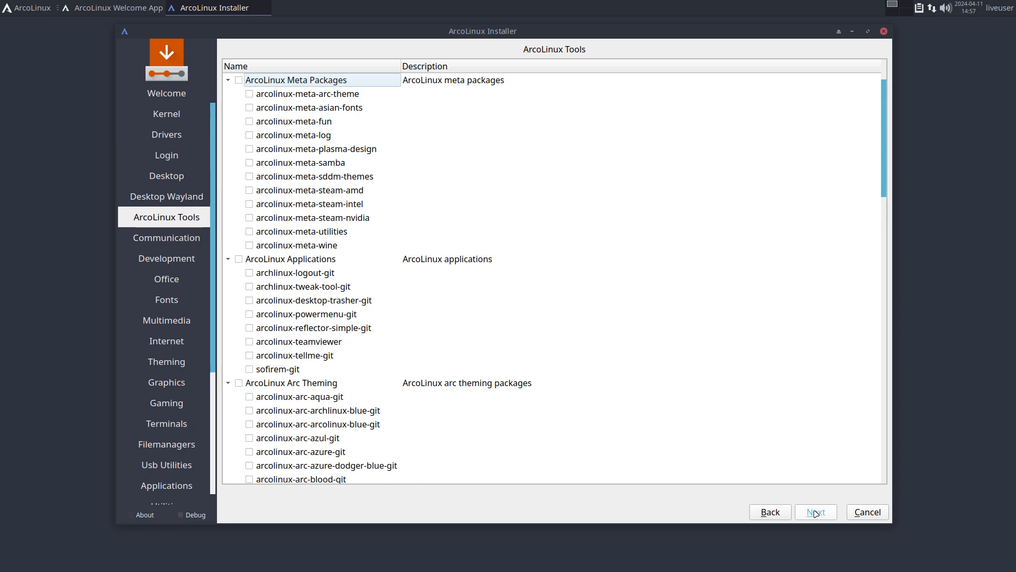
{"action": "mouse_move", "coordinate": [581, 521]}
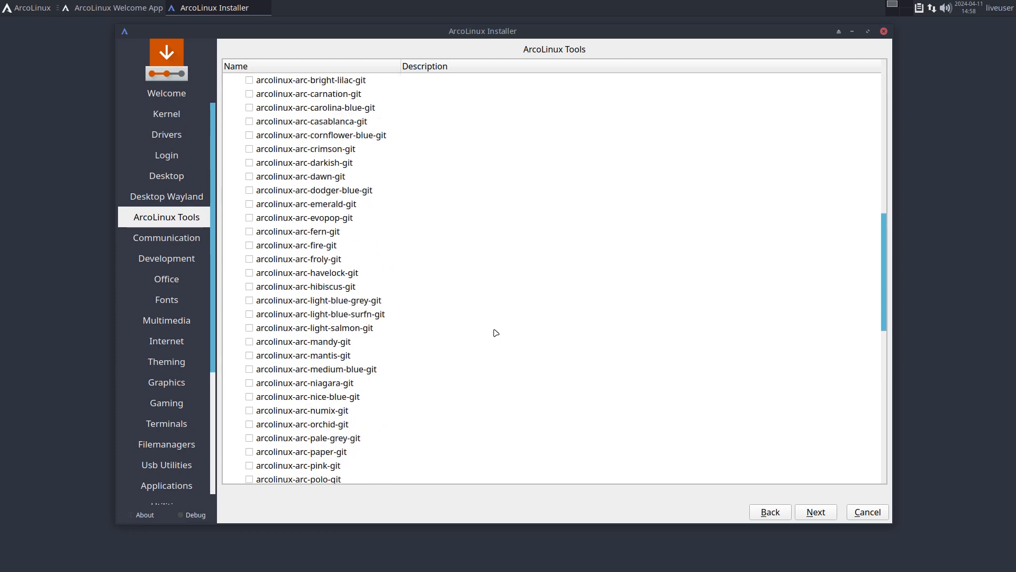
Page through the Communication, Development, Fonts and Multimedia package categories without ticking anything
{"action": "scroll", "scroll_direction": "down", "scroll_amount": 3}
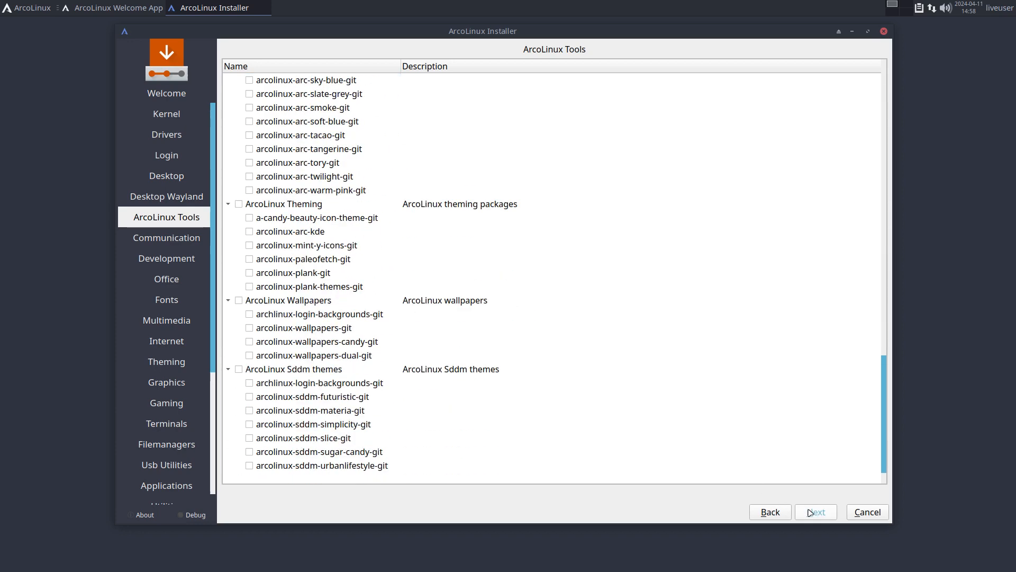
{"action": "left_click", "coordinate": [166, 237]}
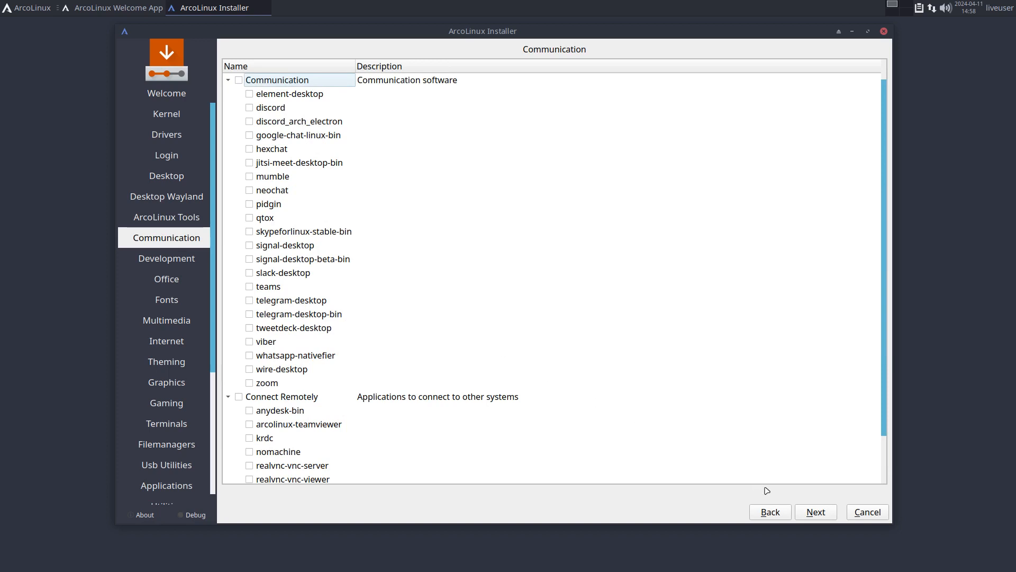
{"action": "left_click", "coordinate": [166, 258]}
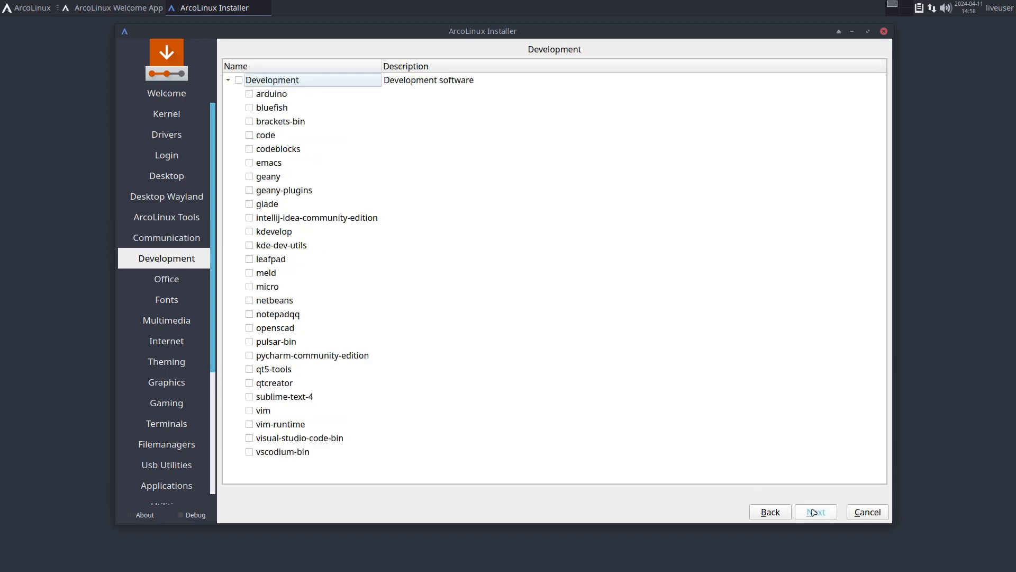
{"action": "left_click", "coordinate": [166, 298]}
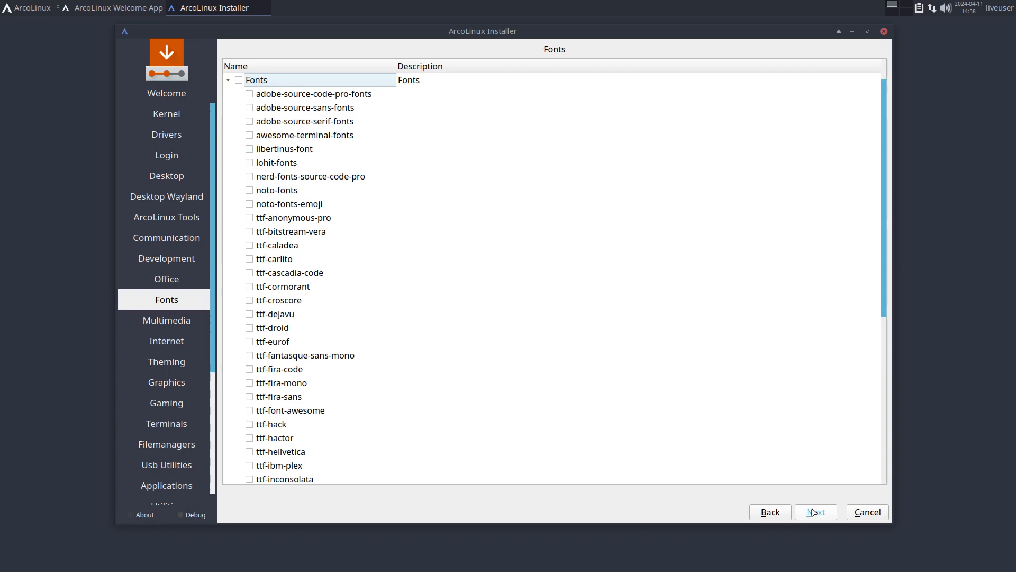
{"action": "left_click", "coordinate": [166, 320]}
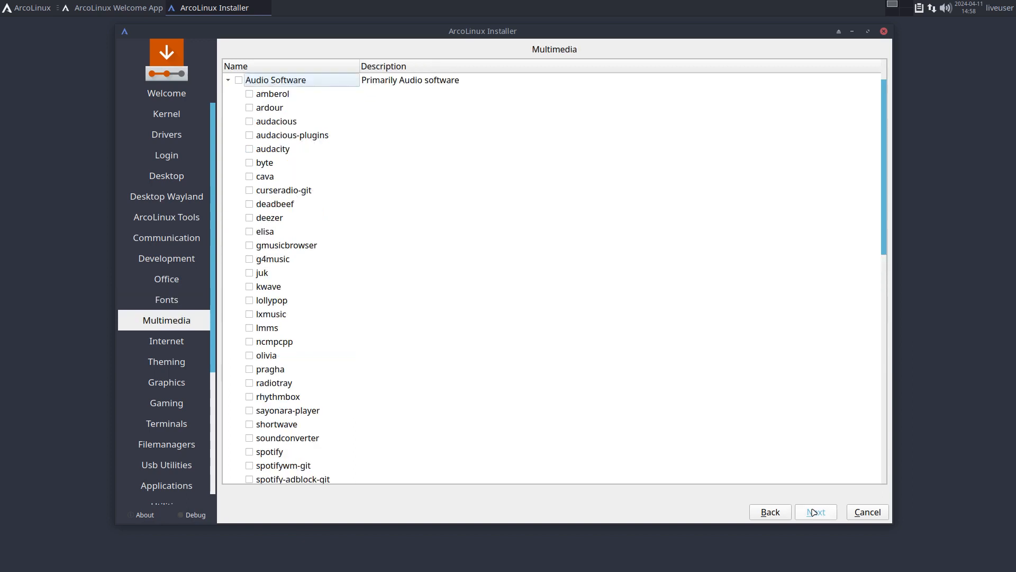
{"action": "scroll", "scroll_direction": "down", "scroll_amount": 3}
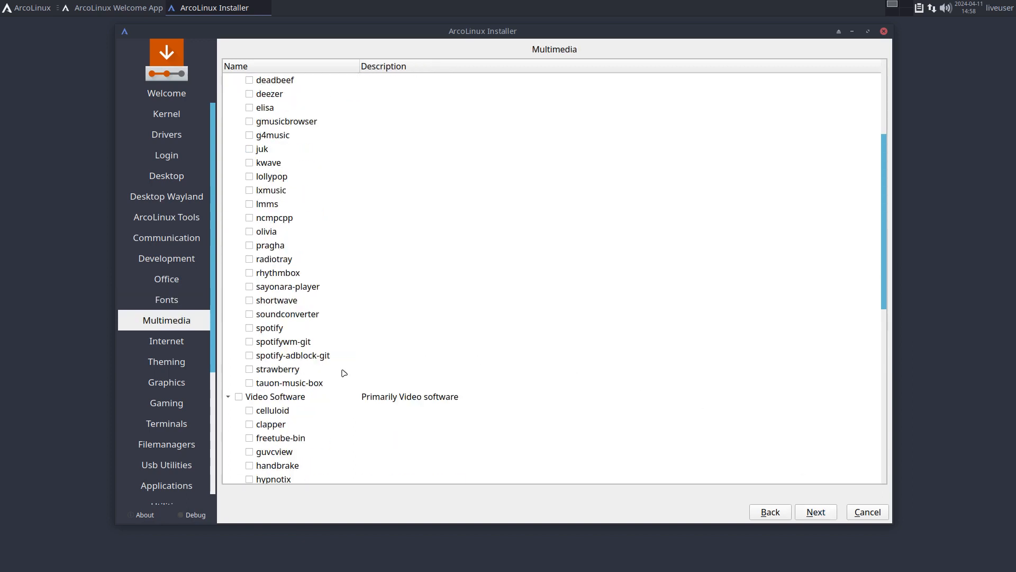
{"action": "left_click", "coordinate": [279, 368]}
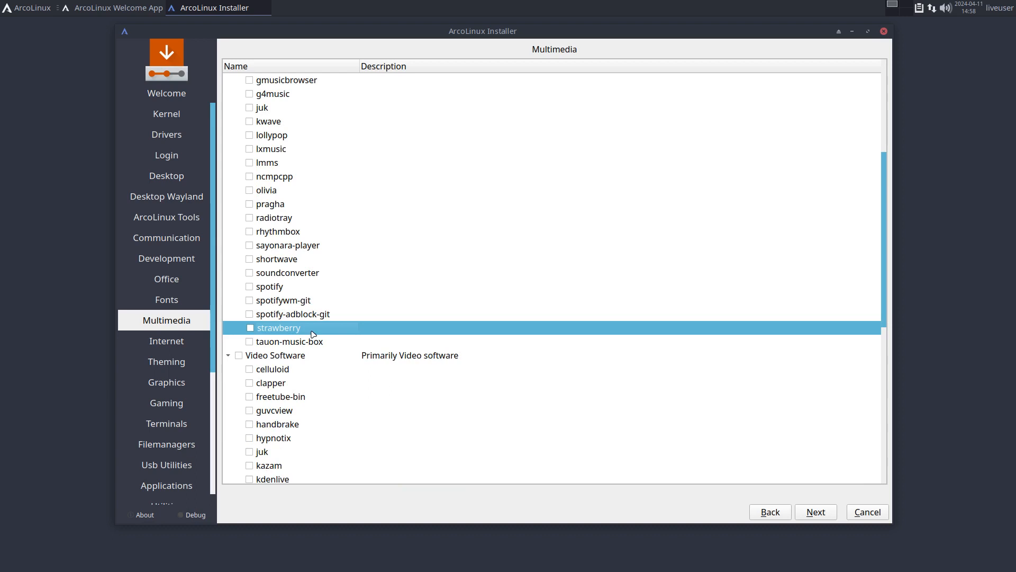
{"action": "mouse_move", "coordinate": [711, 511]}
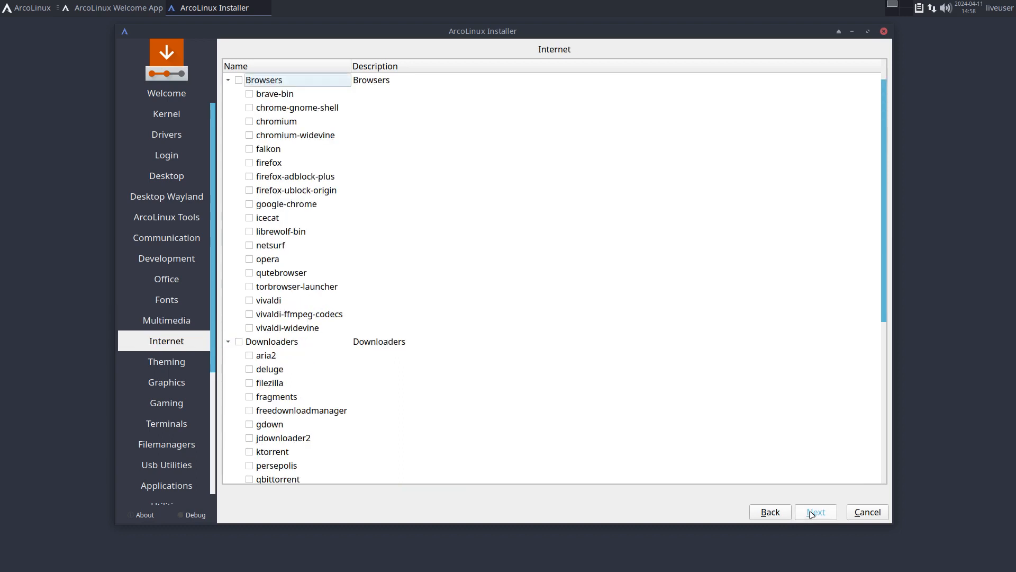
Page through Graphics and Terminals, ending on the Utilities category with nothing selected
{"action": "left_click", "coordinate": [166, 382]}
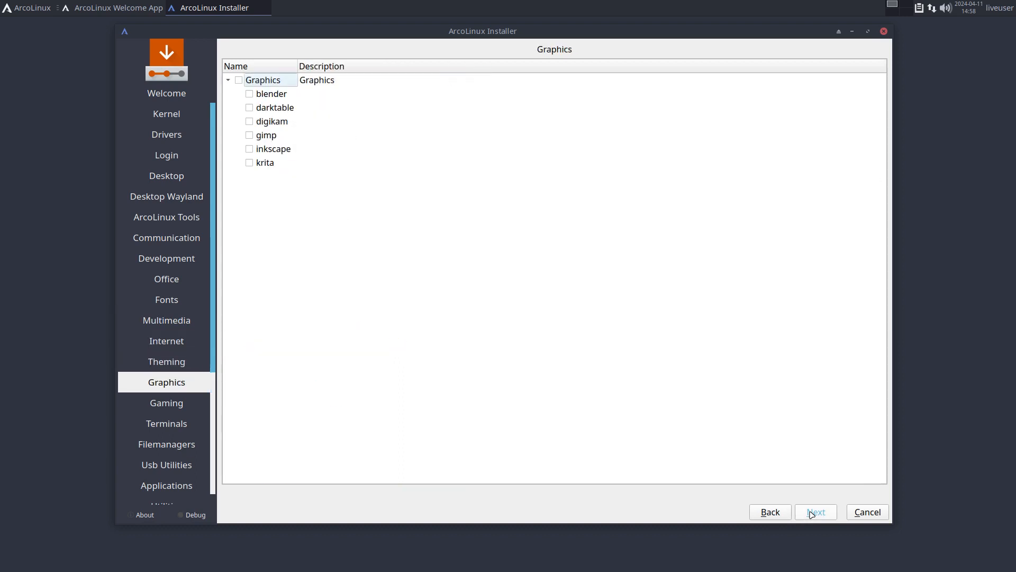
{"action": "left_click", "coordinate": [167, 423]}
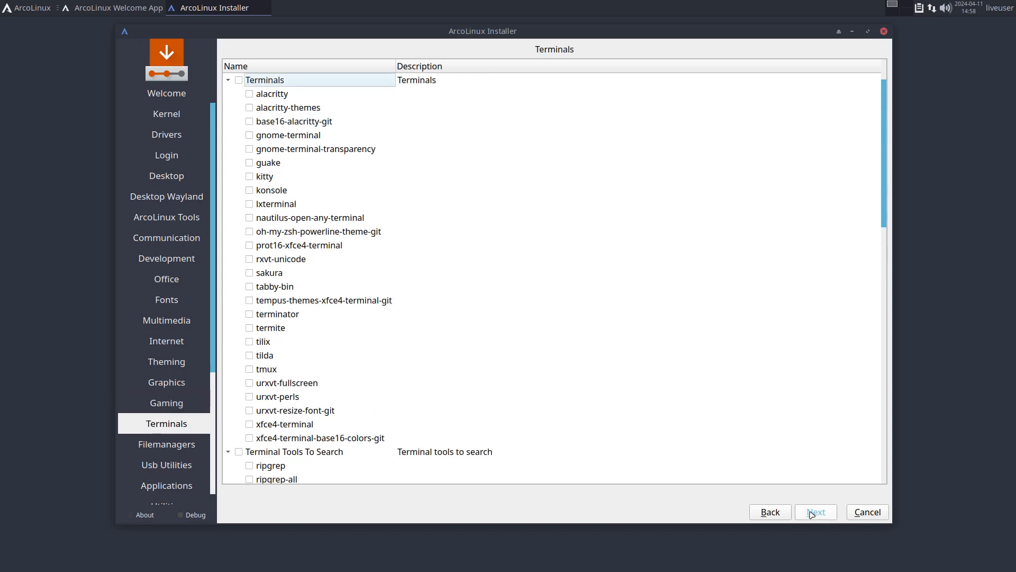
{"action": "left_click", "coordinate": [166, 463]}
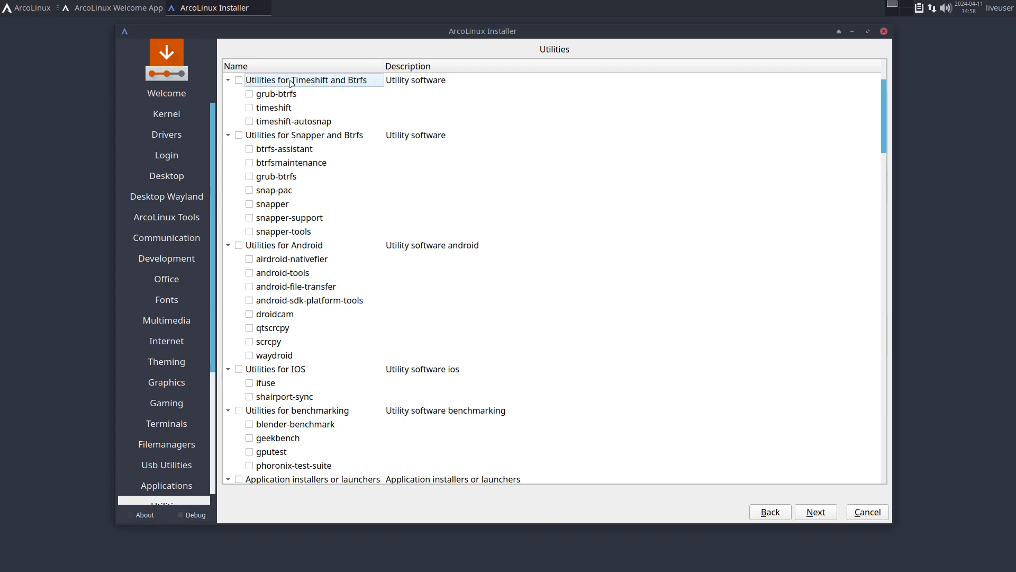
{"action": "mouse_move", "coordinate": [278, 121]}
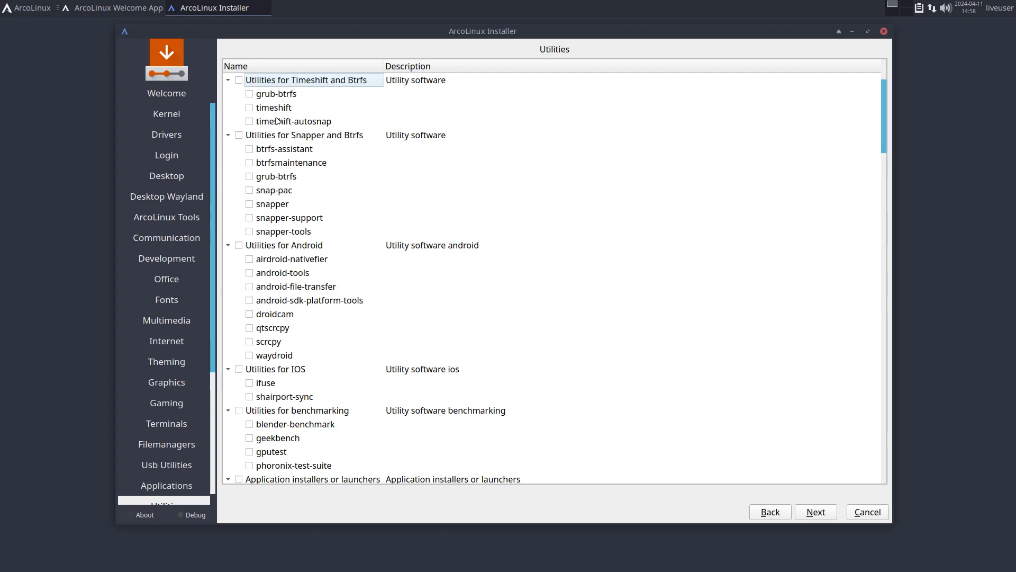
{"action": "mouse_move", "coordinate": [287, 148]}
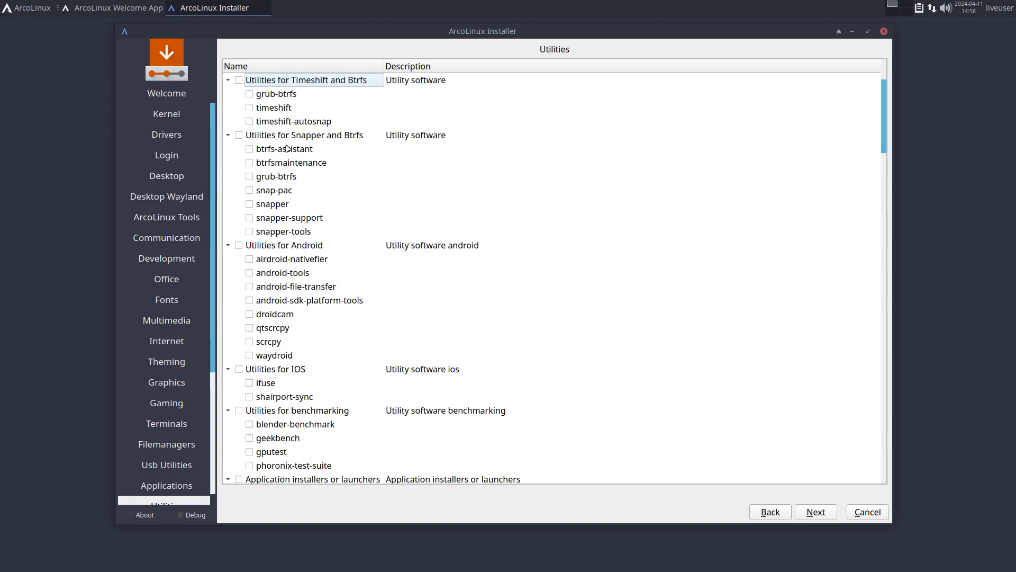
{"action": "mouse_move", "coordinate": [291, 159]}
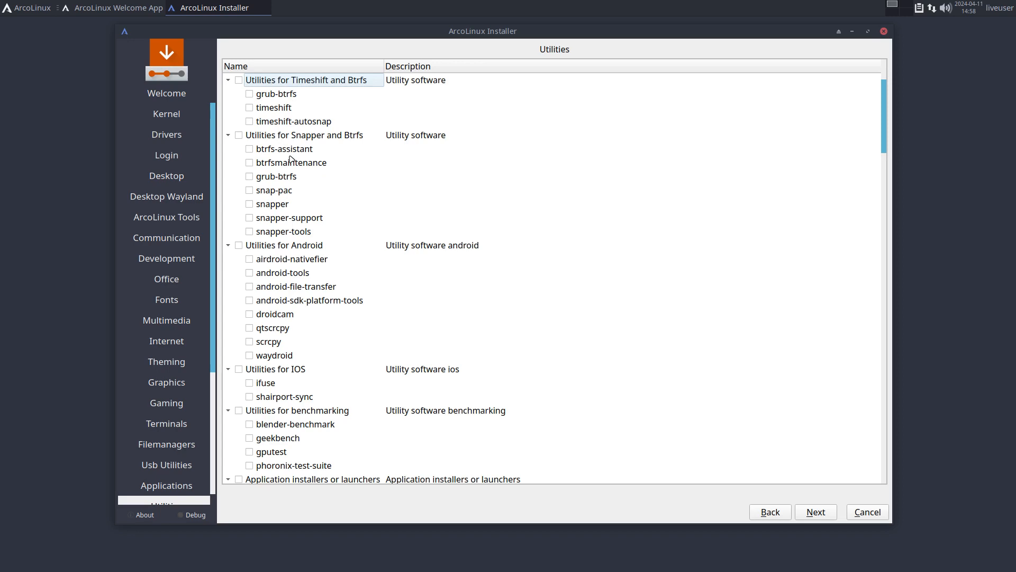
{"action": "mouse_move", "coordinate": [292, 140]}
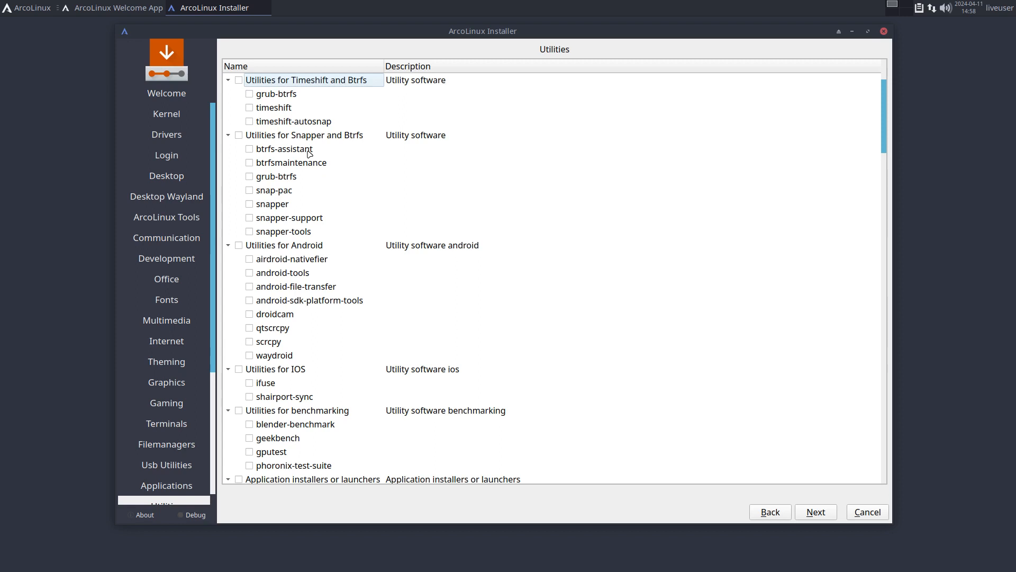
{"action": "mouse_move", "coordinate": [305, 152]}
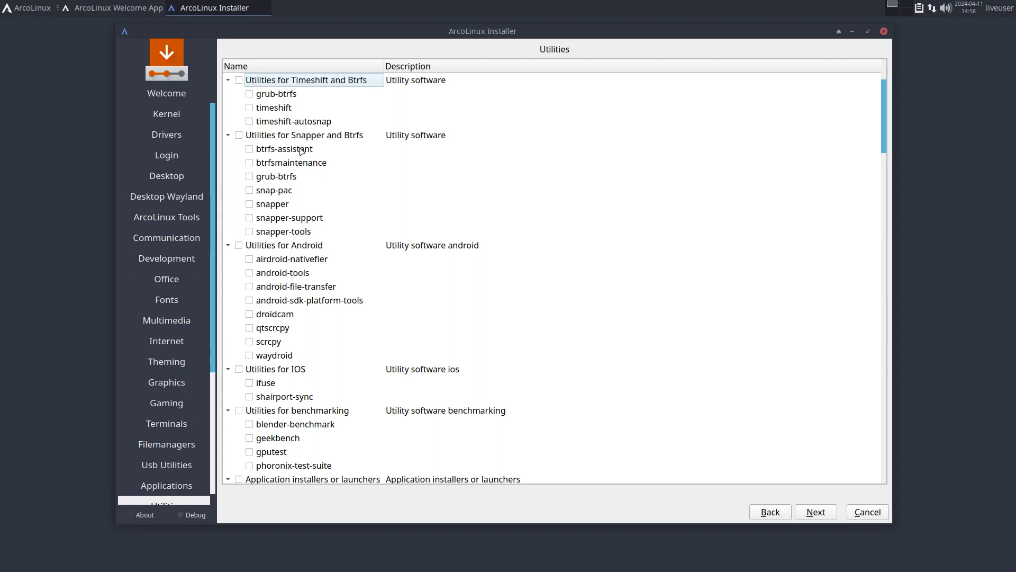
{"action": "mouse_move", "coordinate": [293, 196]}
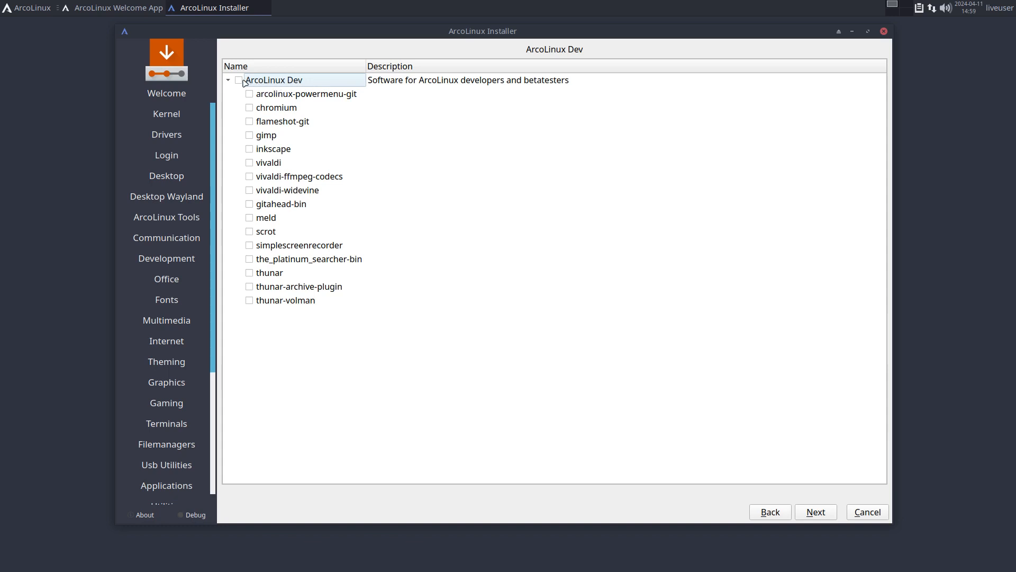
Toggle the ArcoLinux Dev group and arcolinux-powermenu-git checkboxes, then finish package selection to reach Location
{"action": "left_click", "coordinate": [240, 80]}
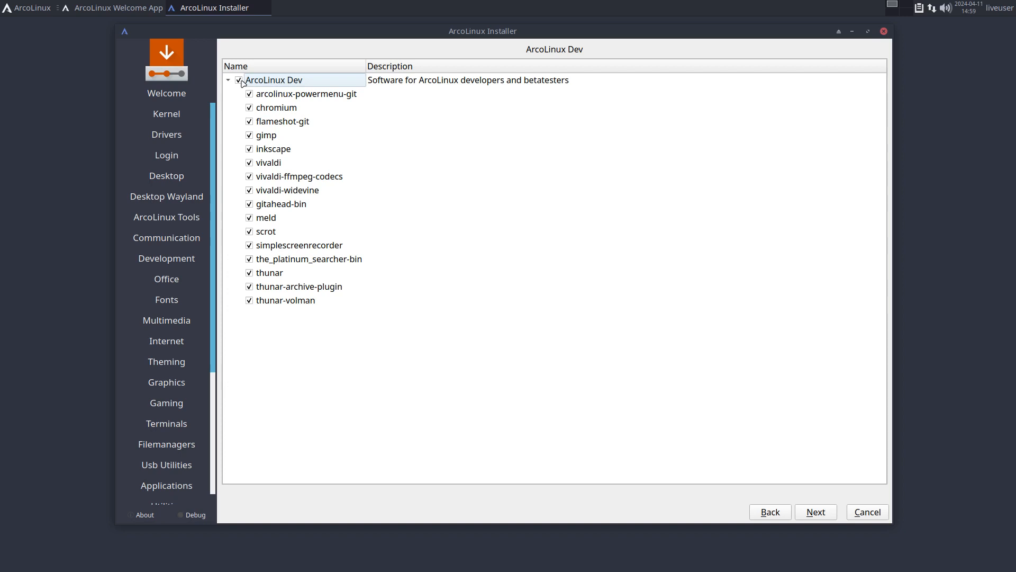
{"action": "left_click", "coordinate": [238, 80]}
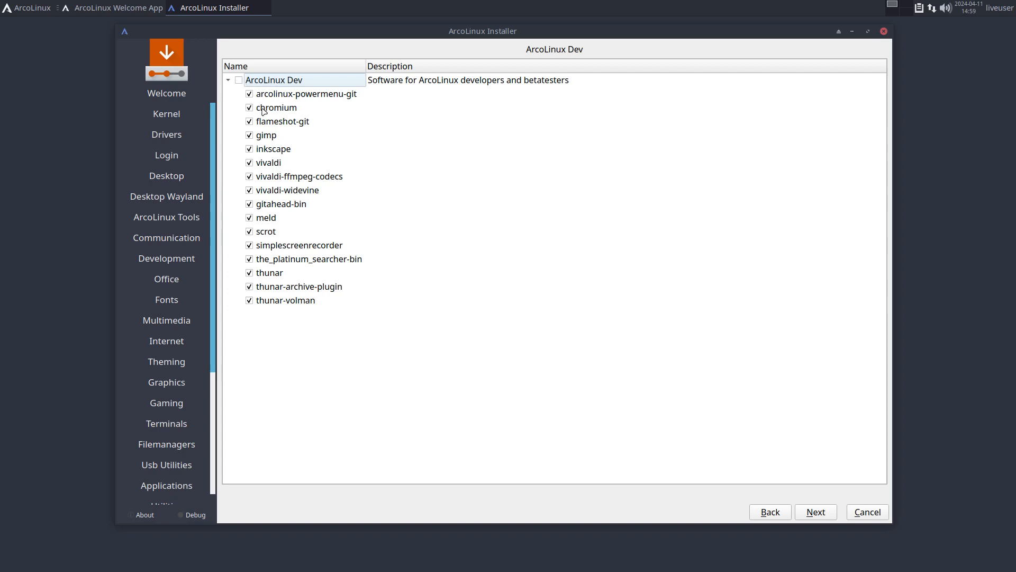
{"action": "left_click", "coordinate": [238, 79]}
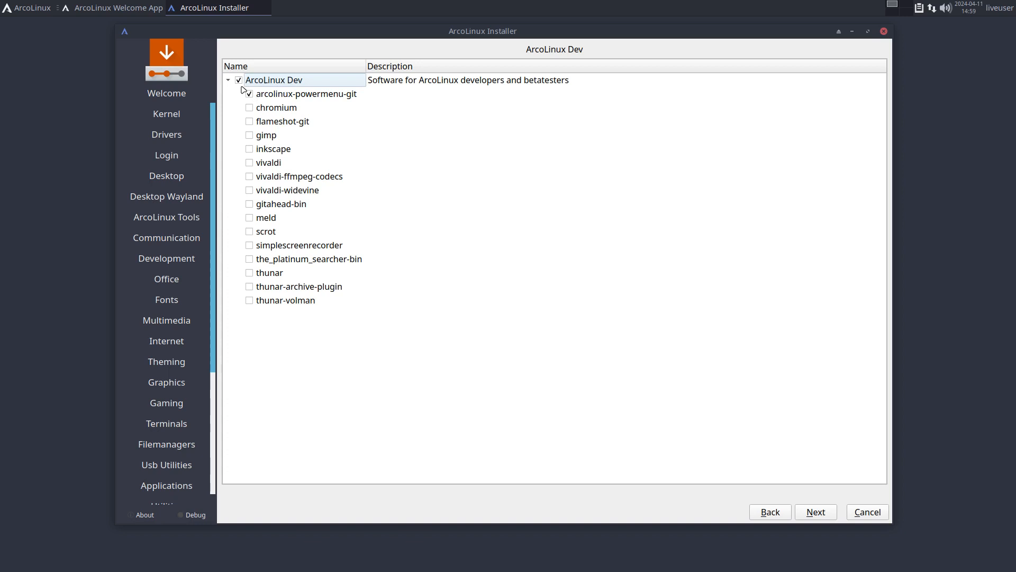
{"action": "left_click", "coordinate": [238, 79]}
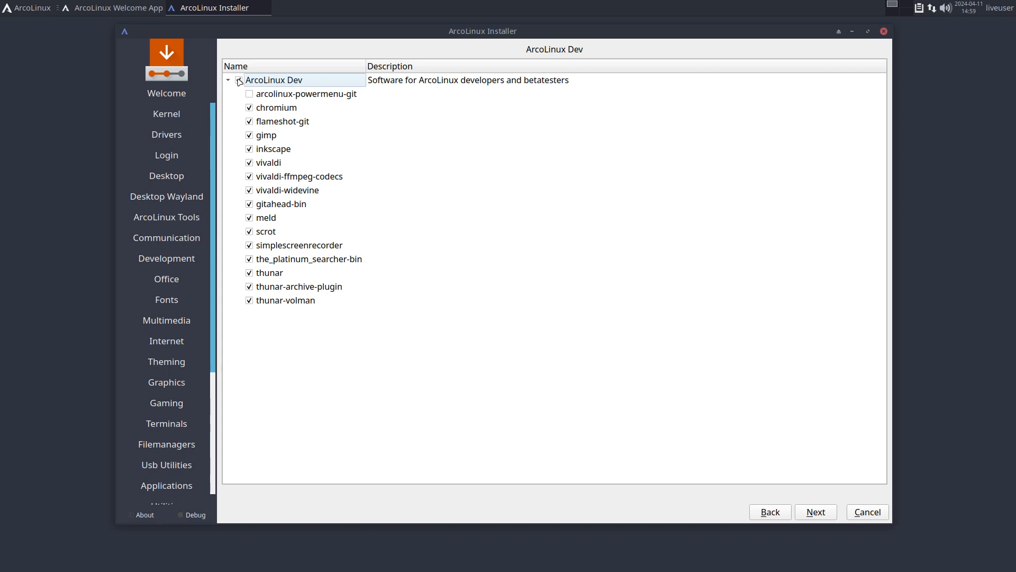
{"action": "left_click", "coordinate": [248, 93]}
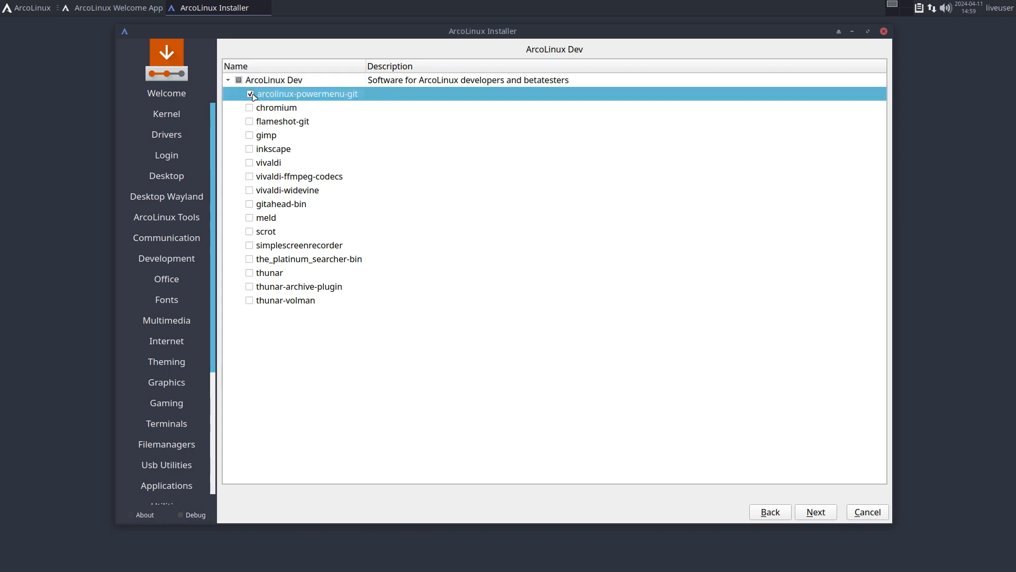
{"action": "left_click", "coordinate": [815, 511]}
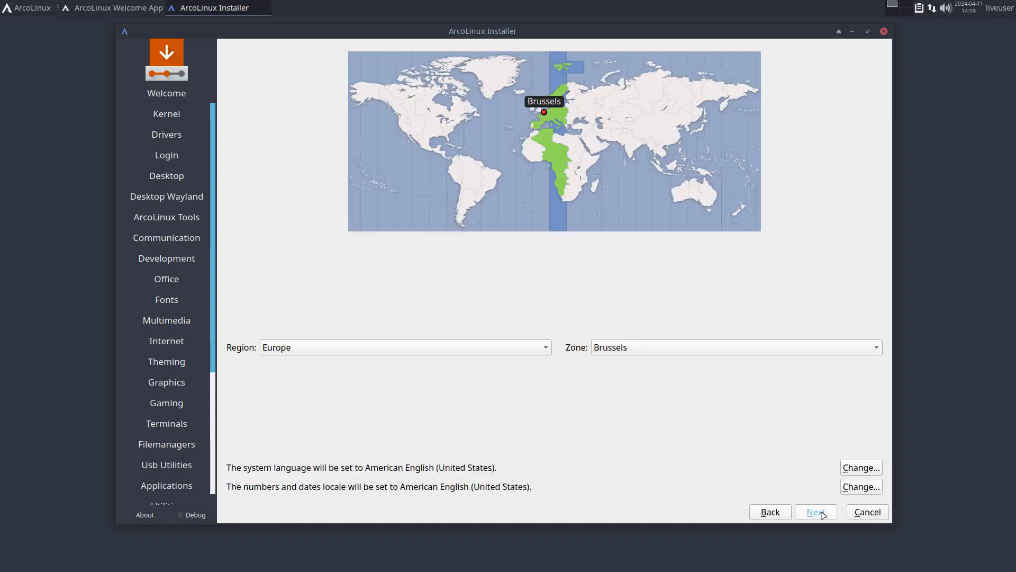
Choose the Belgian keyboard layout, keep the Europe/Brussels time zone, and continue to Partitions
{"action": "left_click", "coordinate": [815, 512]}
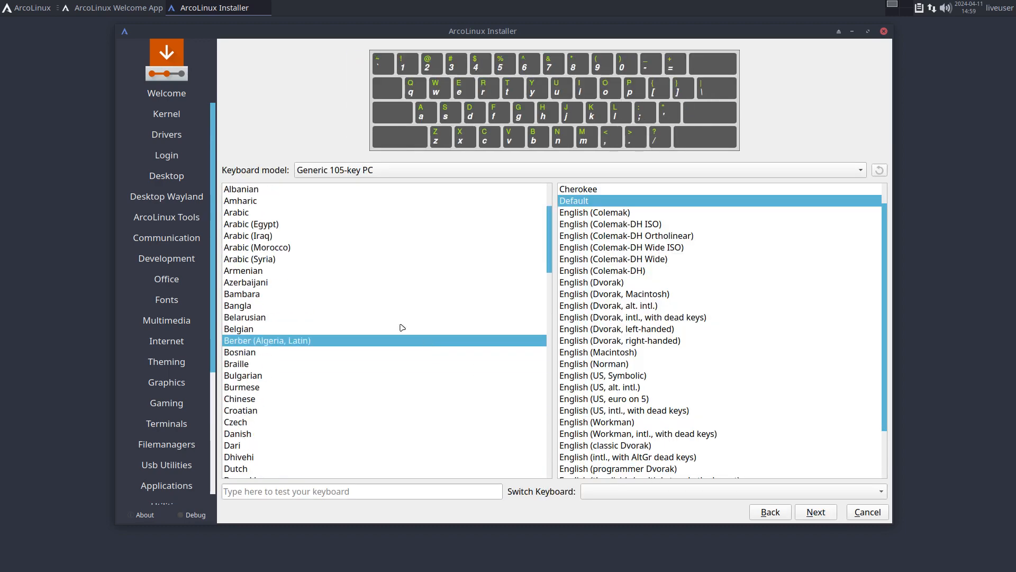
{"action": "left_click", "coordinate": [238, 328]}
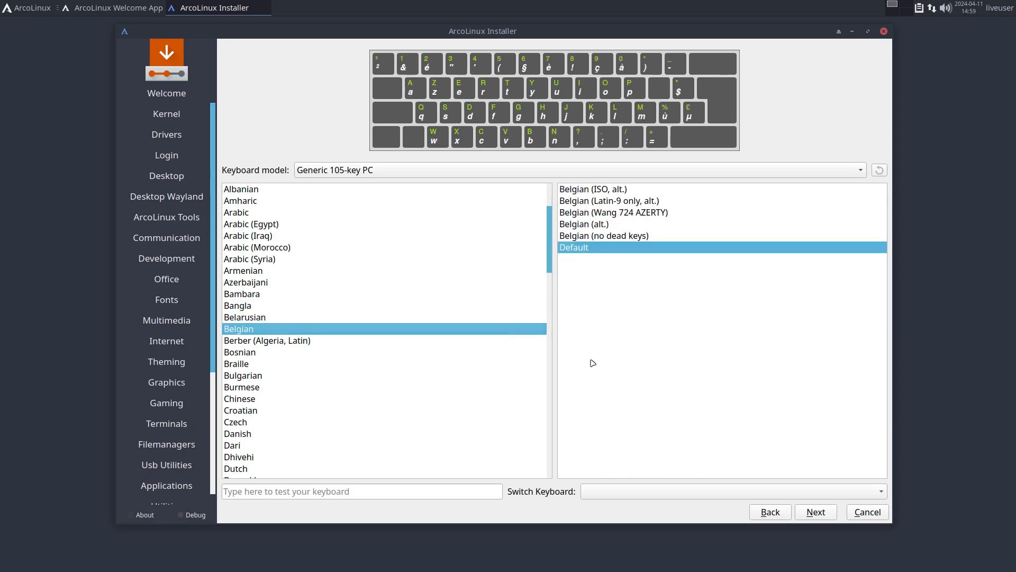
{"action": "mouse_move", "coordinate": [815, 512]}
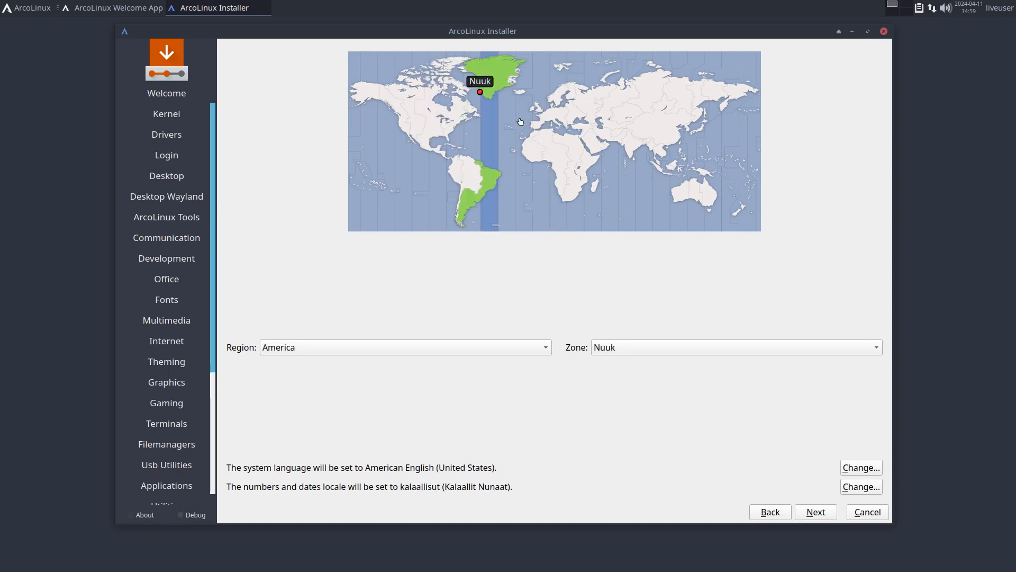
{"action": "left_click", "coordinate": [542, 117]}
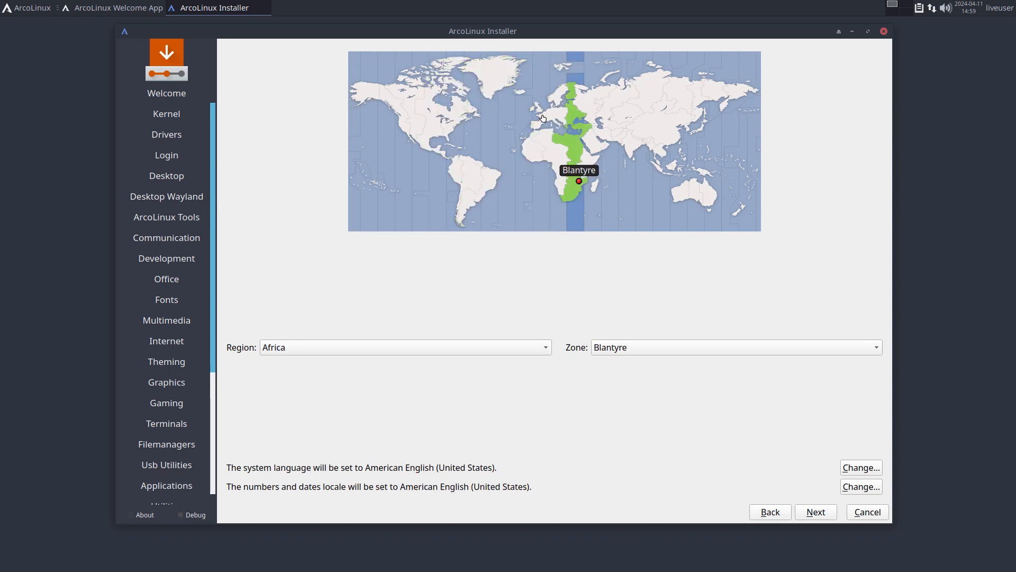
{"action": "left_click", "coordinate": [542, 115]}
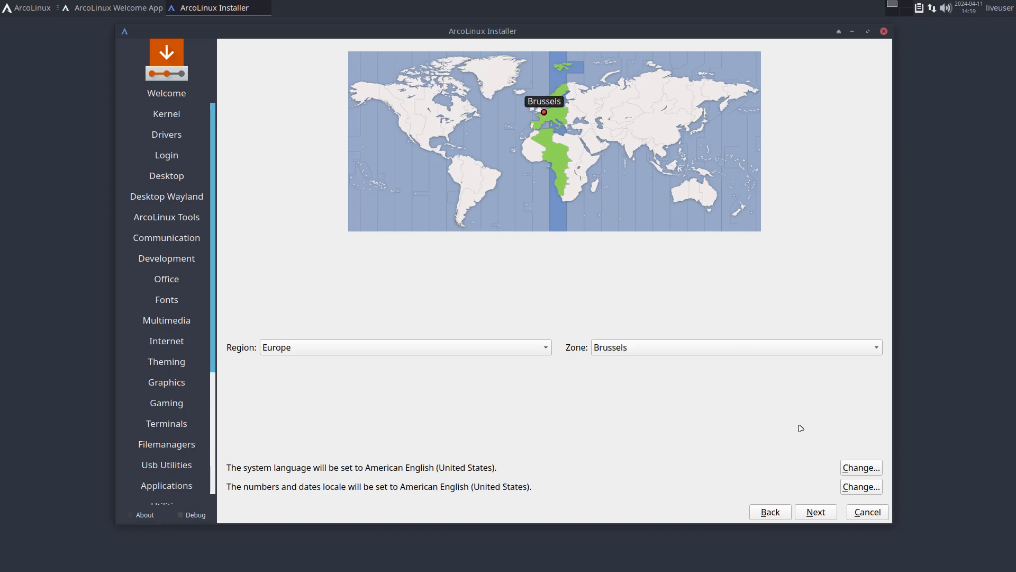
{"action": "left_click", "coordinate": [815, 511]}
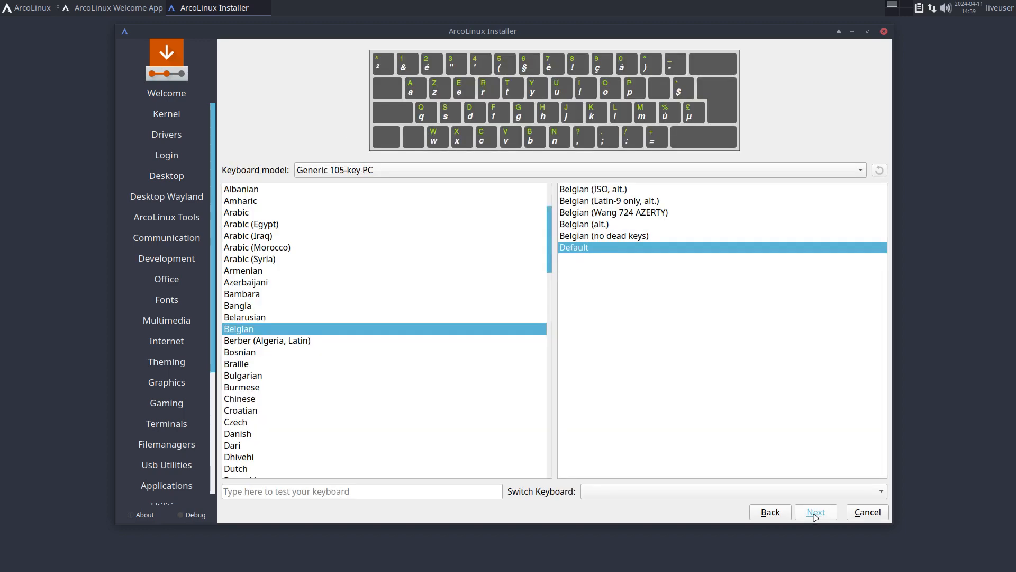
{"action": "left_click", "coordinate": [815, 511]}
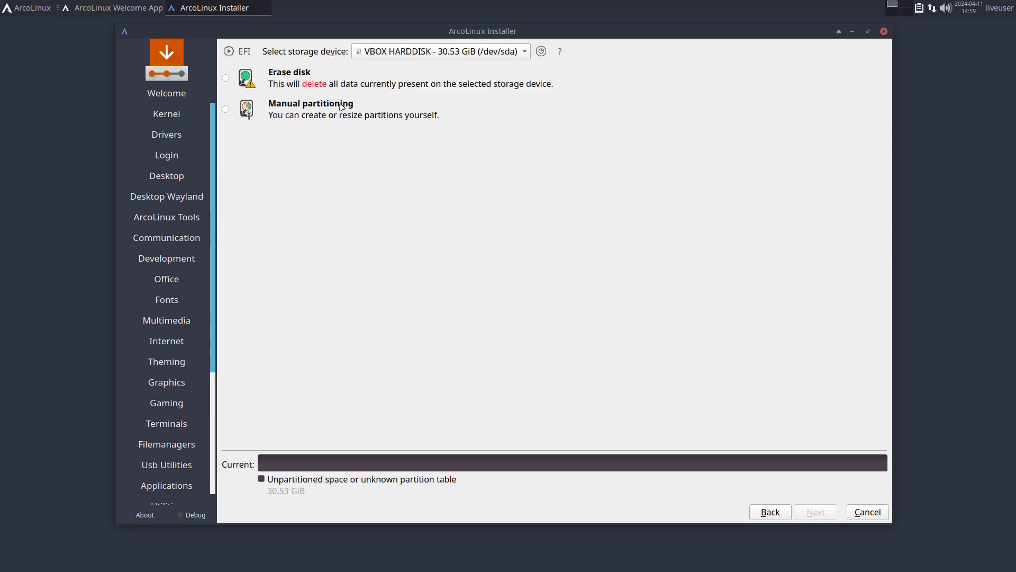
Erase the disk with an ext4 root and Swap (no Hibernate), then continue to the Users page
{"action": "left_click", "coordinate": [226, 77]}
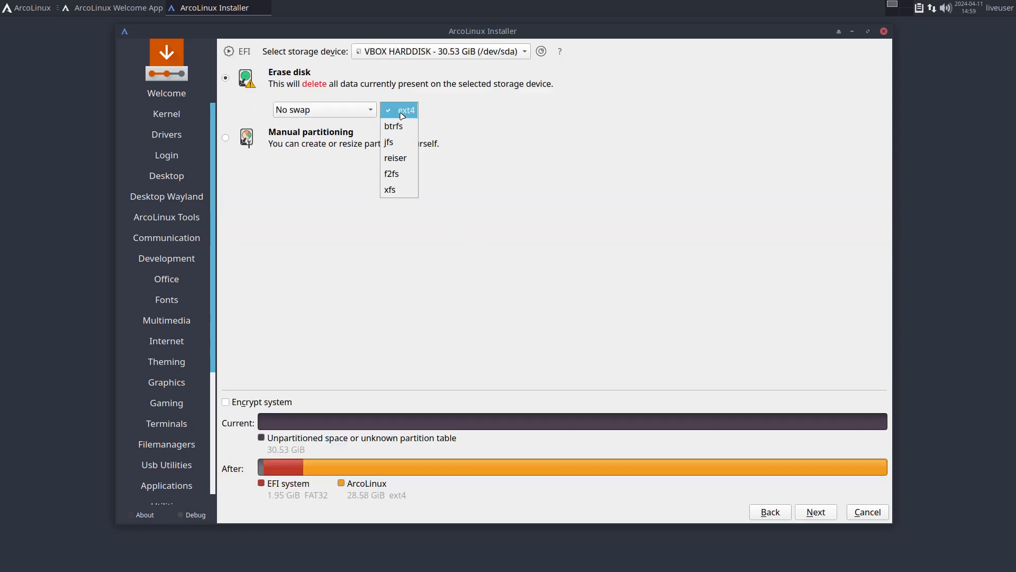
{"action": "left_click", "coordinate": [392, 126]}
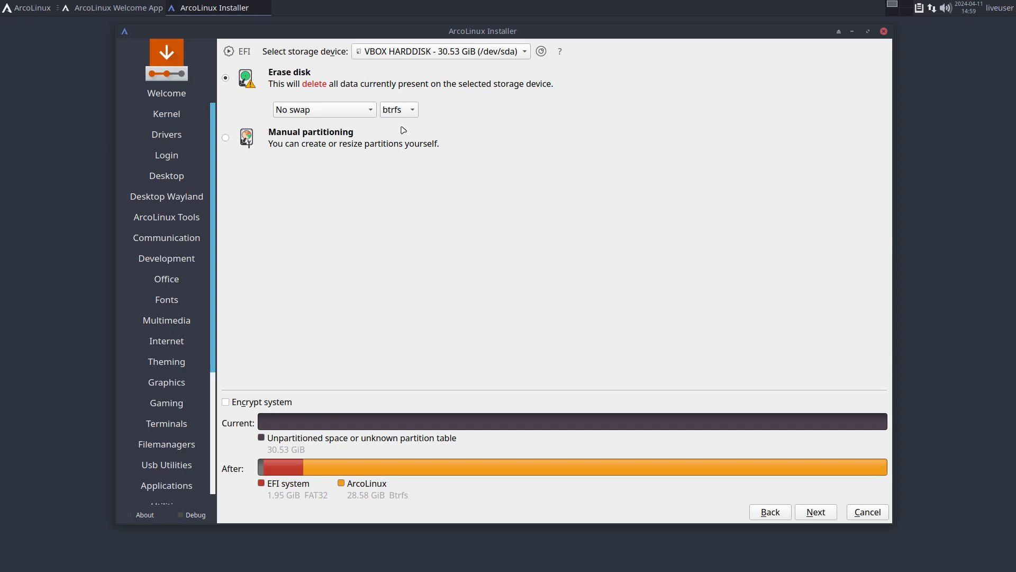
{"action": "left_click", "coordinate": [323, 109]}
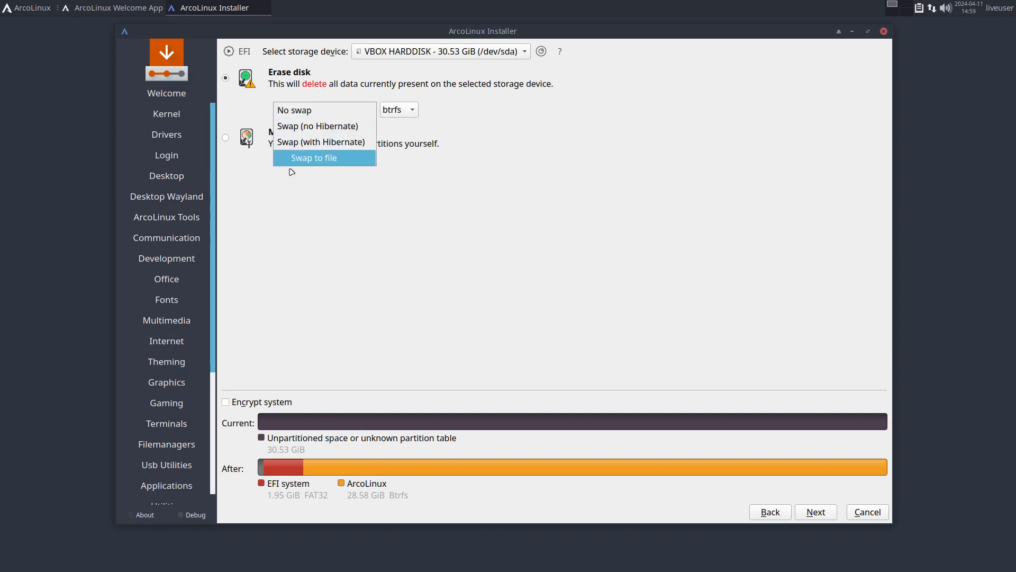
{"action": "left_click", "coordinate": [398, 109]}
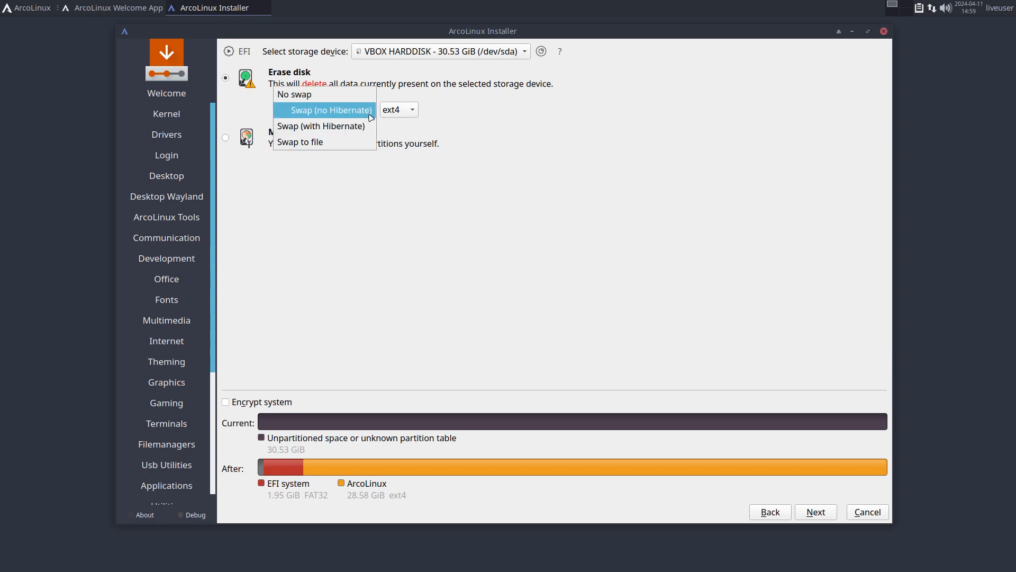
{"action": "mouse_move", "coordinate": [354, 126]}
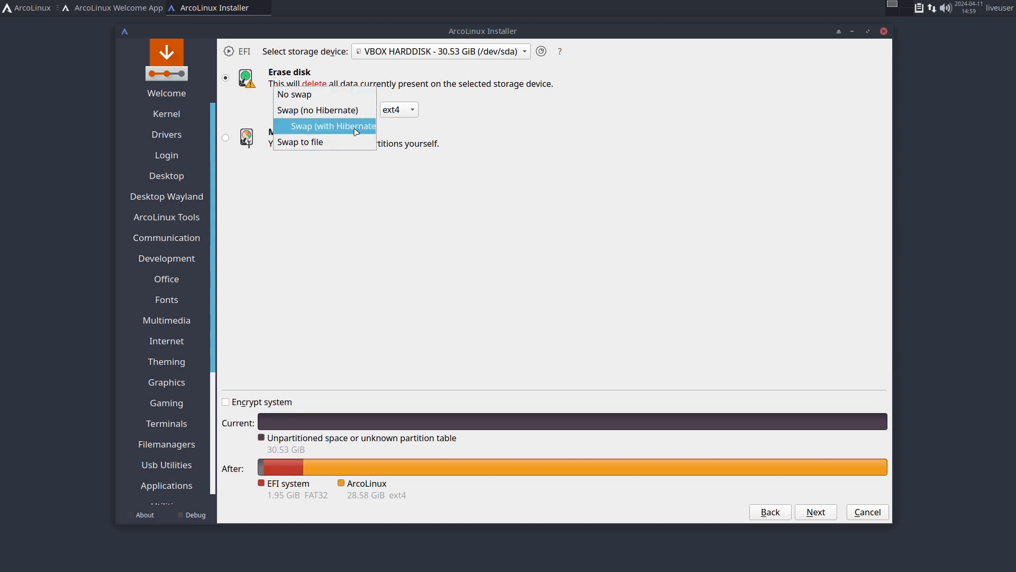
{"action": "left_click", "coordinate": [317, 109]}
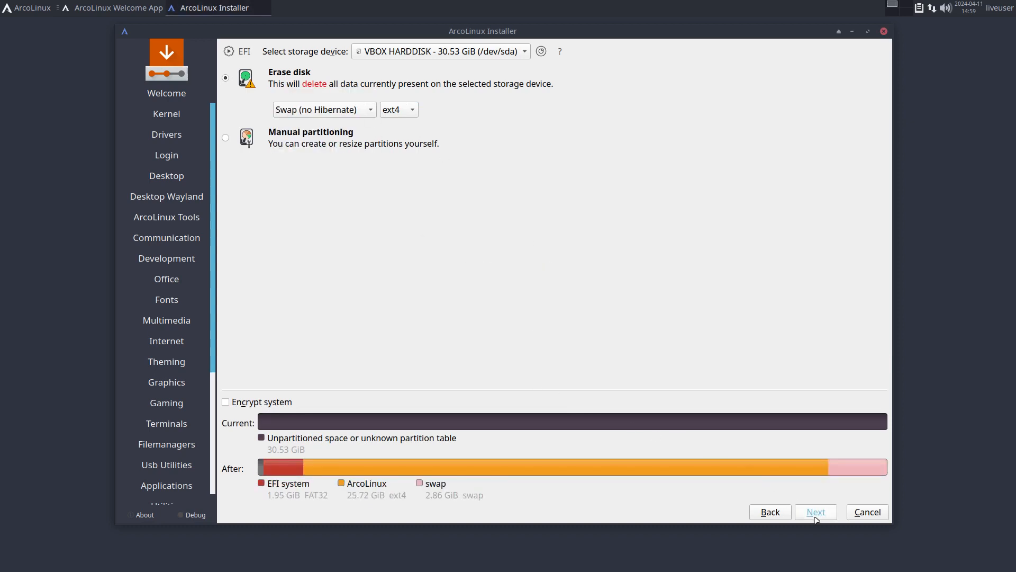
{"action": "left_click", "coordinate": [815, 511]}
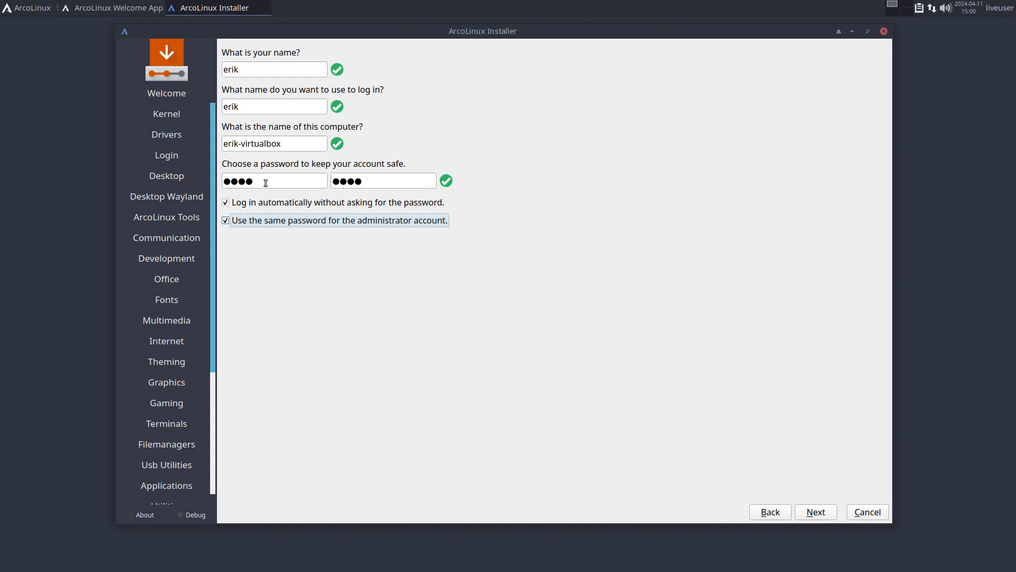
{"action": "mouse_move", "coordinate": [265, 181]}
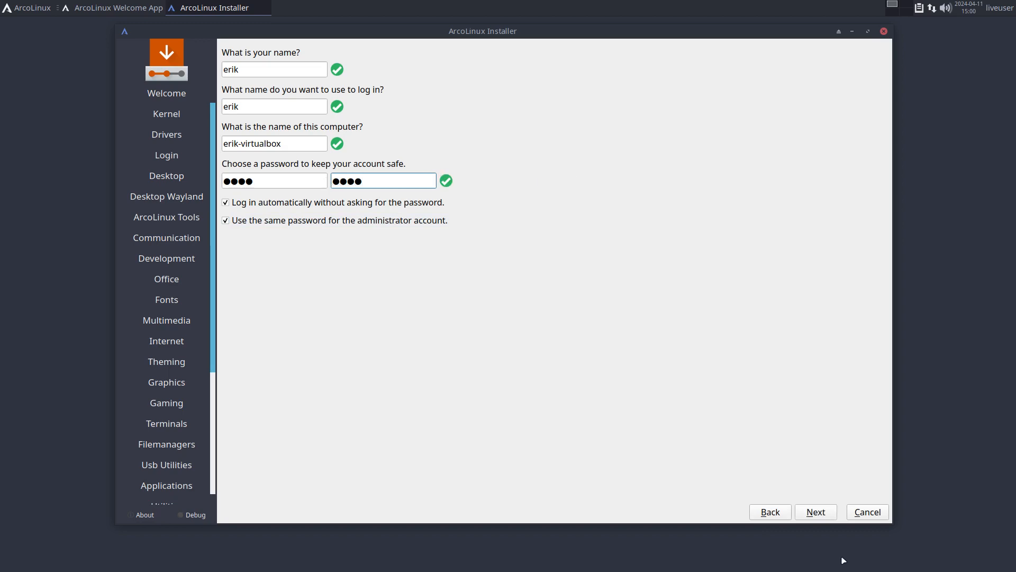
Proceed from the user-account page to the installation summary and confirmation prompt
{"action": "left_click", "coordinate": [815, 511]}
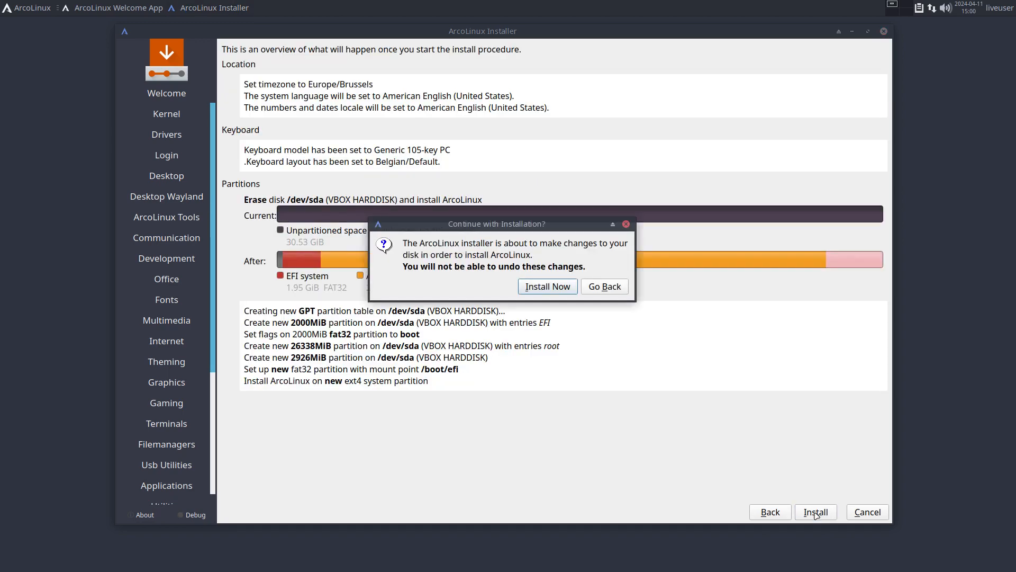
Confirm Install Now so the installer starts unpacking the system image
{"action": "left_click", "coordinate": [546, 286]}
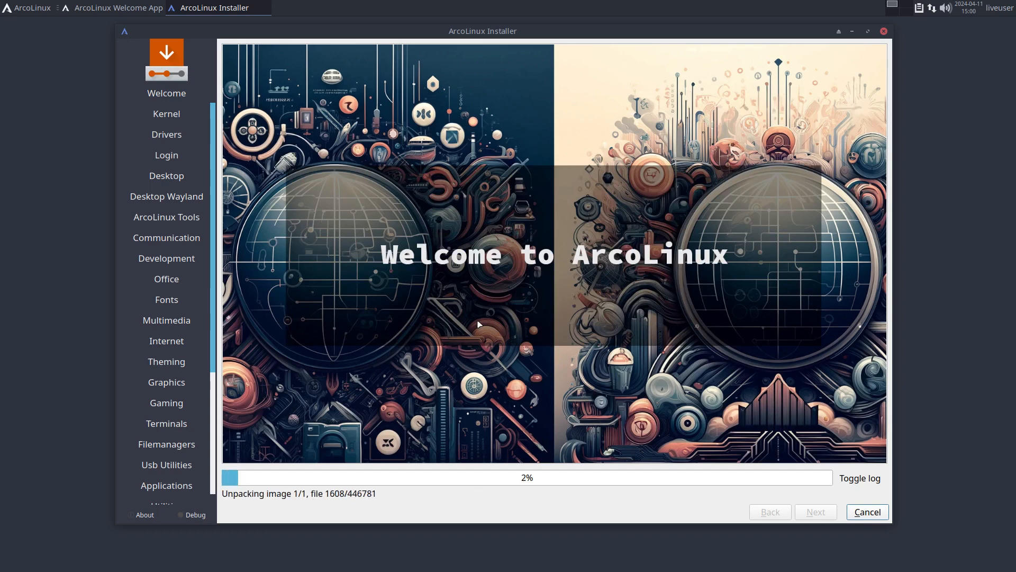
{"action": "mouse_move", "coordinate": [500, 317]}
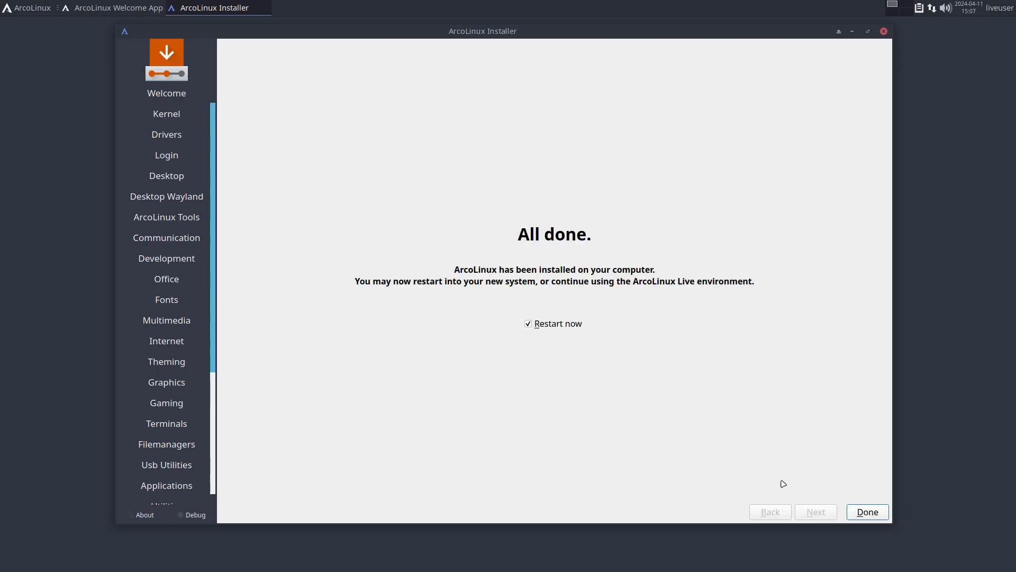
Finish the installer with restart, then request closing the Net virtual machine from the File menu
{"action": "left_click", "coordinate": [867, 511]}
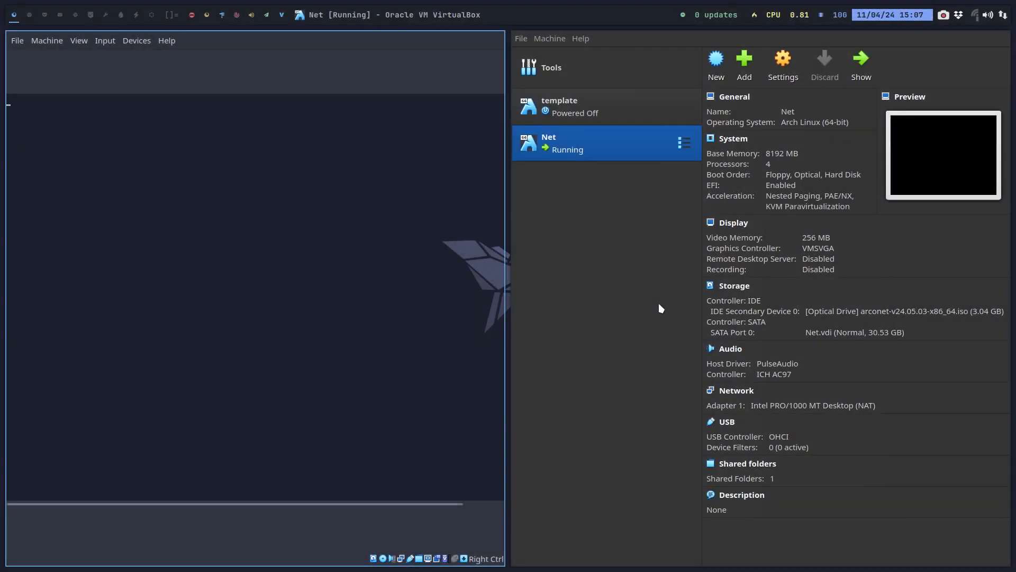
{"action": "left_click", "coordinate": [17, 41]}
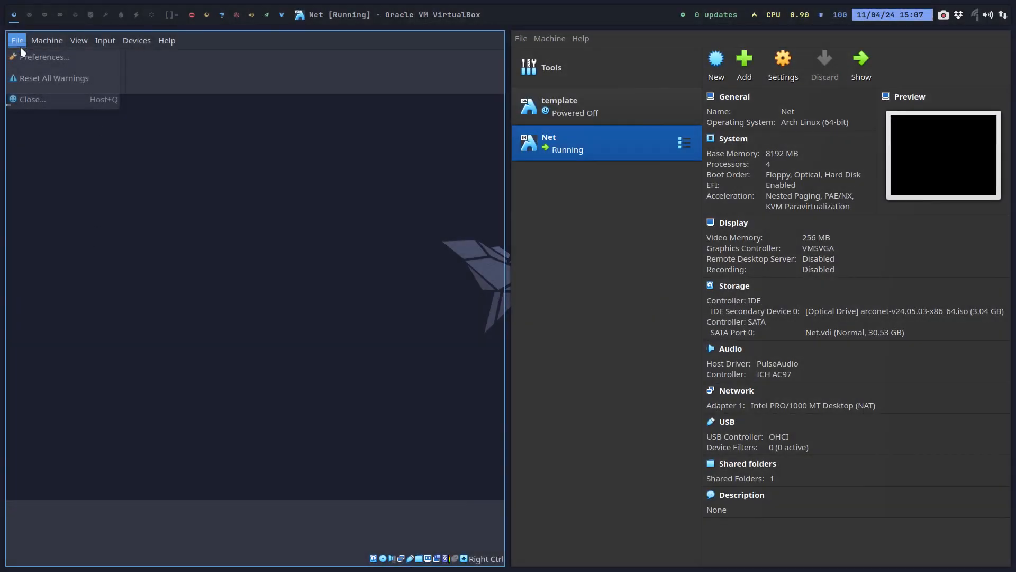
{"action": "left_click", "coordinate": [32, 100]}
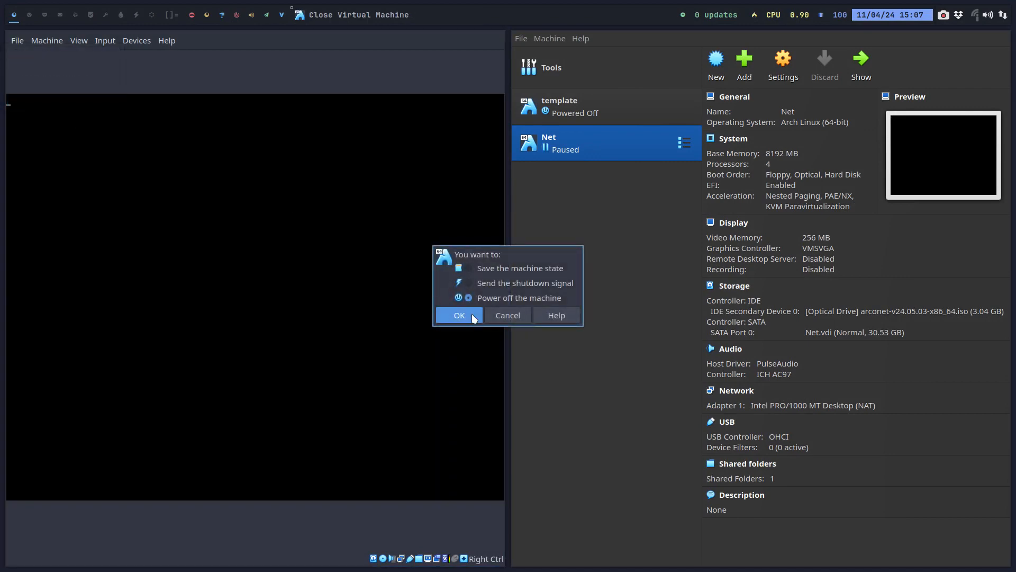
Power off the Net VM, change its optical drive ISO, and start it again into rEFInd
{"action": "left_click", "coordinate": [459, 315]}
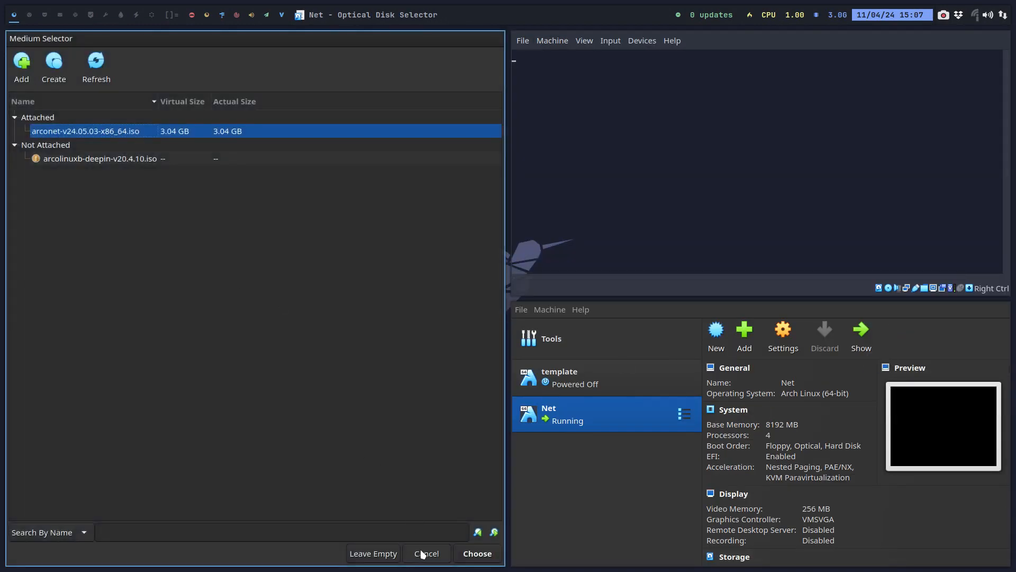
{"action": "left_click", "coordinate": [476, 552]}
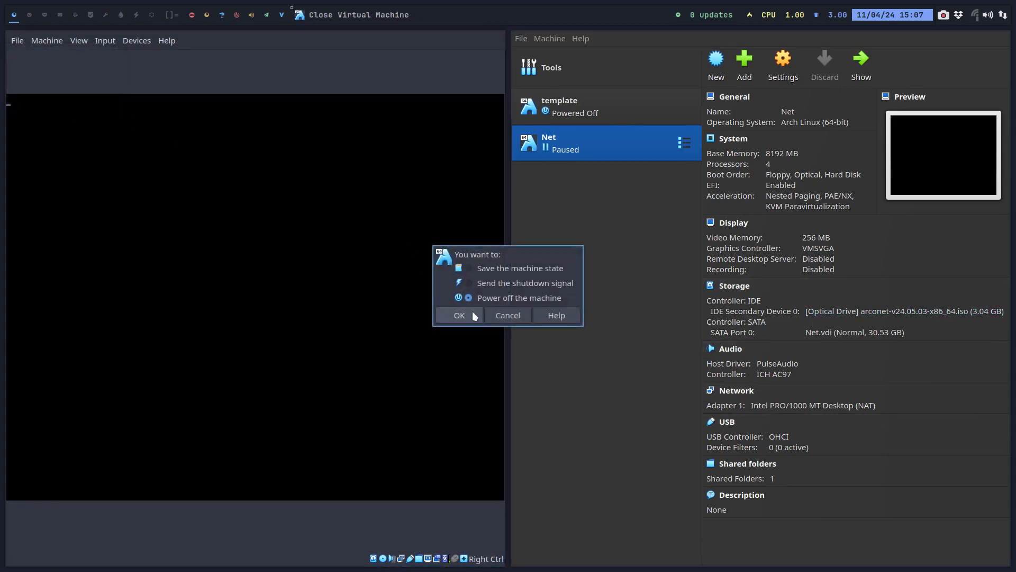
{"action": "left_click", "coordinate": [458, 316]}
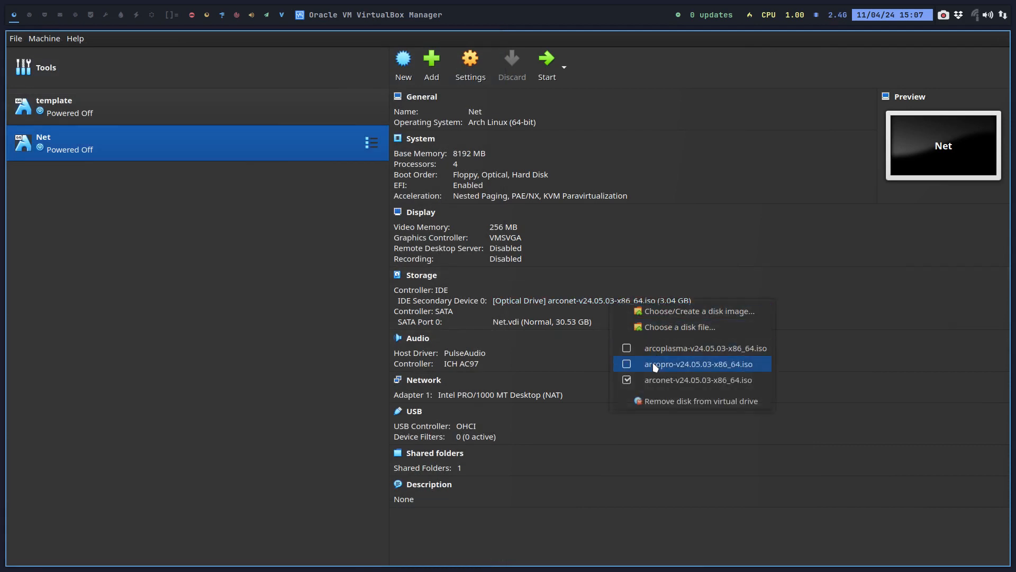
{"action": "left_click", "coordinate": [700, 400]}
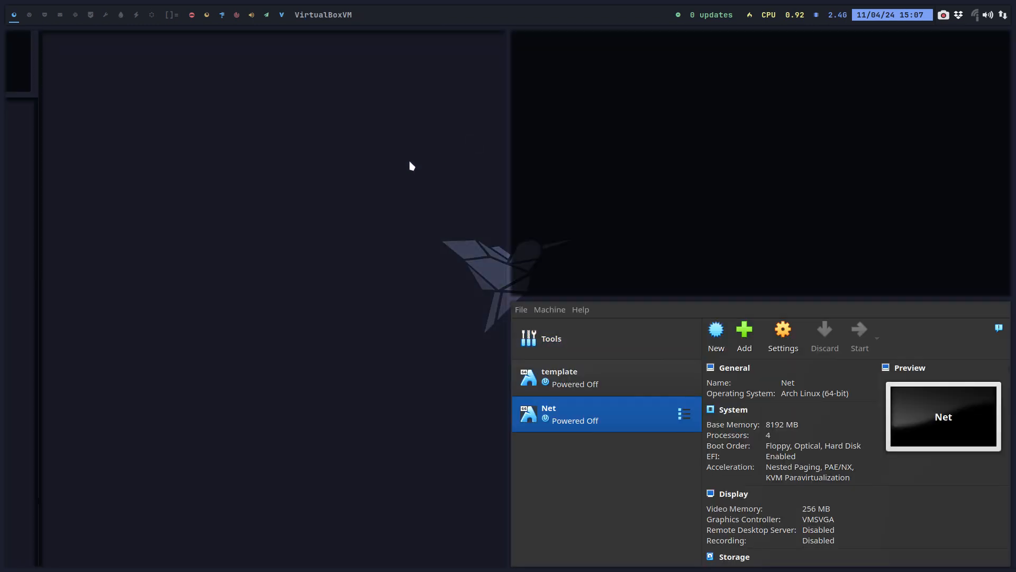
{"action": "left_click", "coordinate": [859, 331]}
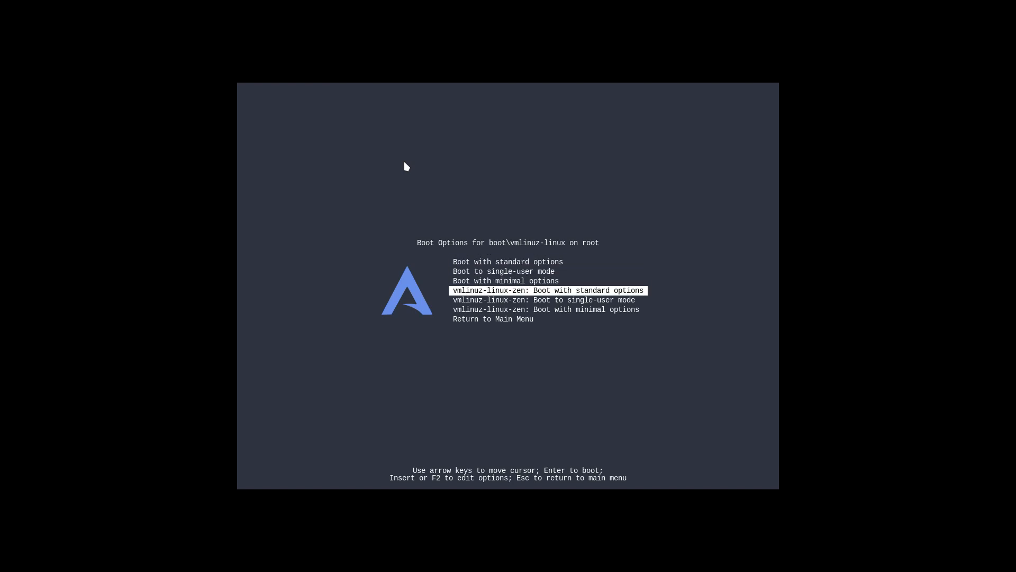
Boot the vmlinuz-linux-zen entry from rEFInd into the installed Cinnamon desktop
{"action": "key", "text": "Down"}
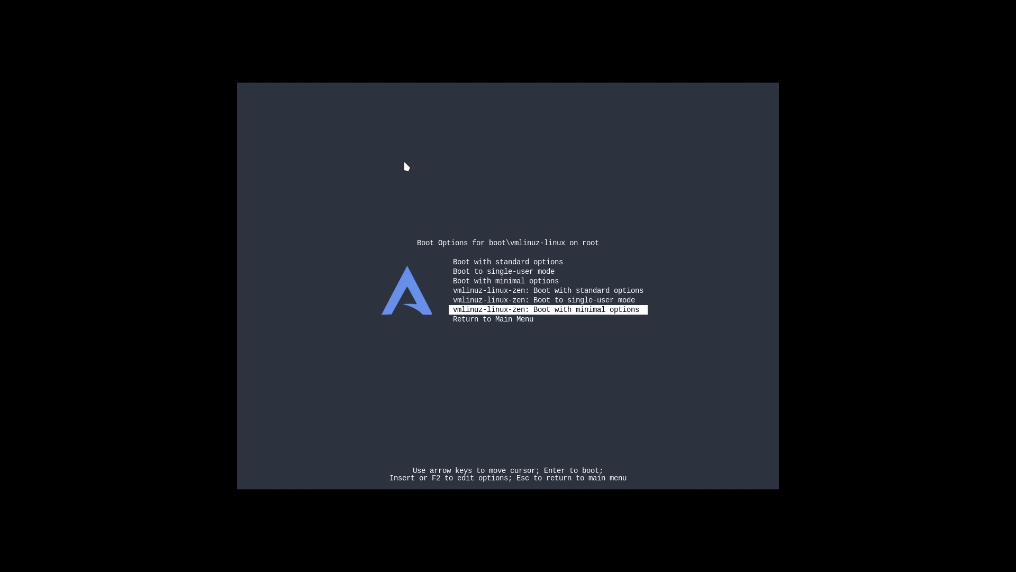
{"action": "key", "text": "Up"}
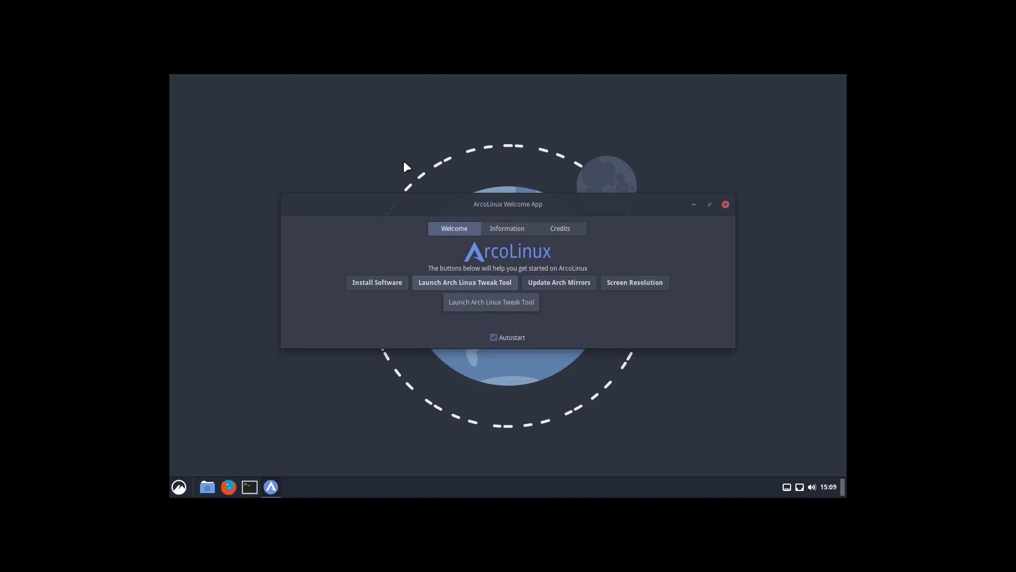
Close the Welcome App and launch Sofirem from the menu, authenticating with the password
{"action": "left_click", "coordinate": [725, 205]}
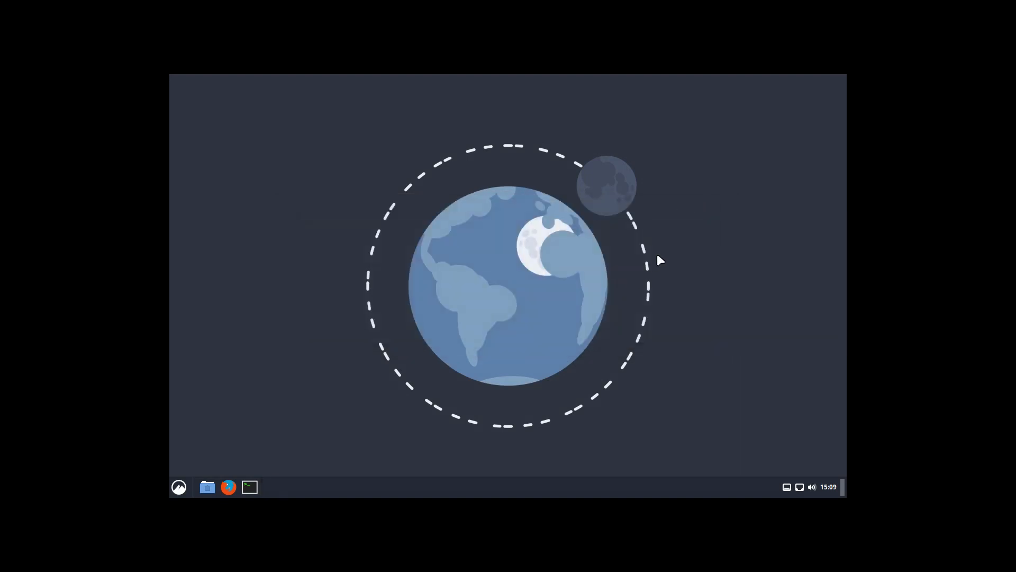
{"action": "left_click", "coordinate": [179, 487]}
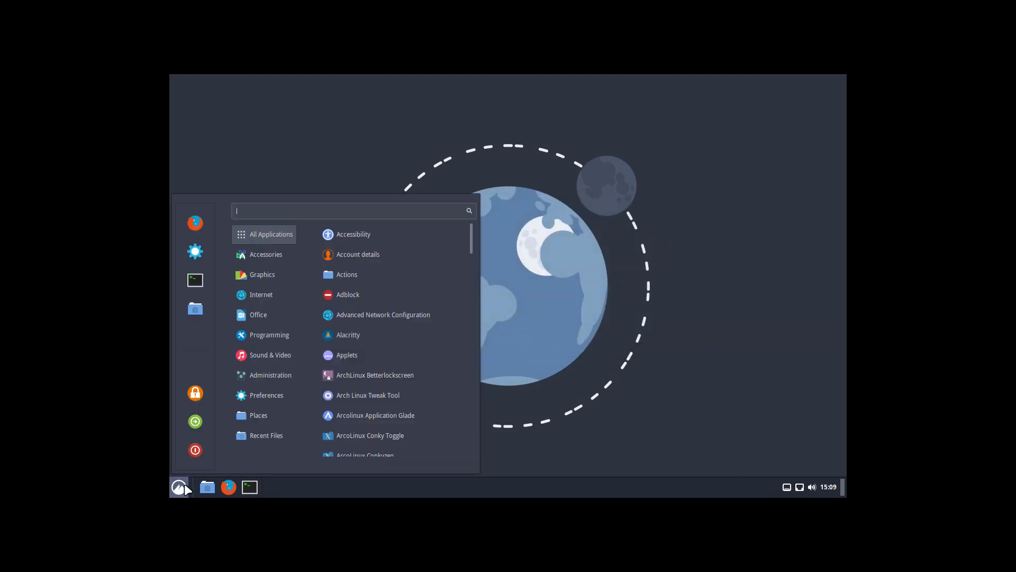
{"action": "type", "text": "si"}
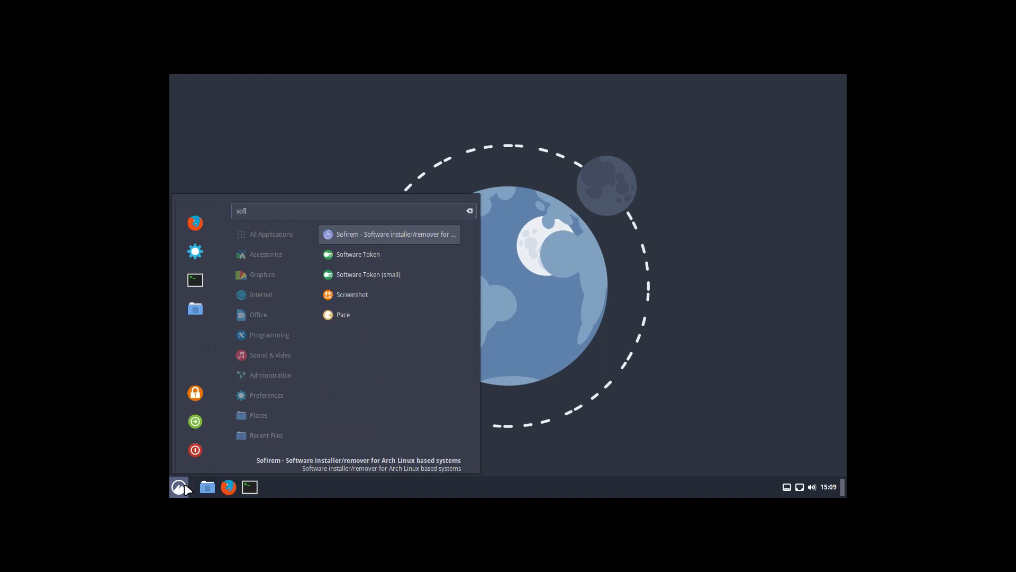
{"action": "left_click", "coordinate": [395, 234]}
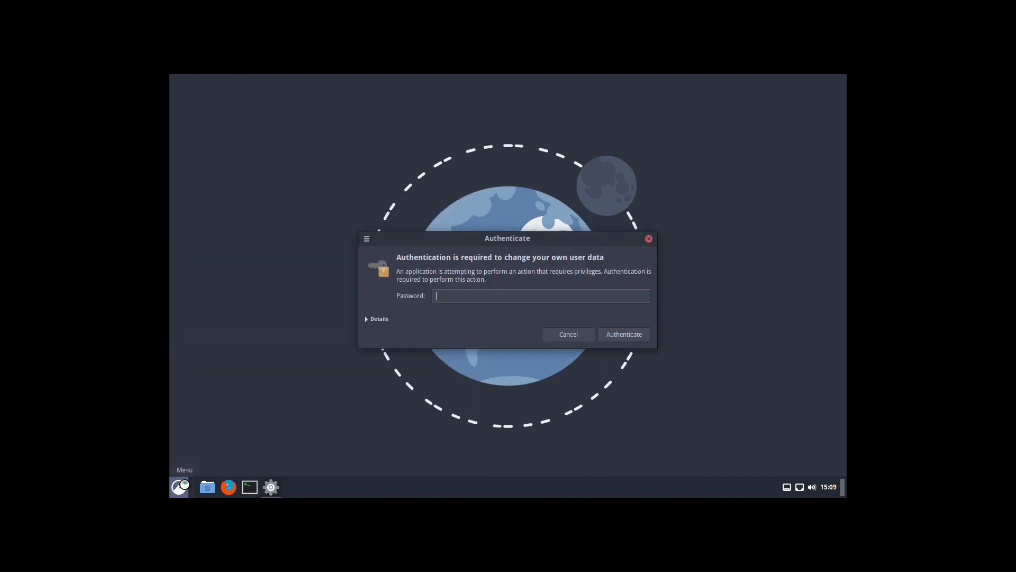
{"action": "type", "text": "••••"}
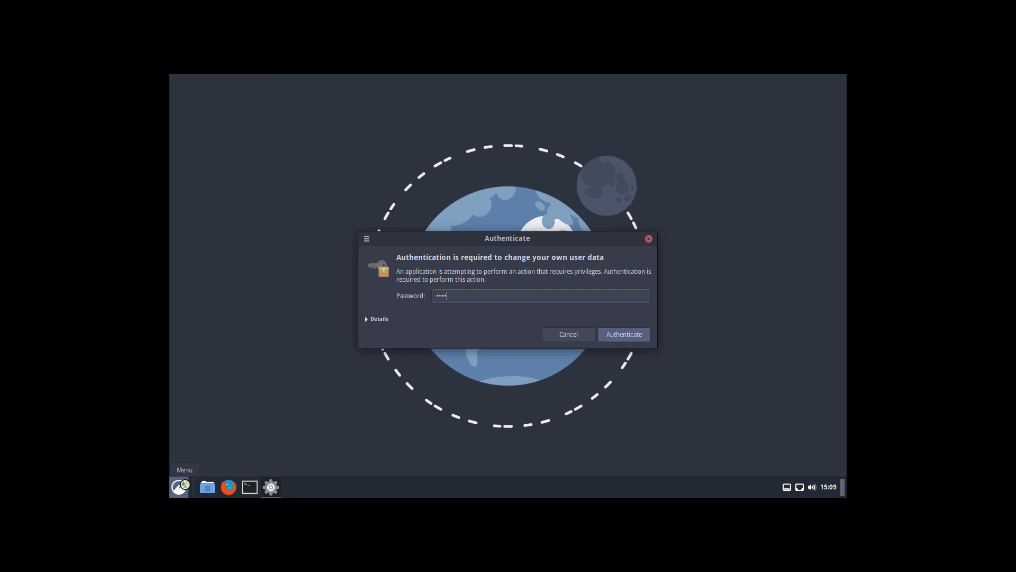
{"action": "left_click", "coordinate": [623, 334]}
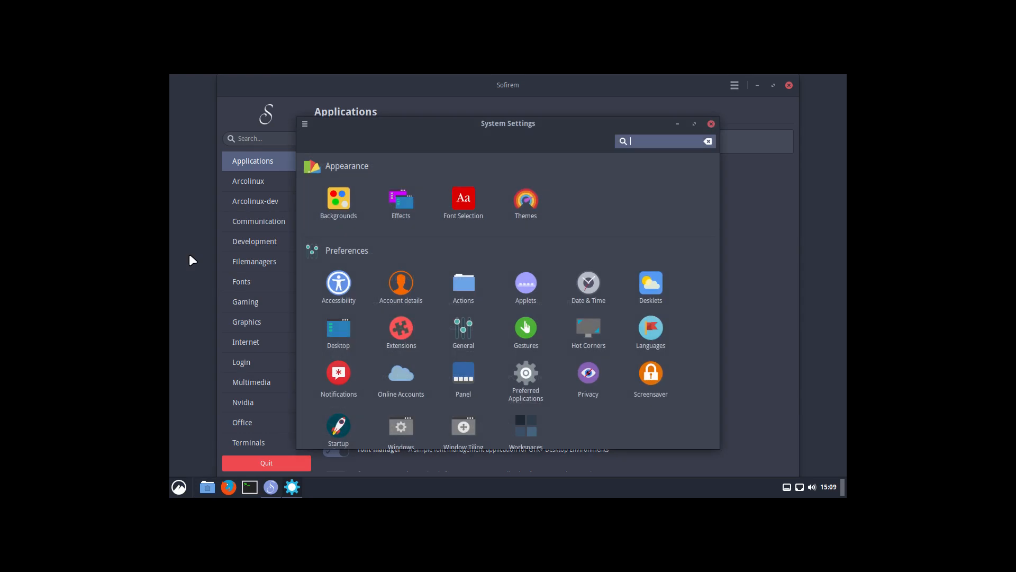
{"action": "mouse_move", "coordinate": [483, 311]}
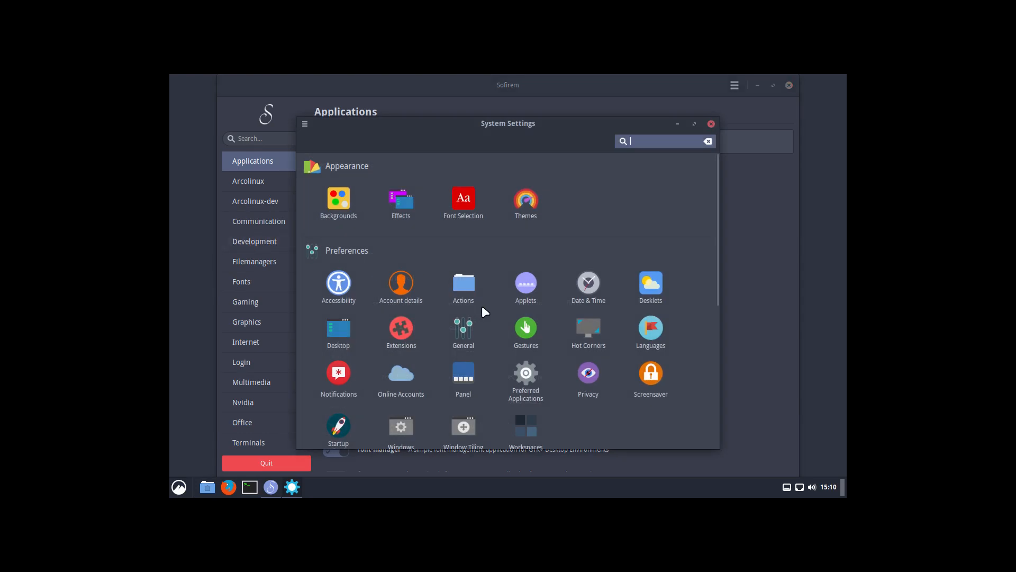
Switch the display to 1920 × 1080, keep the new configuration, and close System Settings
{"action": "scroll", "scroll_direction": "down", "scroll_amount": 3}
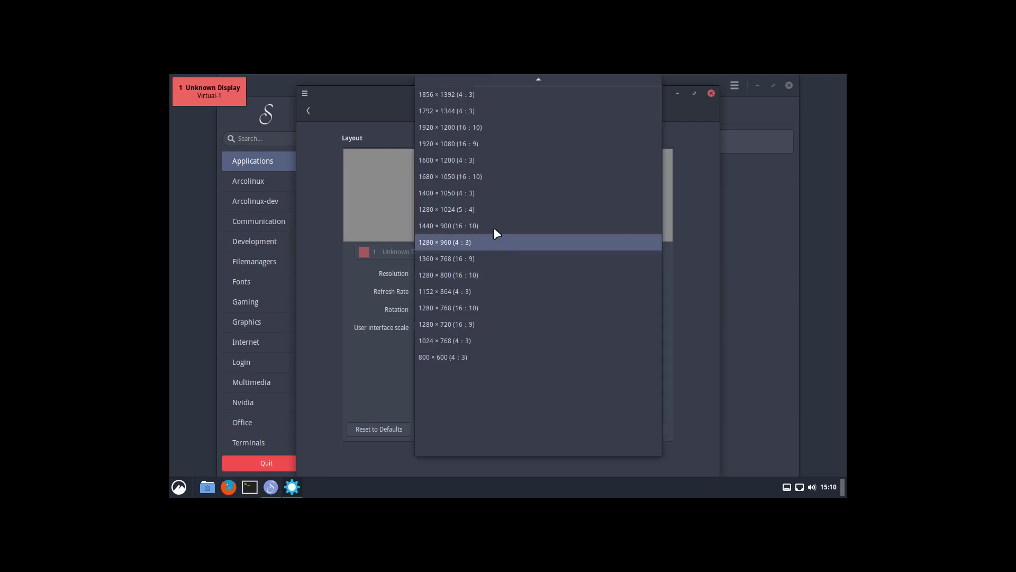
{"action": "left_click", "coordinate": [449, 143]}
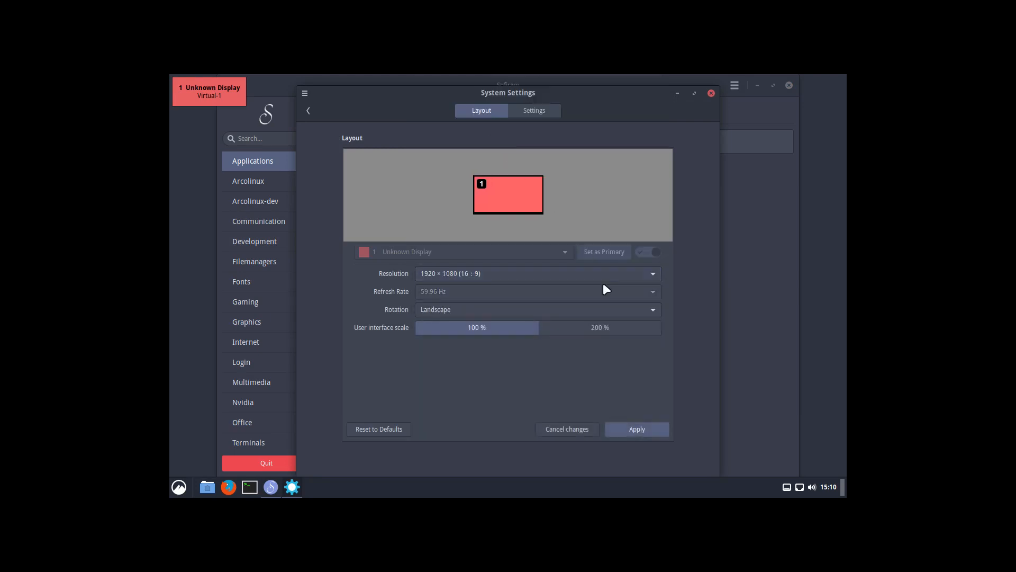
{"action": "left_click", "coordinate": [636, 429]}
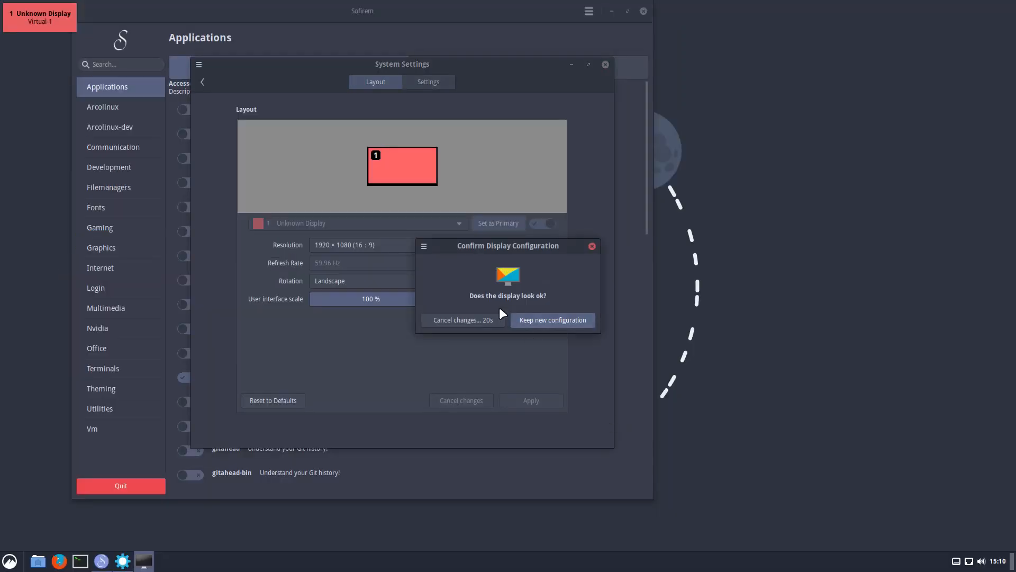
{"action": "left_click", "coordinate": [551, 319]}
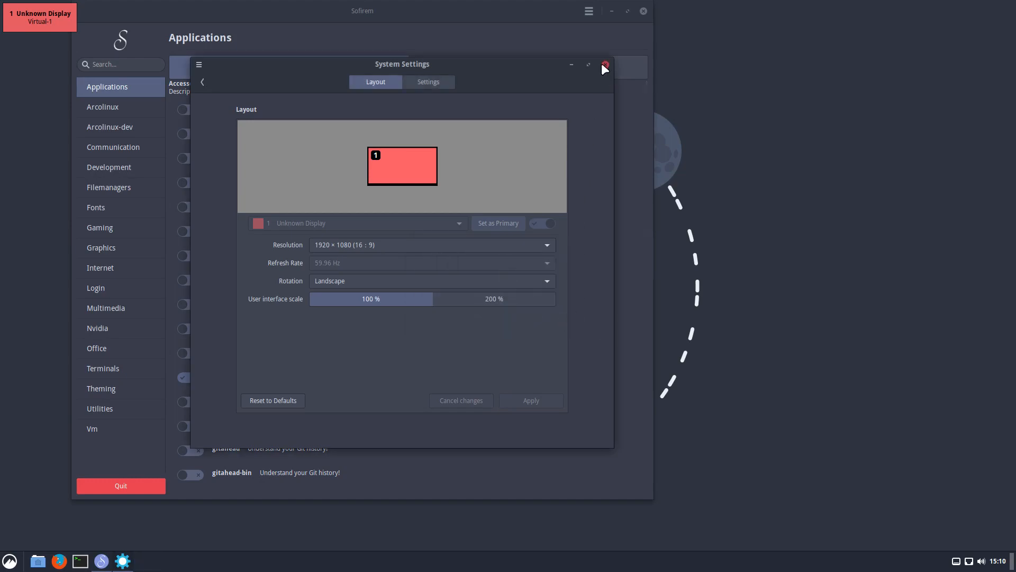
{"action": "left_click", "coordinate": [605, 65]}
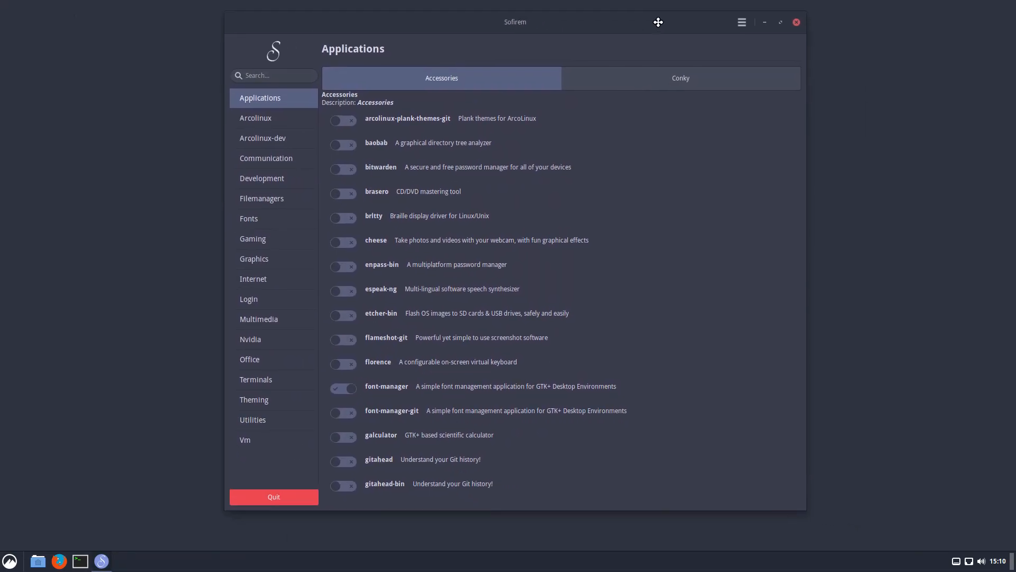
Briefly check the menu and System Settings, then scroll Sofirem's Accessories list past font-manager
{"action": "left_click", "coordinate": [9, 560]}
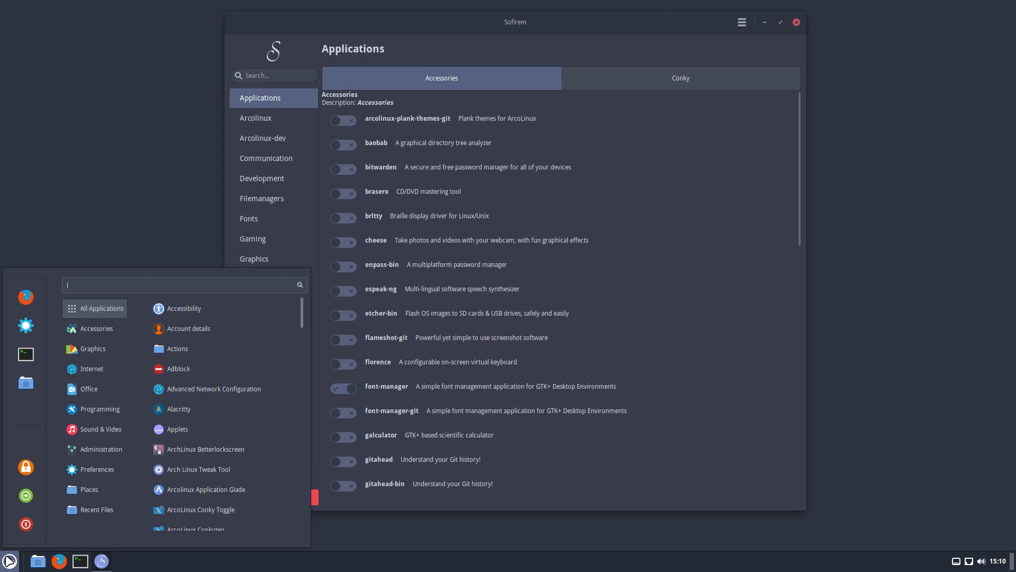
{"action": "left_click", "coordinate": [94, 328]}
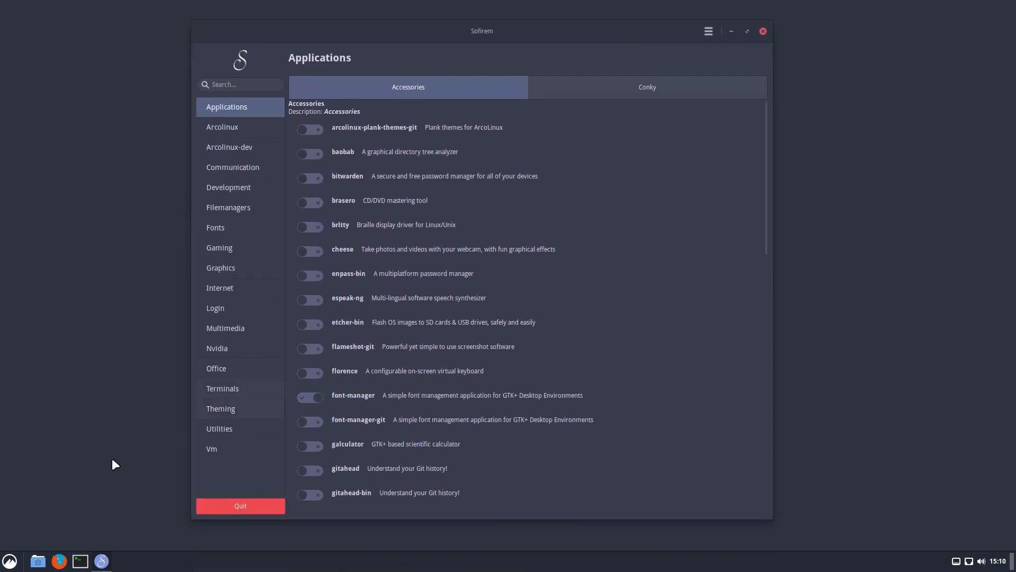
{"action": "left_click", "coordinate": [9, 561]}
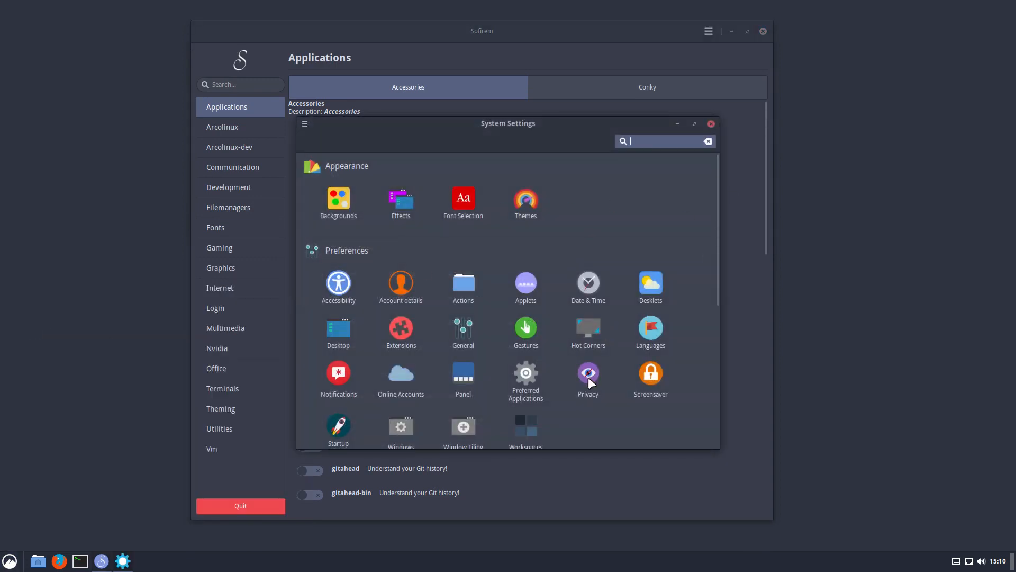
{"action": "left_click", "coordinate": [711, 124]}
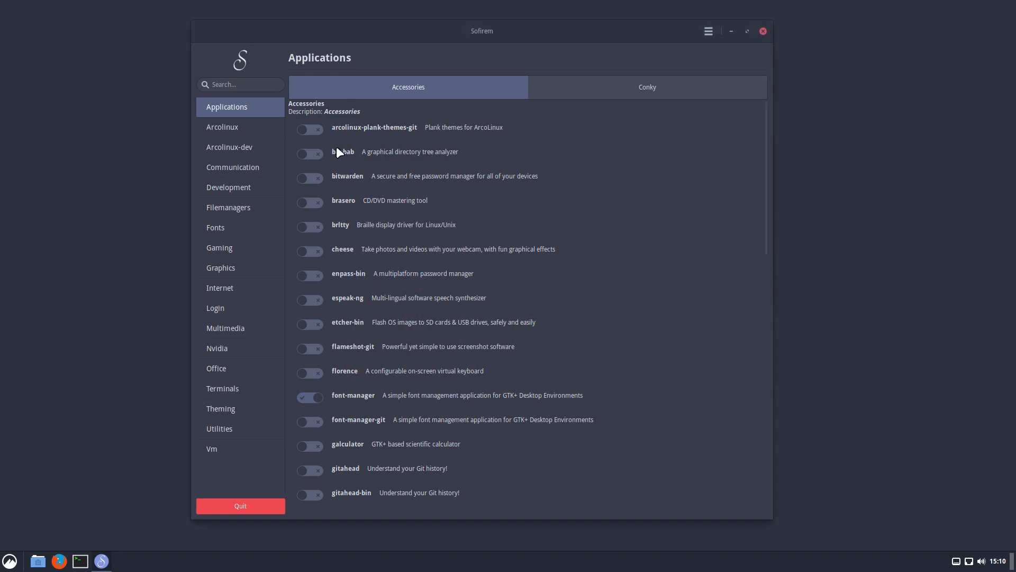
{"action": "mouse_move", "coordinate": [319, 129]}
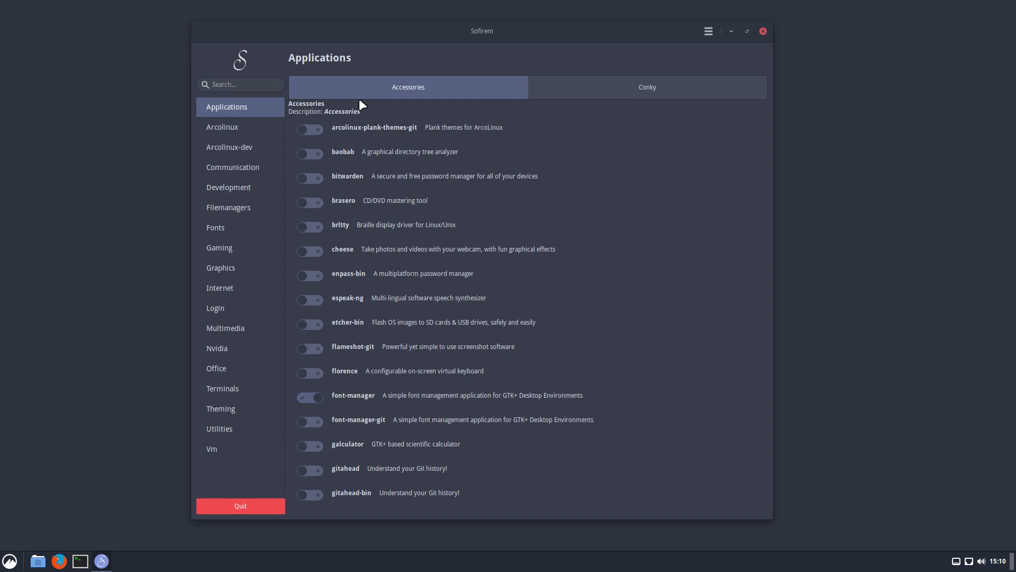
{"action": "mouse_move", "coordinate": [336, 81]}
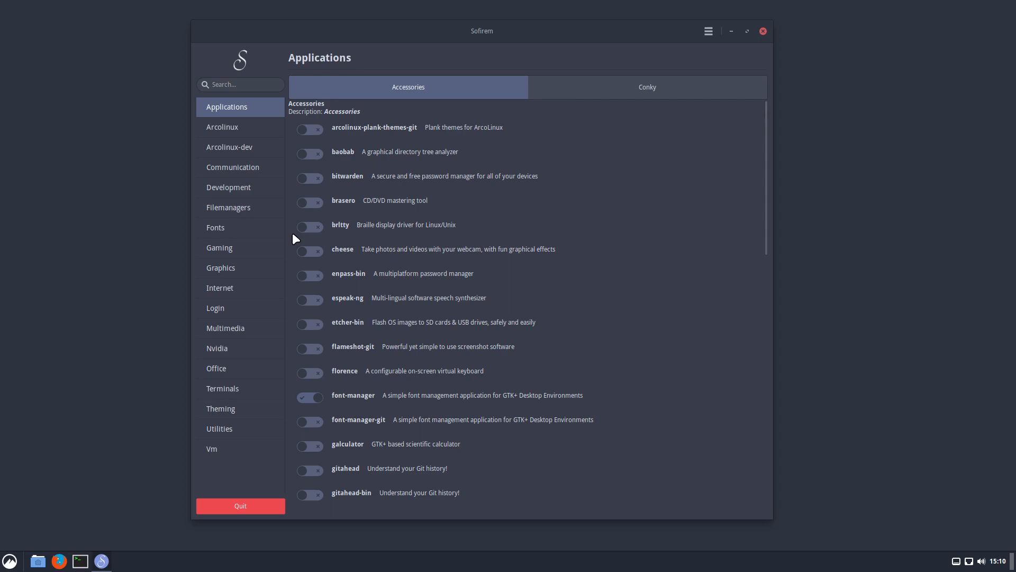
{"action": "mouse_move", "coordinate": [311, 360]}
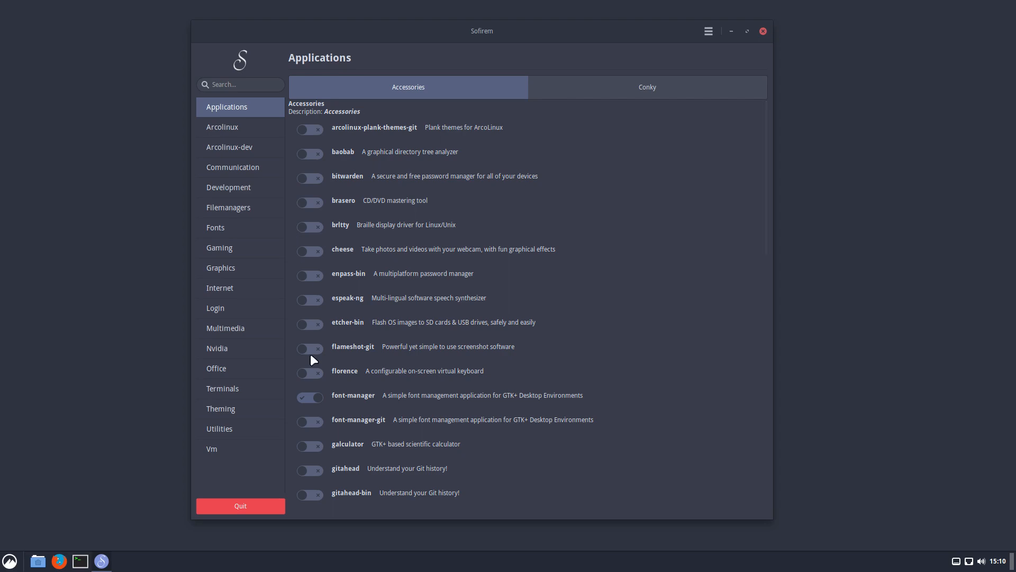
{"action": "left_click", "coordinate": [310, 397]}
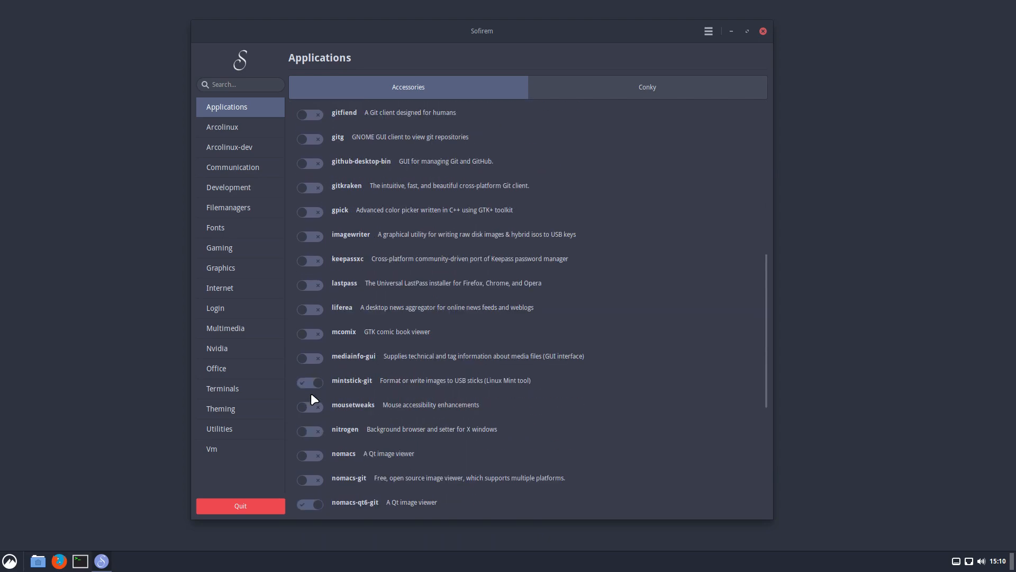
{"action": "mouse_move", "coordinate": [240, 506]}
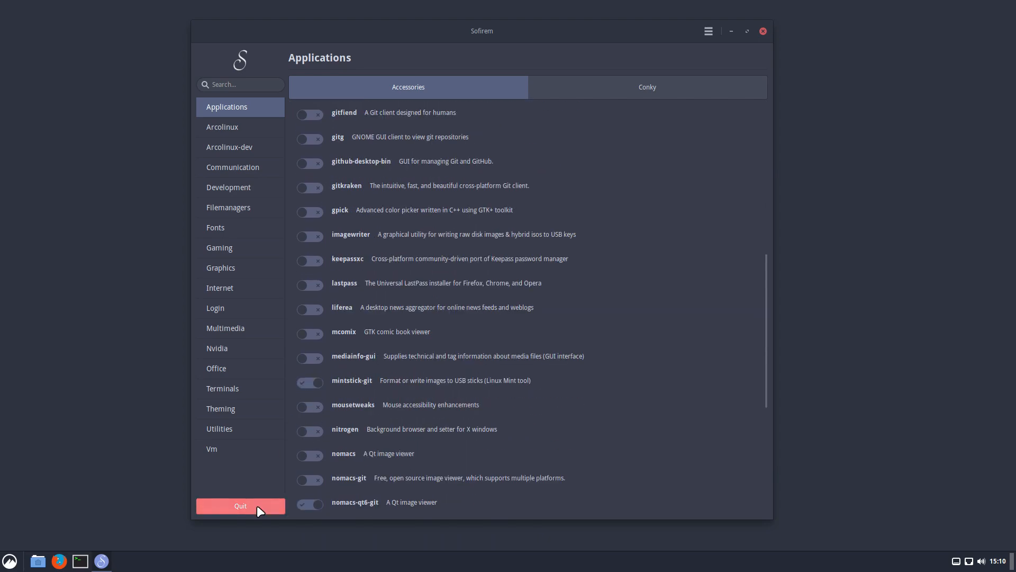
{"action": "mouse_move", "coordinate": [354, 383]}
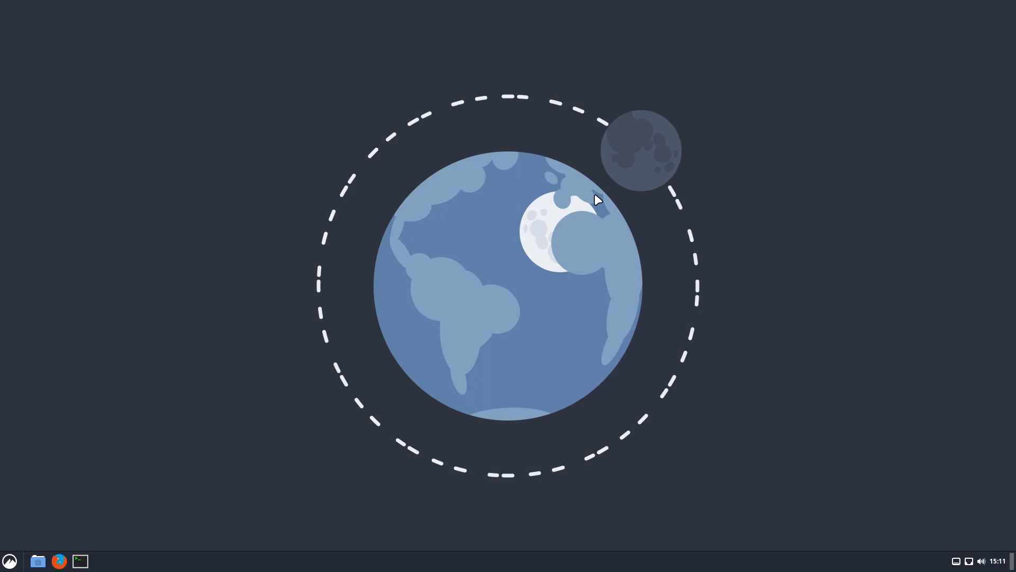
Launch a centred terminal, clear it and run 'use' to show the refind/zen/sddm report
{"action": "left_click", "coordinate": [80, 561]}
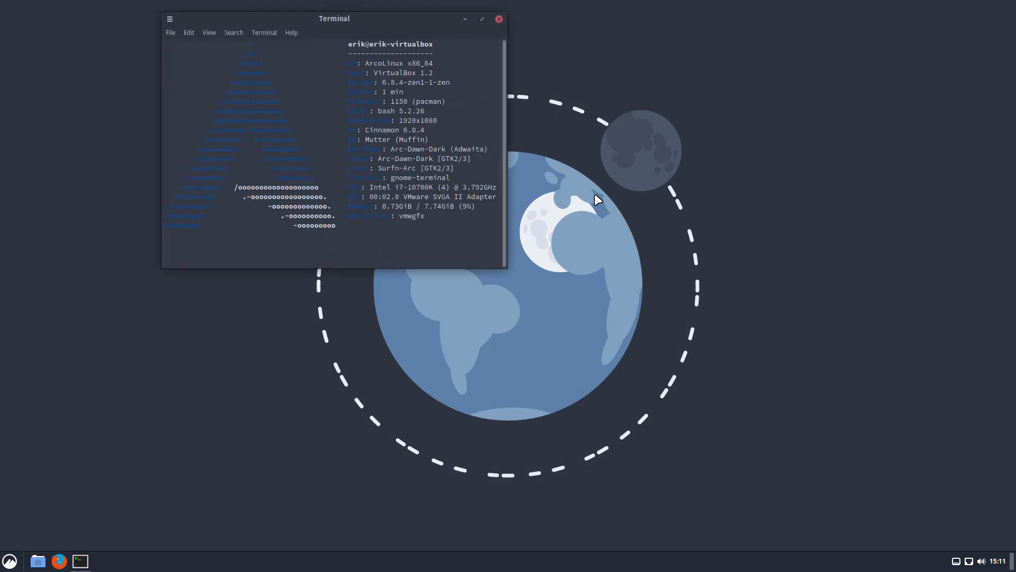
{"action": "left_click_drag", "start_coordinate": [334, 18], "coordinate": [525, 121]}
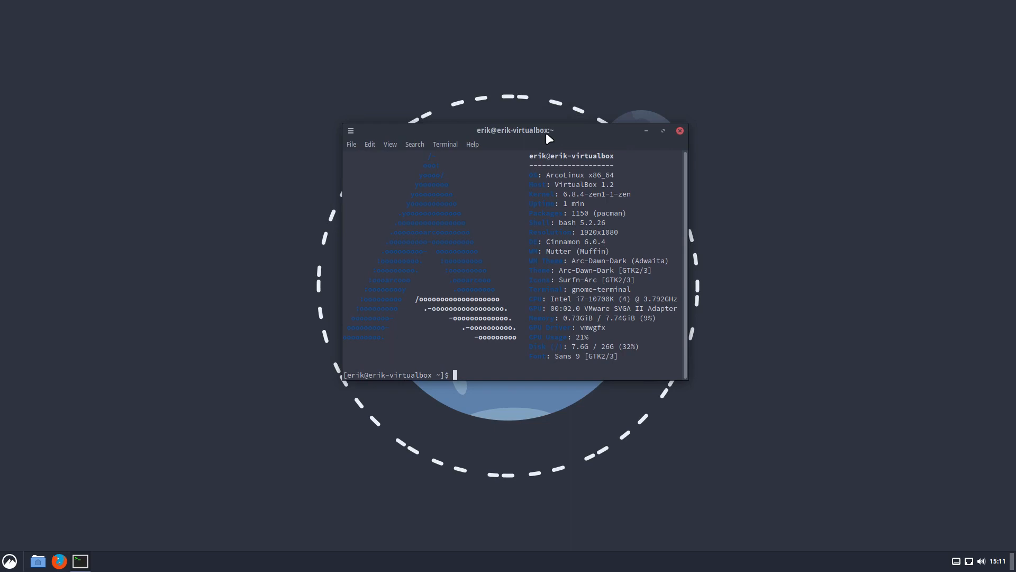
{"action": "type", "text": "cl"}
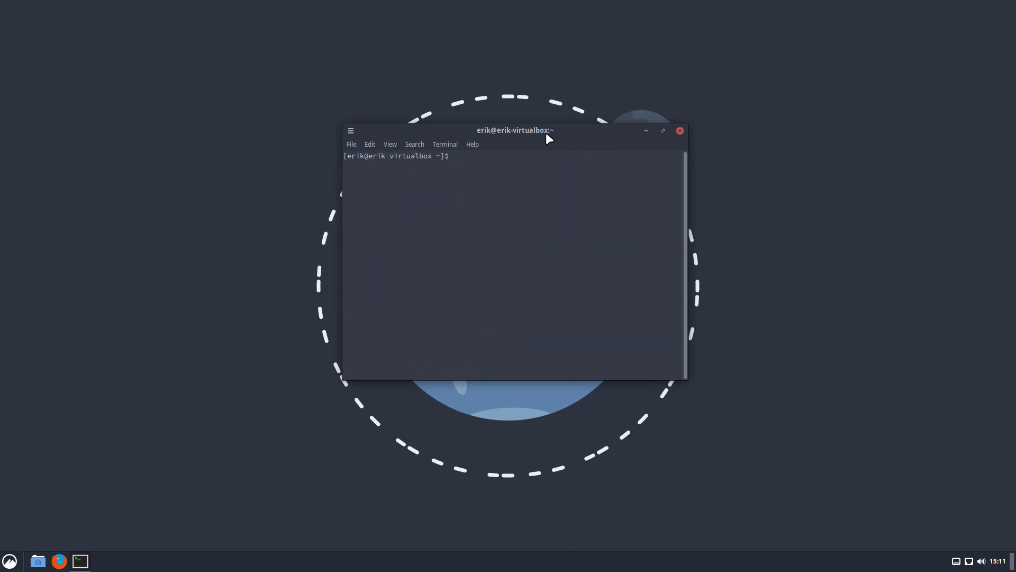
{"action": "type", "text": "use"}
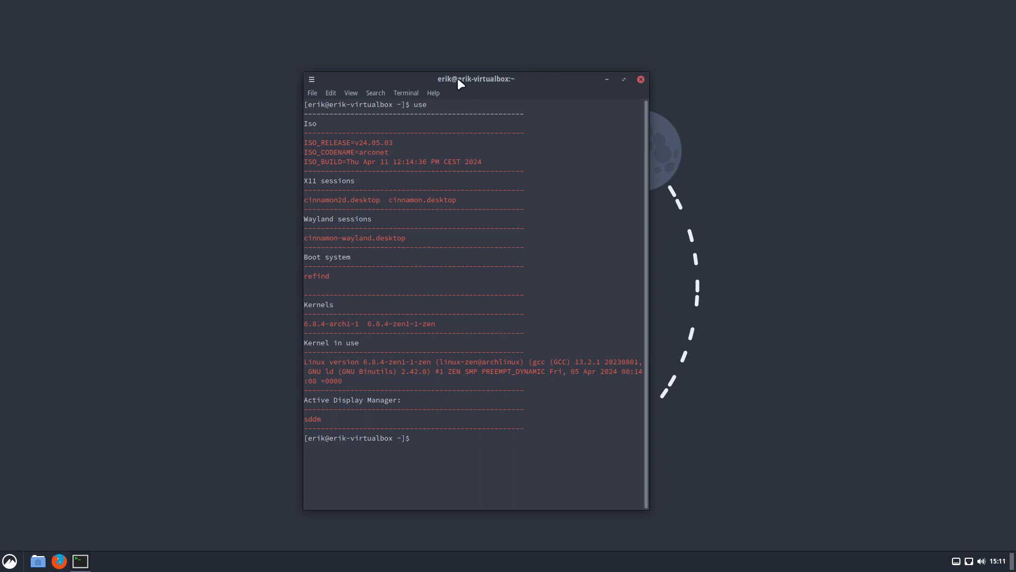
Enlarge the terminal to fit the report and highlight the refind boot-system line
{"action": "left_click_drag", "start_coordinate": [475, 78], "coordinate": [518, 66]}
{"action": "type", "text": "="}
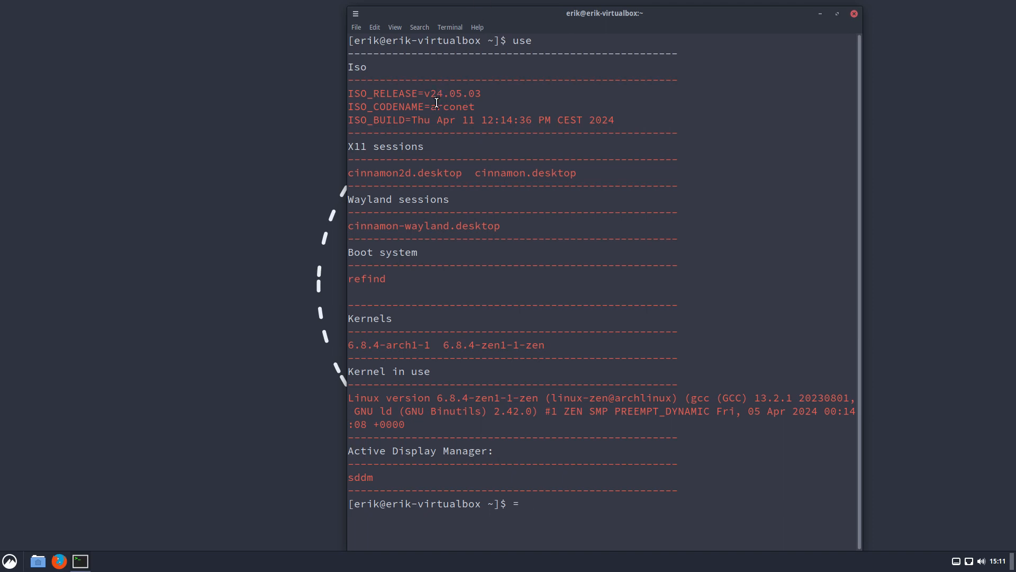
{"action": "double_click", "coordinate": [448, 105]}
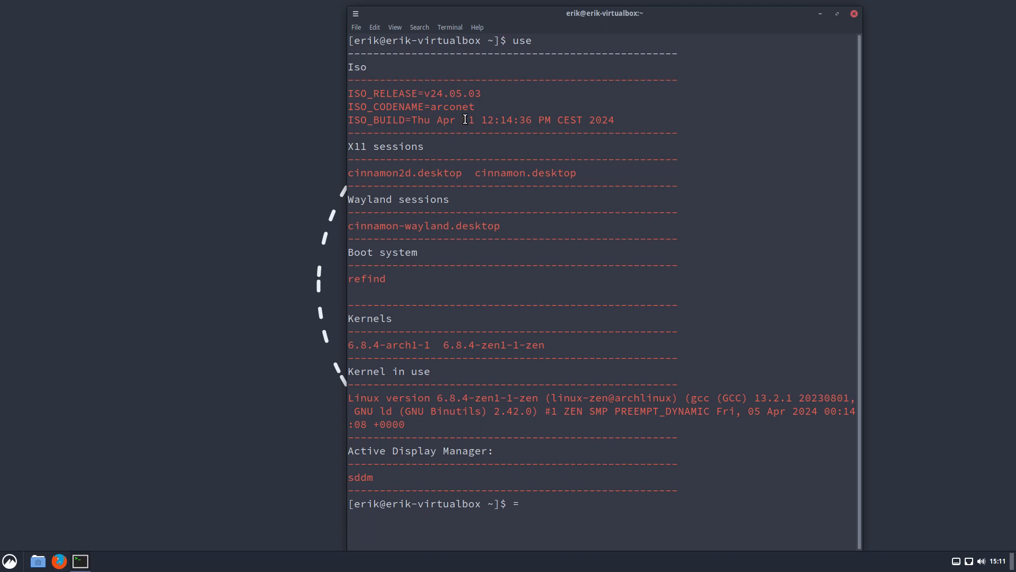
{"action": "left_click_drag", "start_coordinate": [481, 120], "coordinate": [528, 120]}
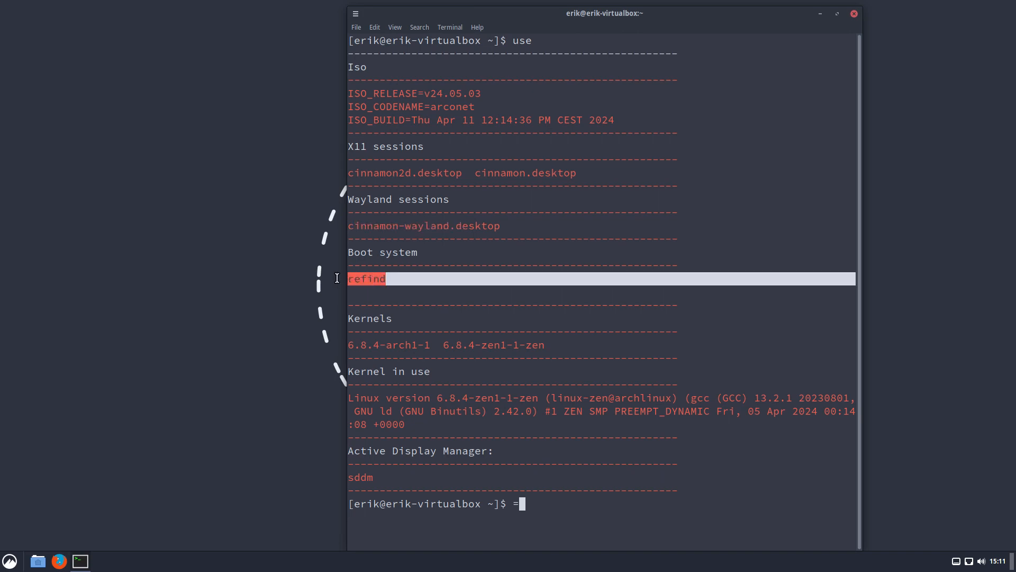
{"action": "mouse_move", "coordinate": [379, 326]}
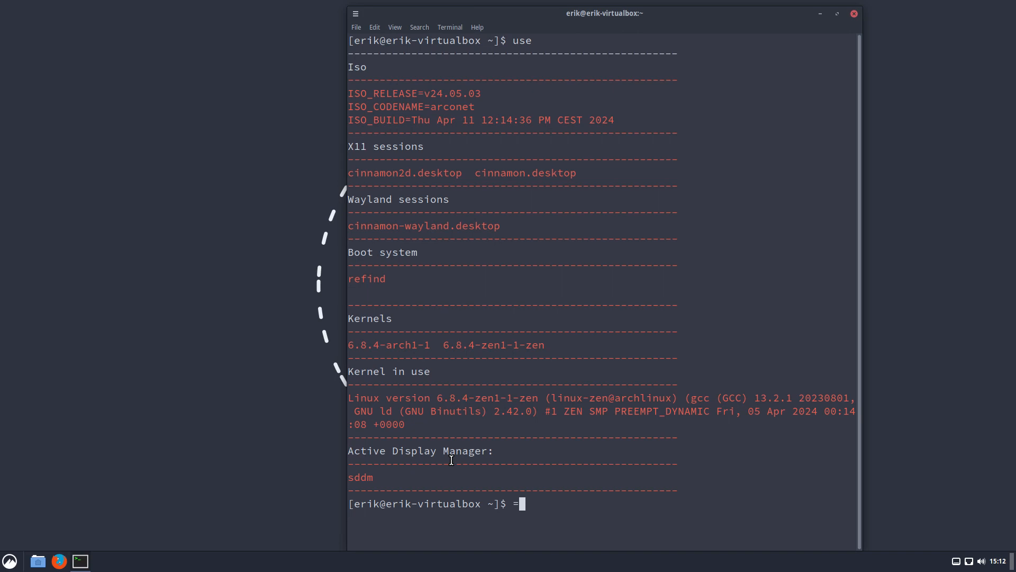
{"action": "mouse_move", "coordinate": [801, 318]}
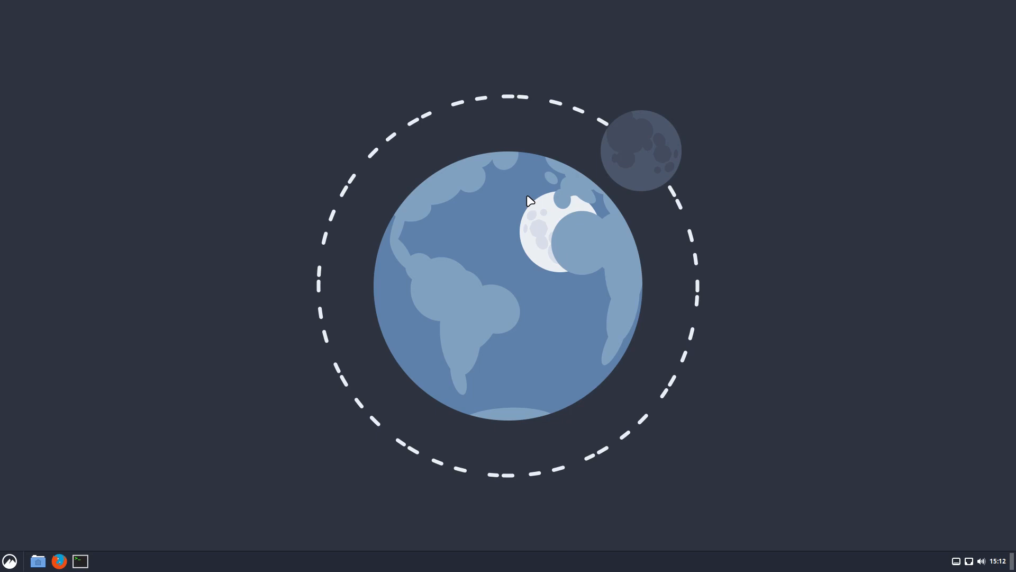
{"action": "mouse_move", "coordinate": [860, 223]}
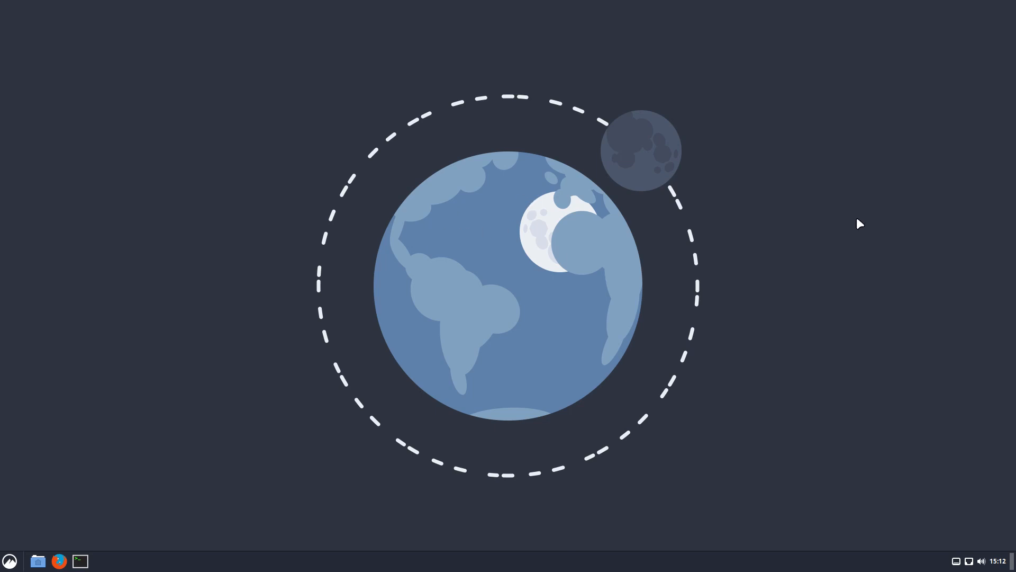